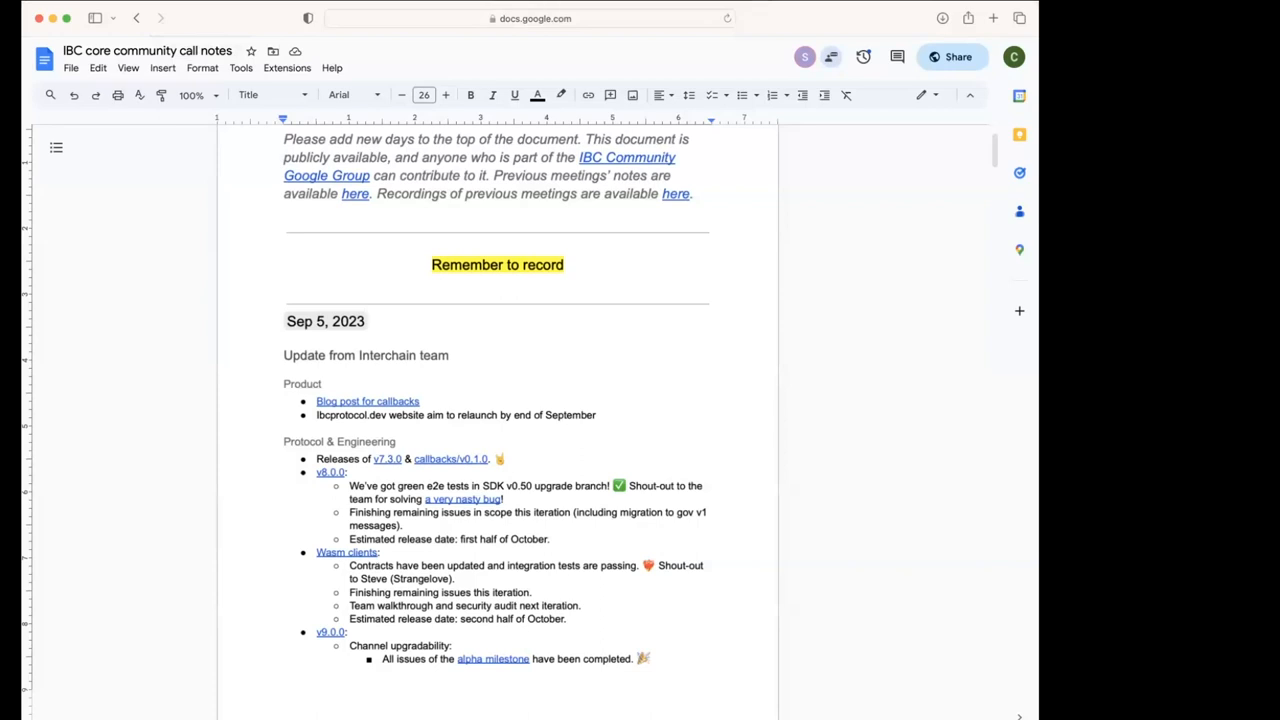
mouse_move(880, 32)
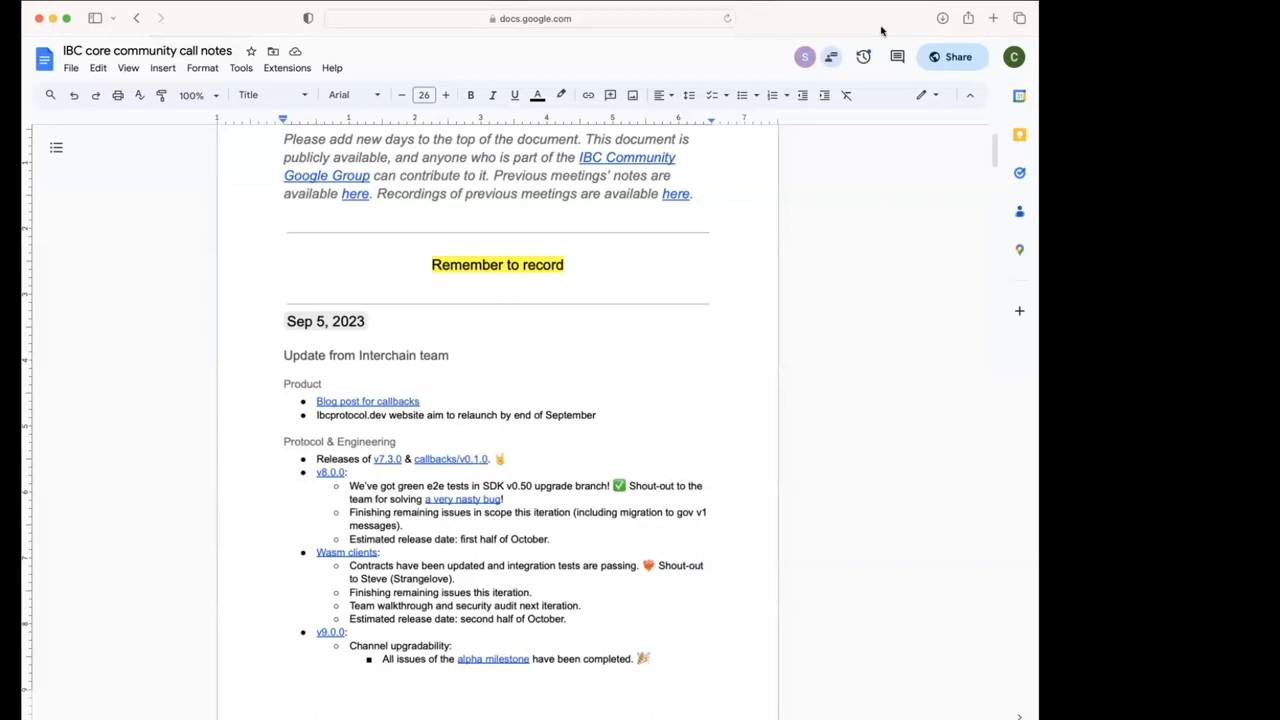
mouse_move(912, 24)
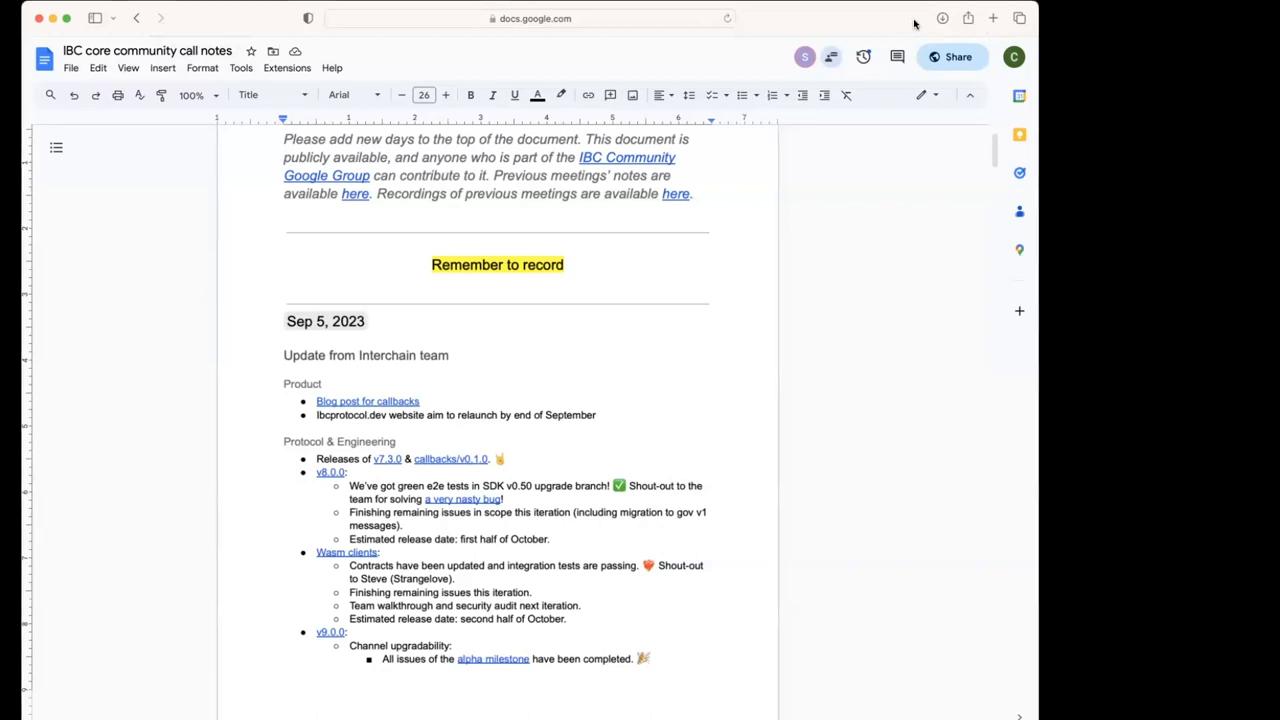
mouse_move(56, 50)
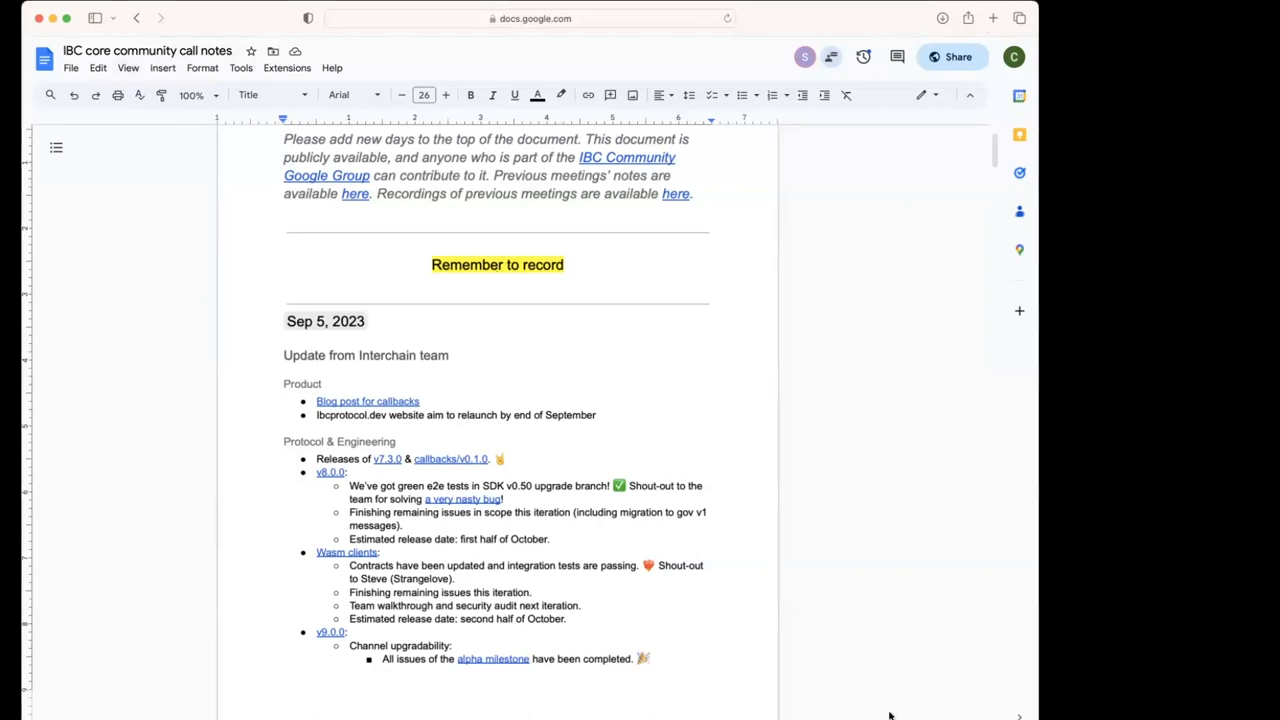
- Return to the meeting notes and scroll through the Product section and v9.0.0 plans
scroll(down, 3)
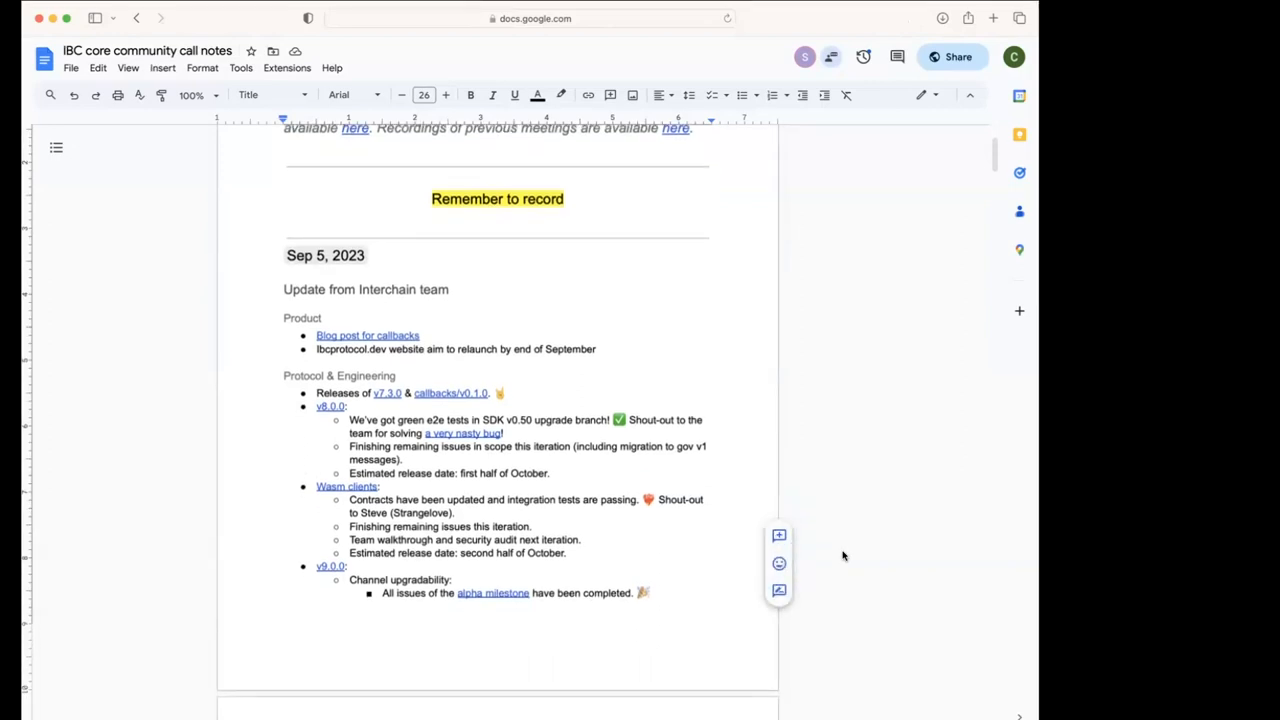
click(530, 18)
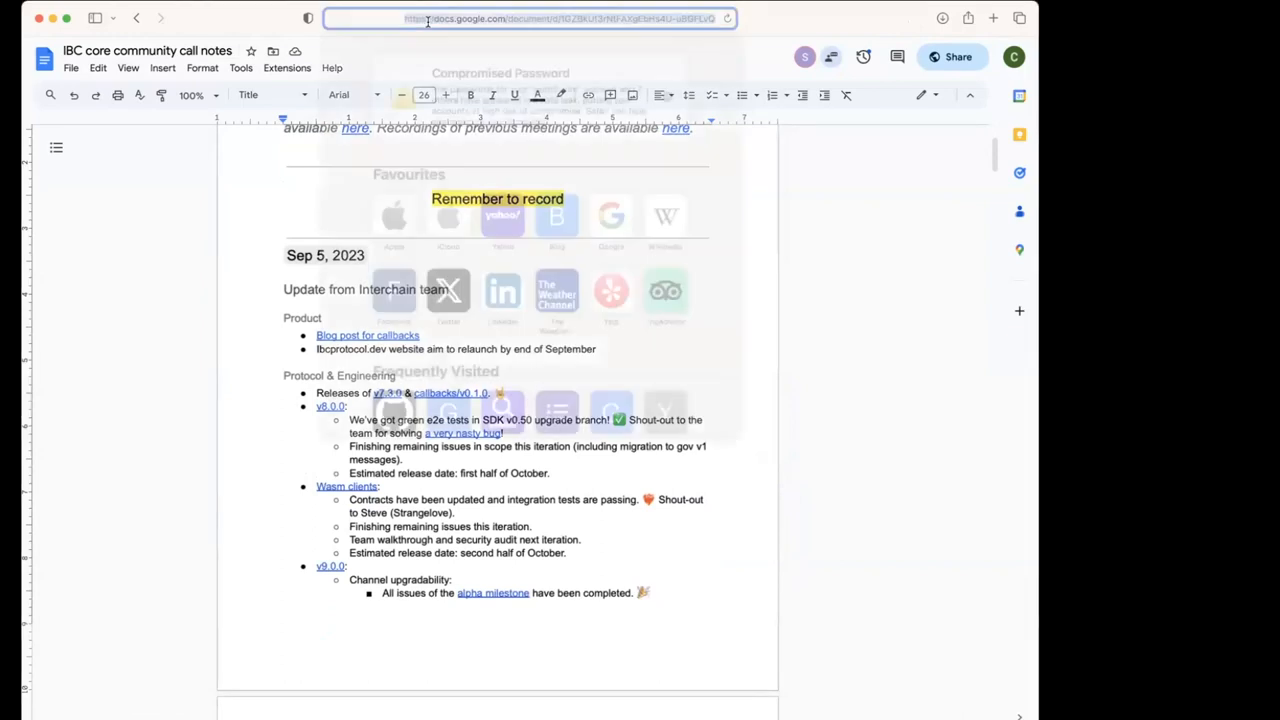
click(528, 18)
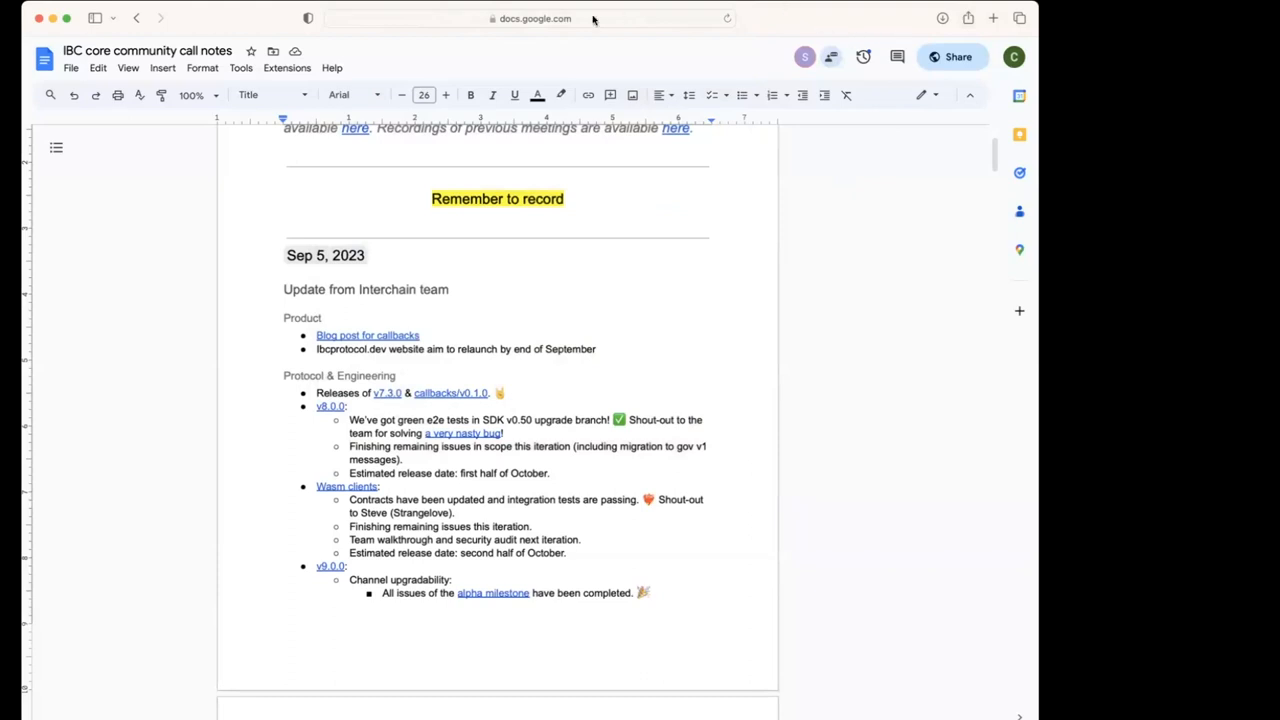
mouse_move(664, 368)
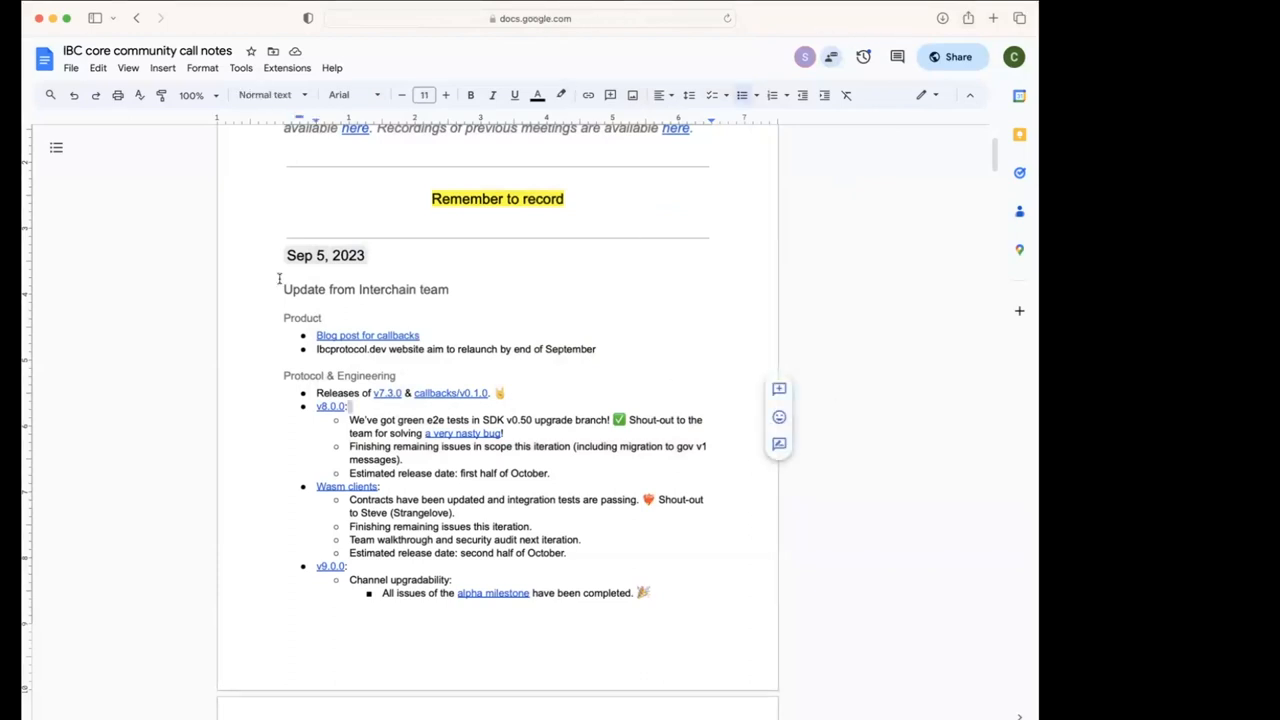
mouse_move(880, 308)
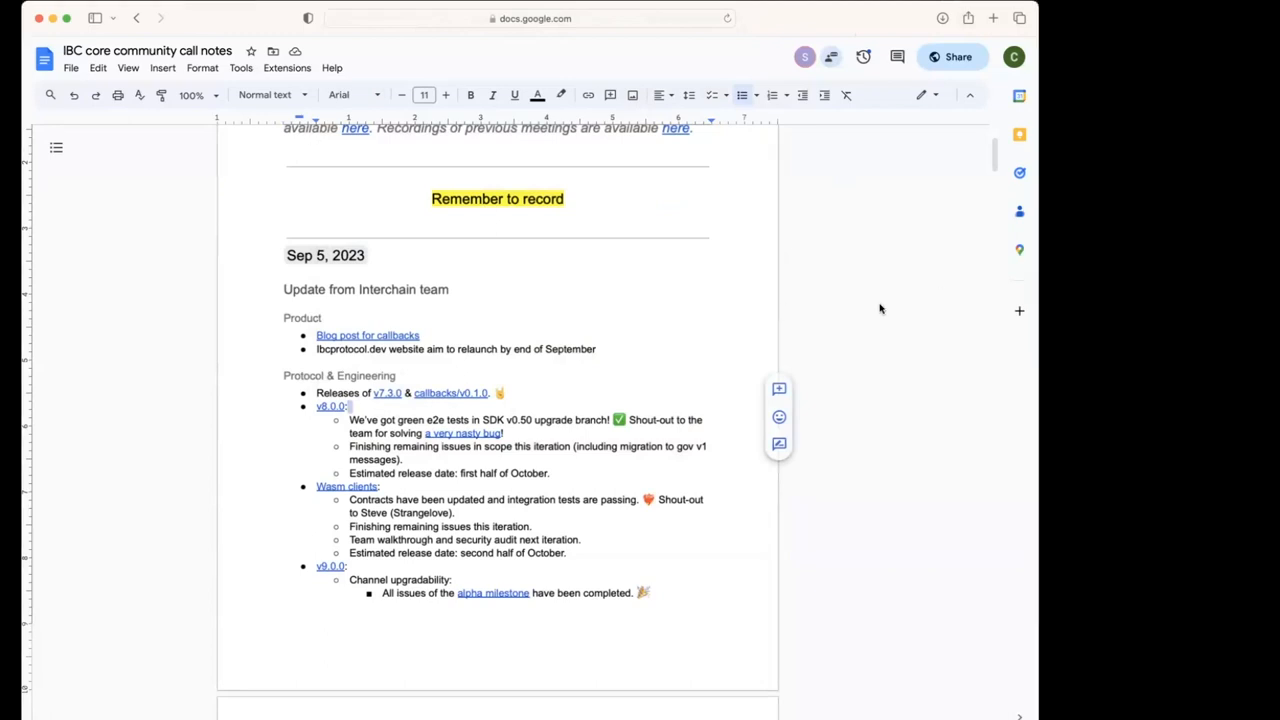
click(302, 318)
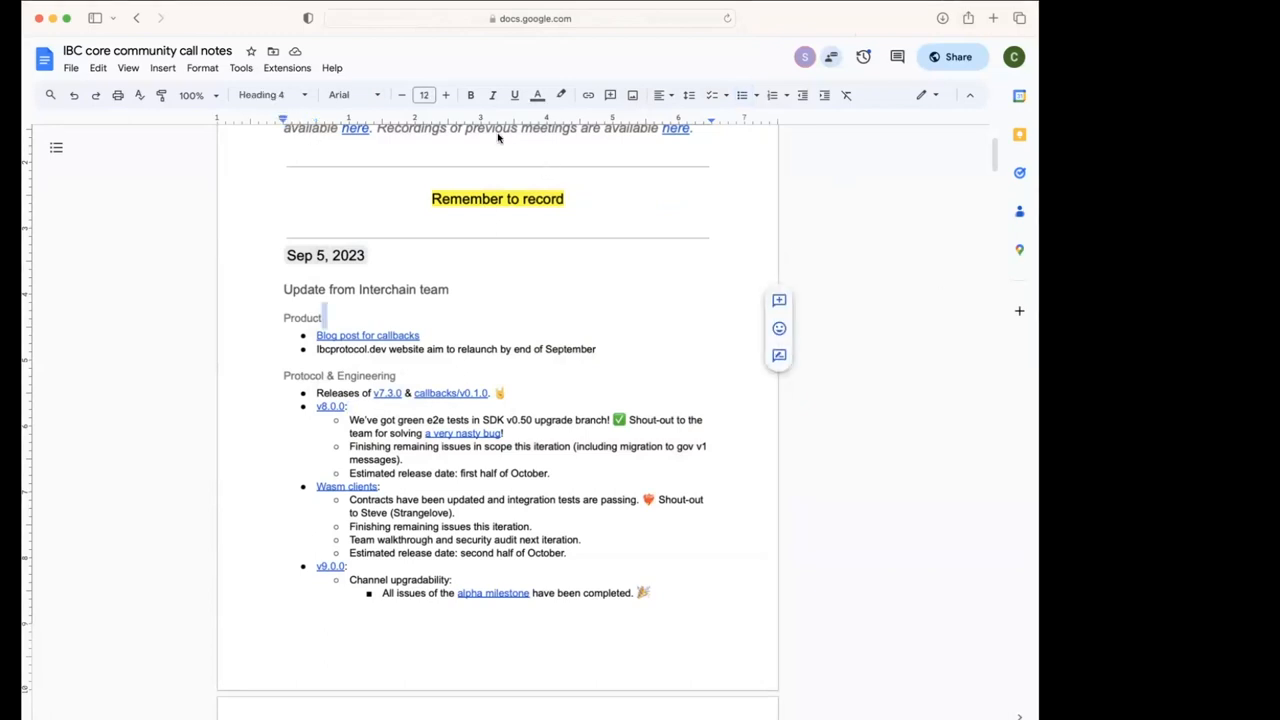
mouse_move(452, 284)
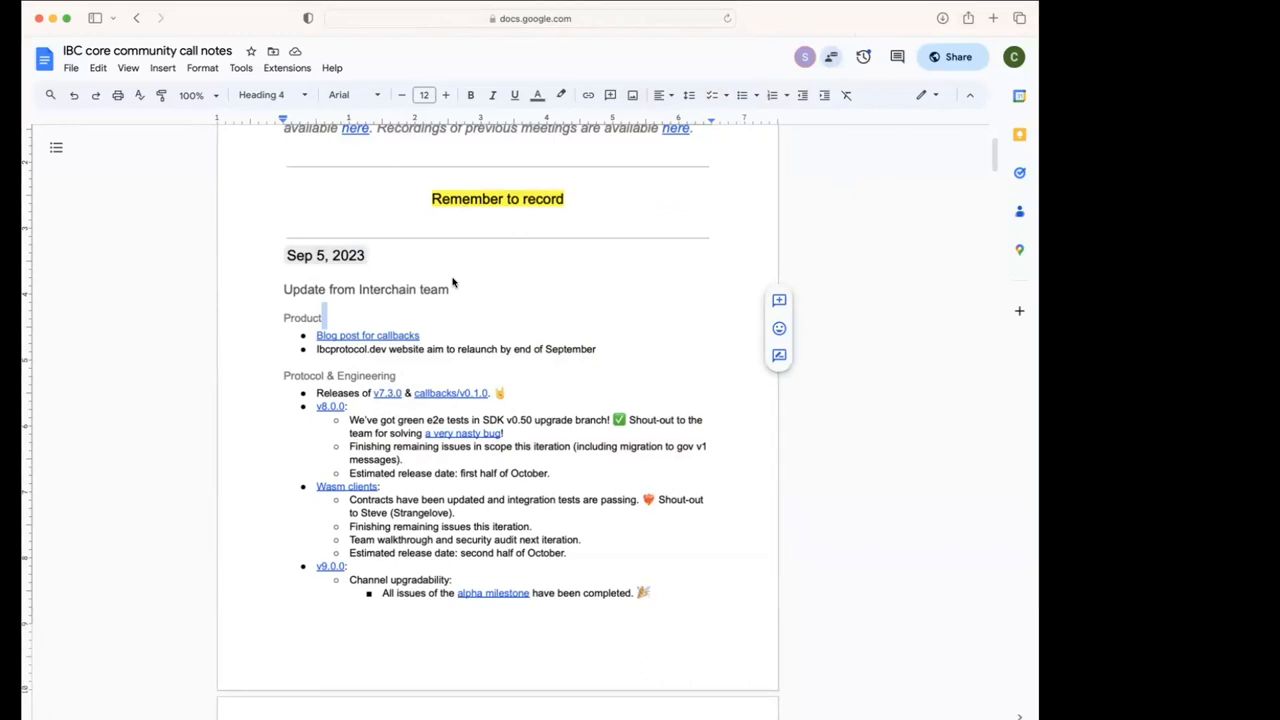
mouse_move(636, 300)
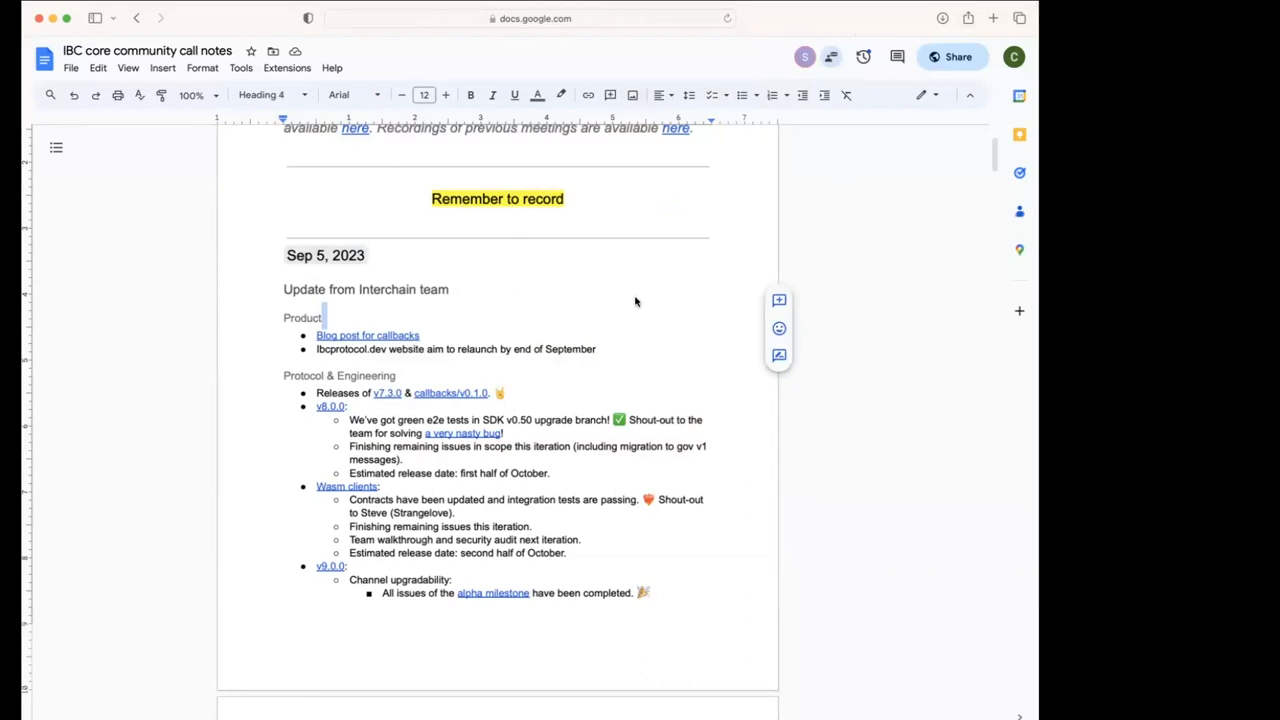
mouse_move(452, 392)
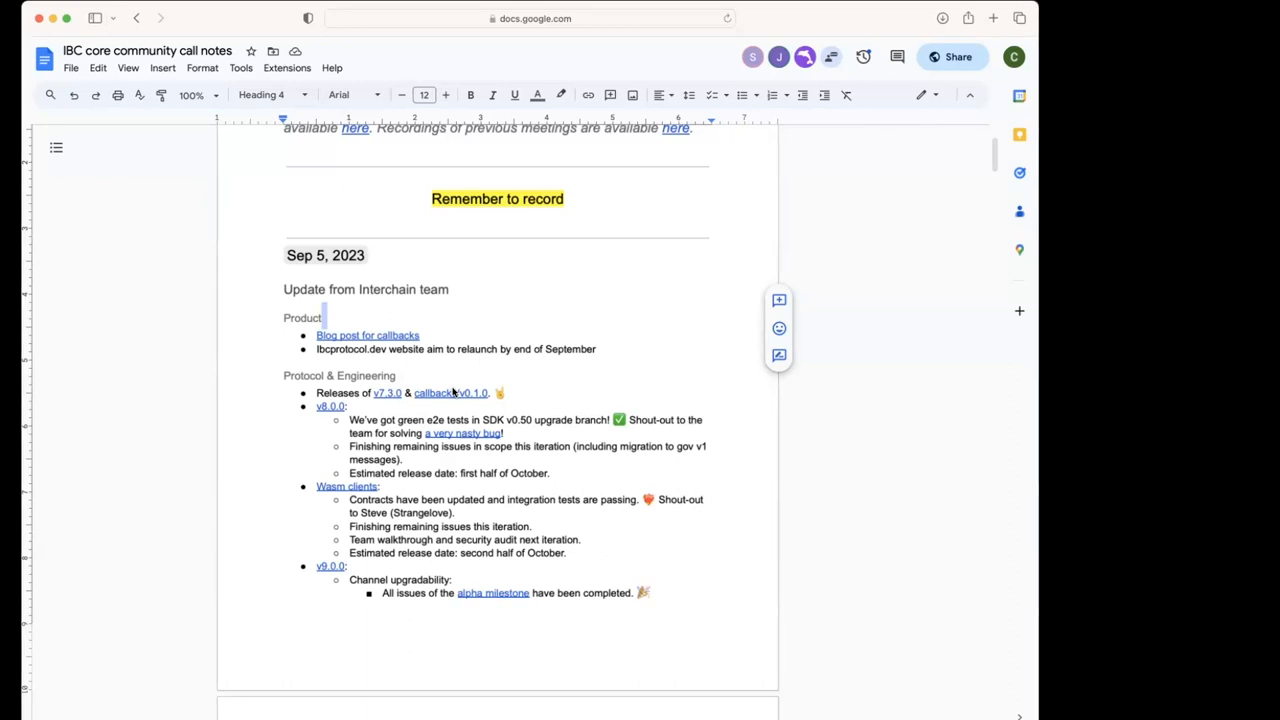
scroll(down, 3)
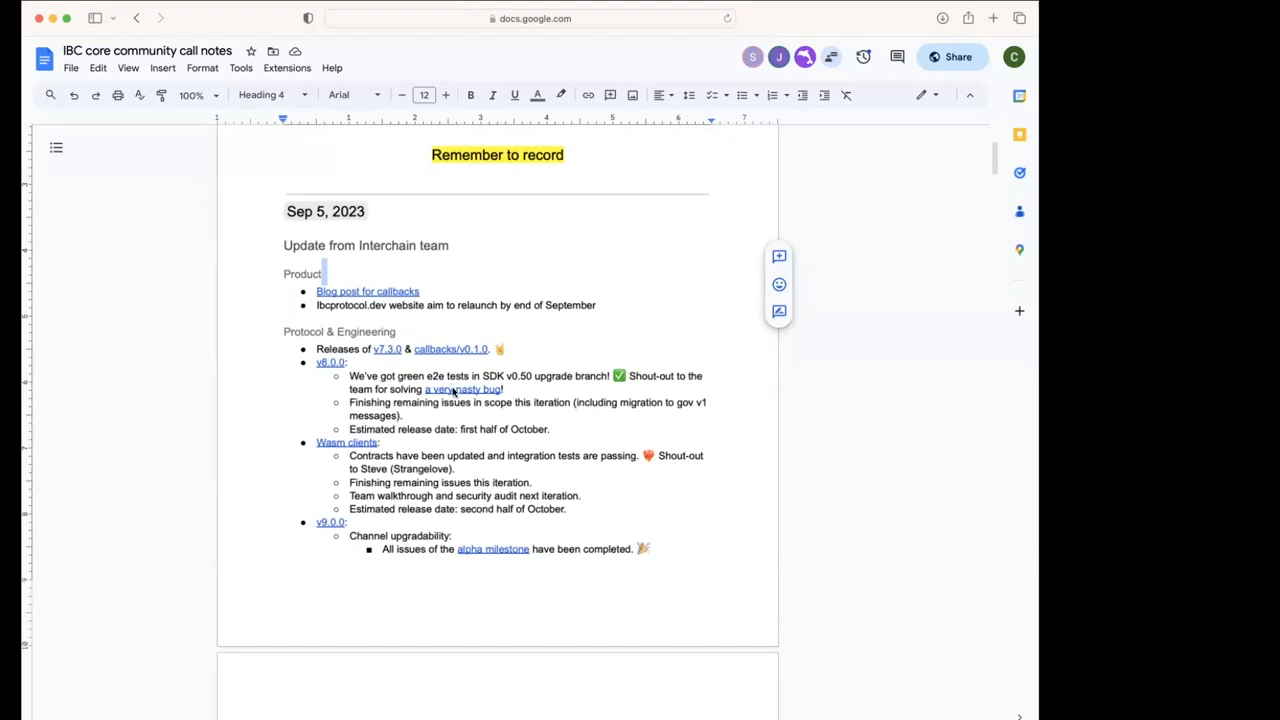
mouse_move(456, 388)
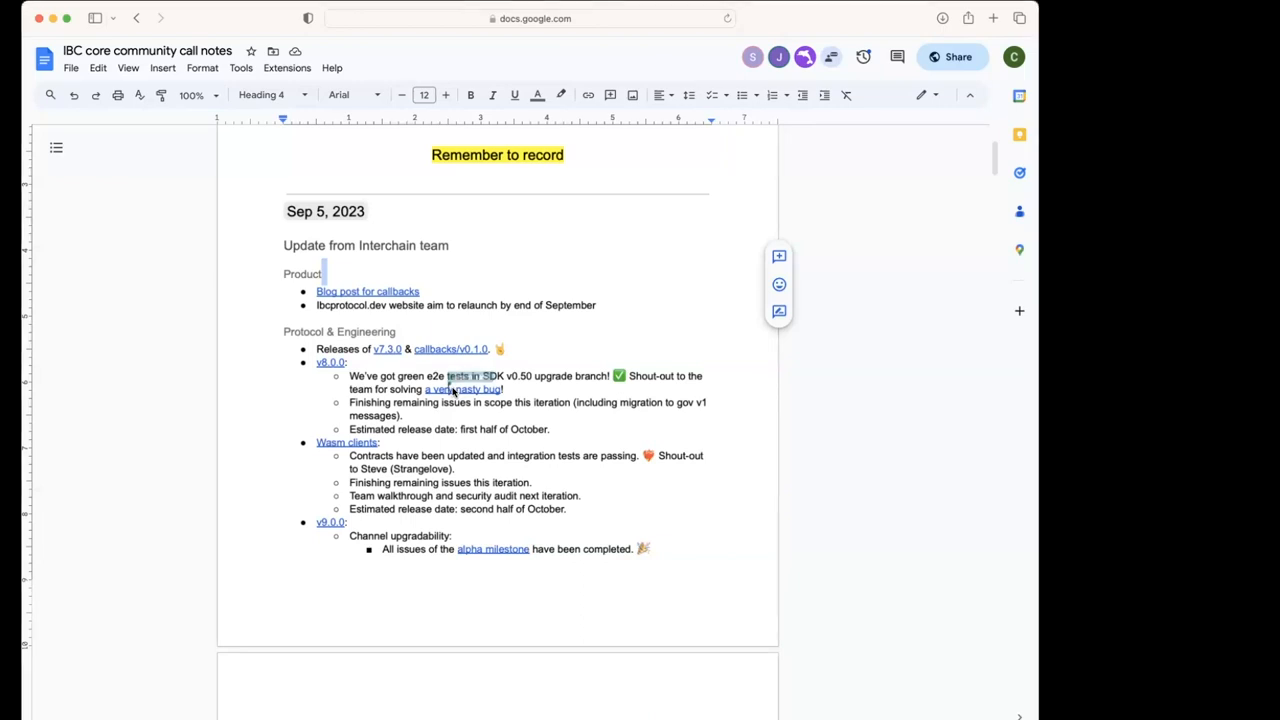
click(470, 376)
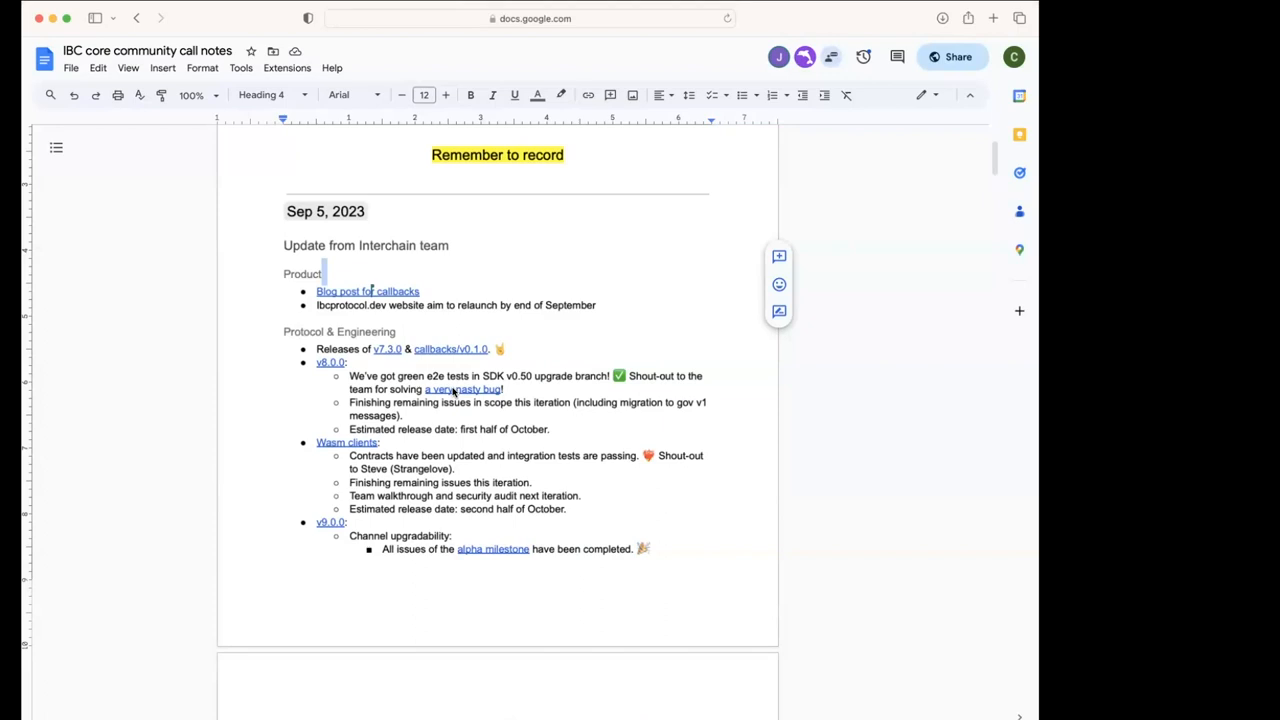
scroll(down, 3)
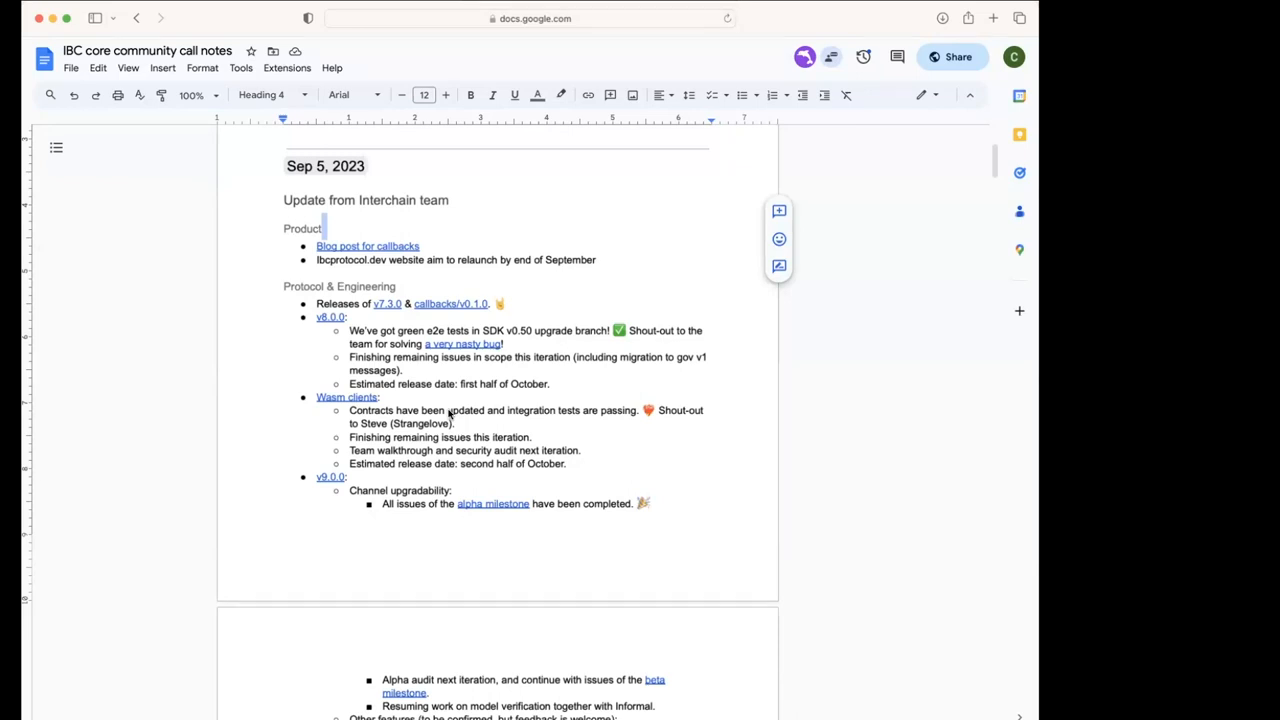
scroll(up, 3)
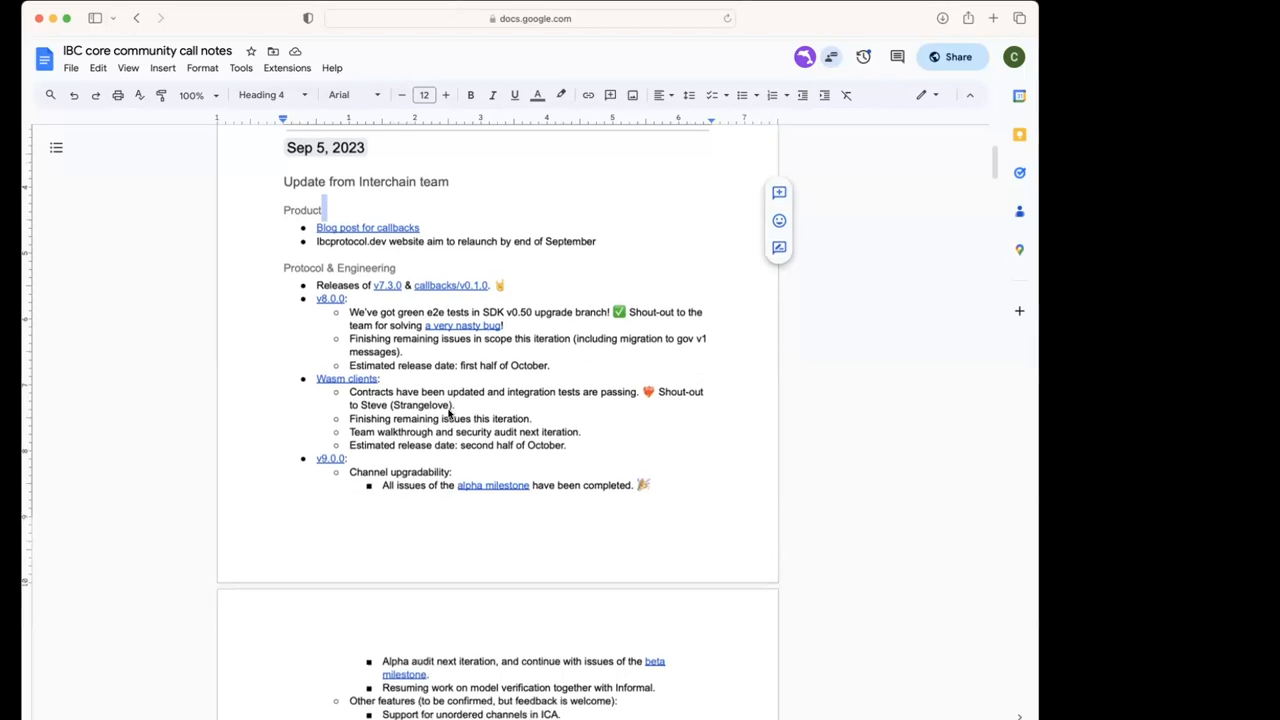
scroll(down, 3)
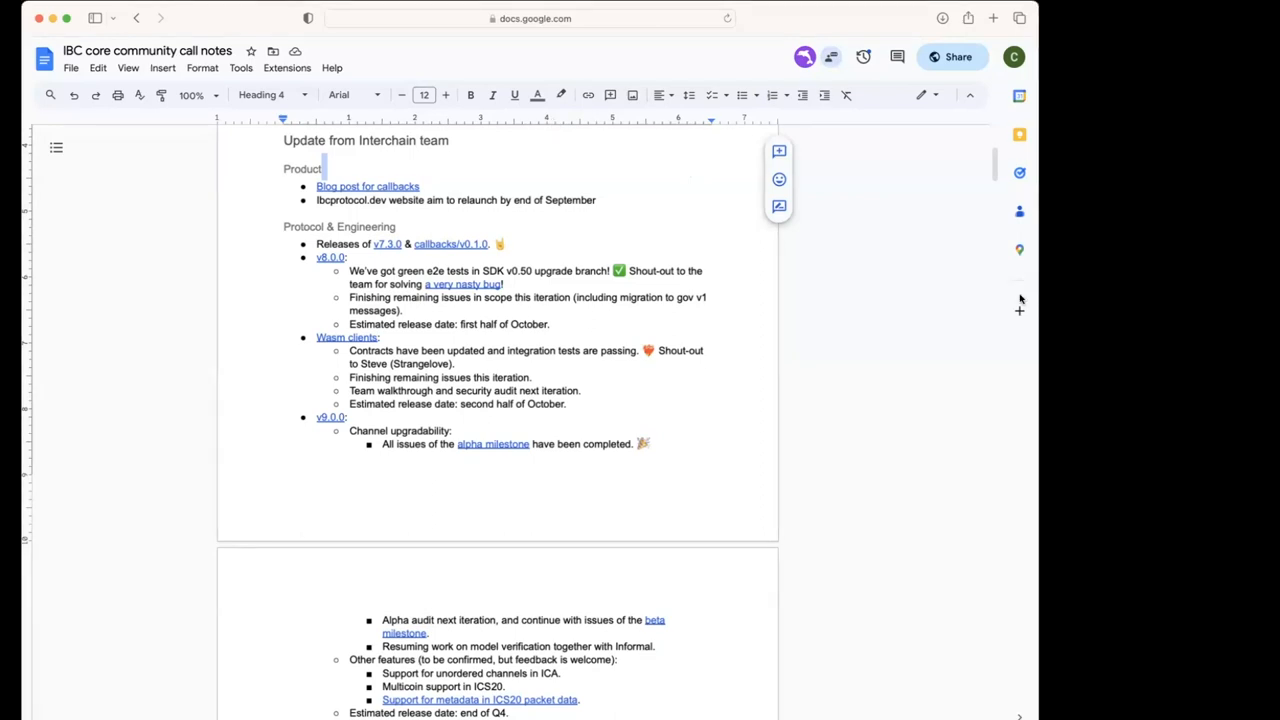
mouse_move(1020, 432)
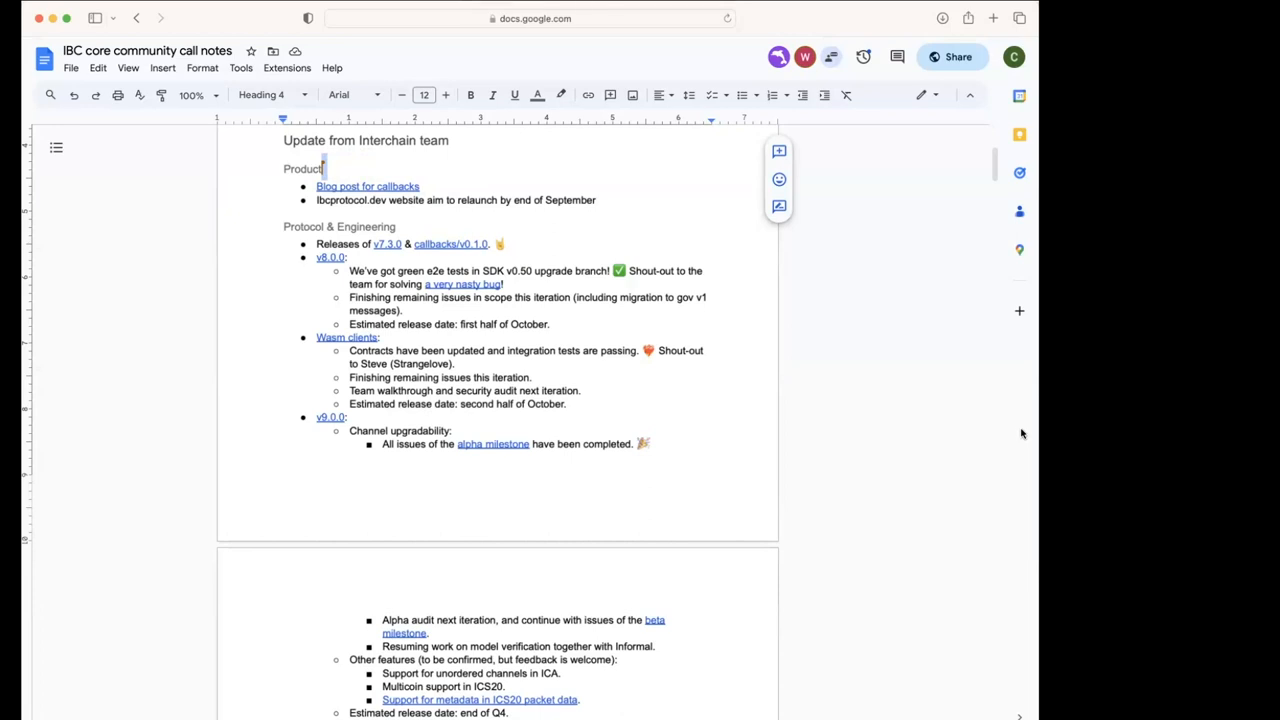
mouse_move(978, 428)
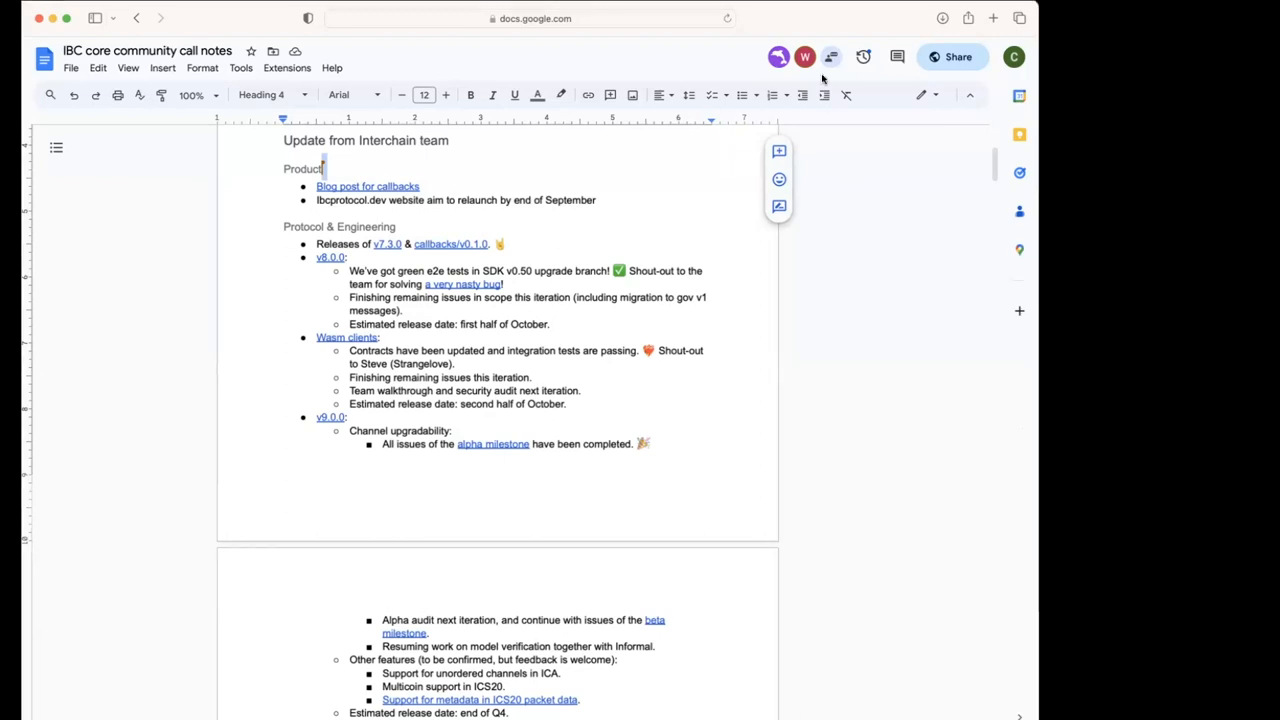
mouse_move(756, 244)
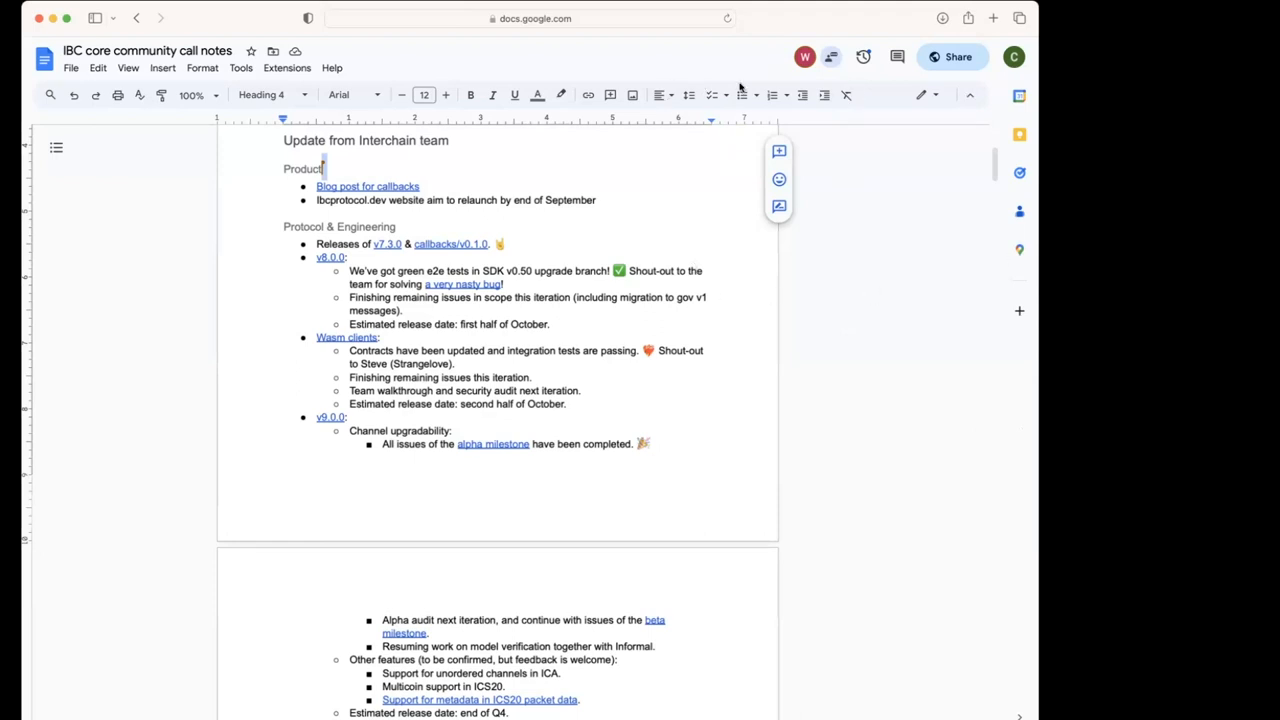
mouse_move(752, 232)
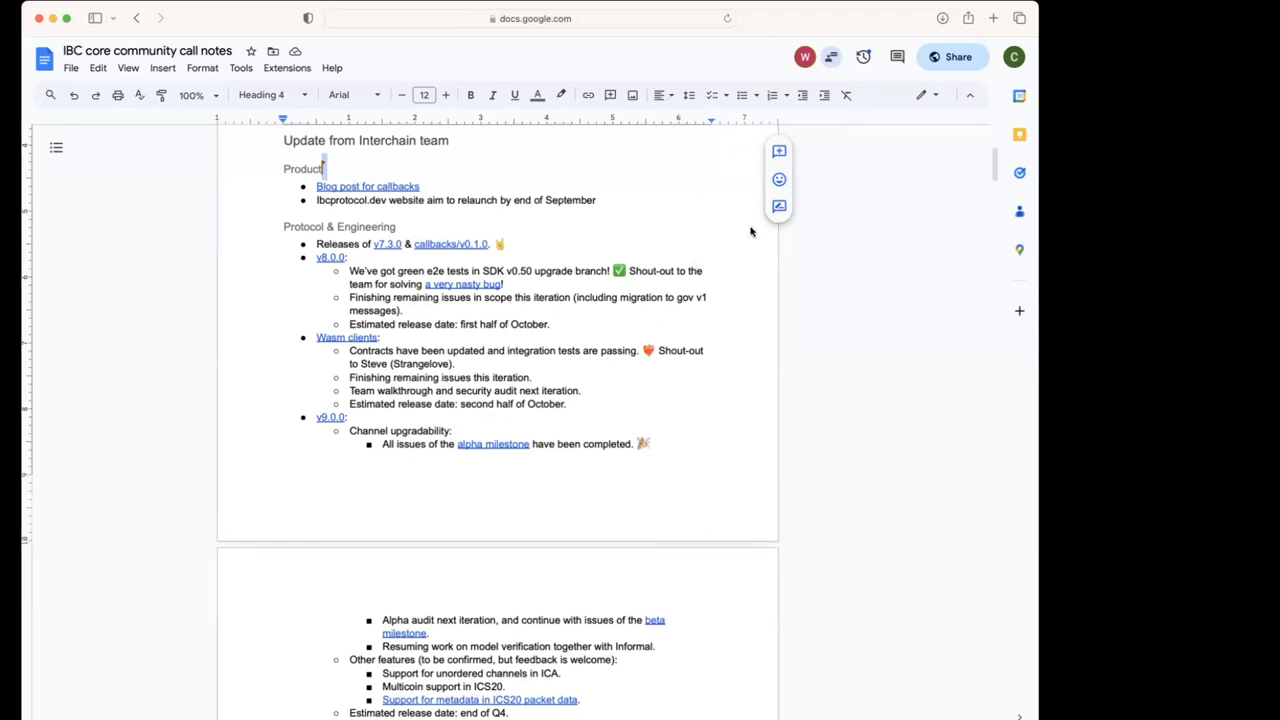
mouse_move(748, 210)
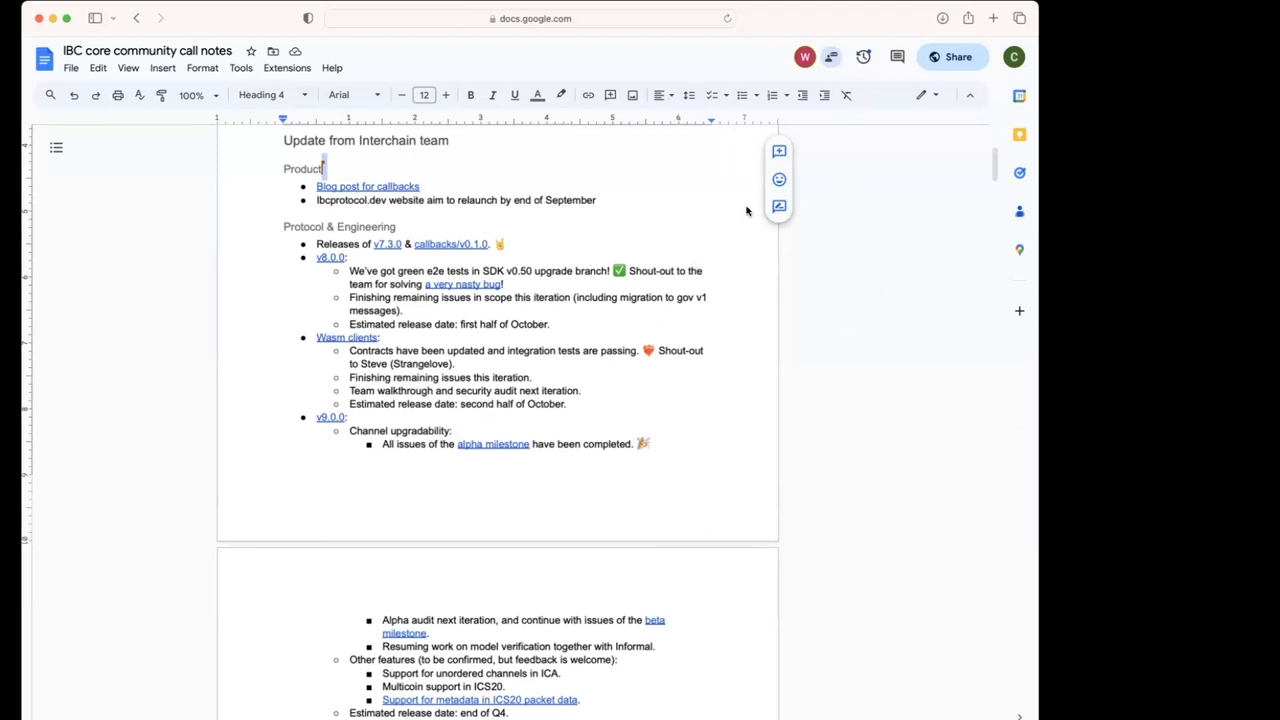
mouse_move(896, 256)
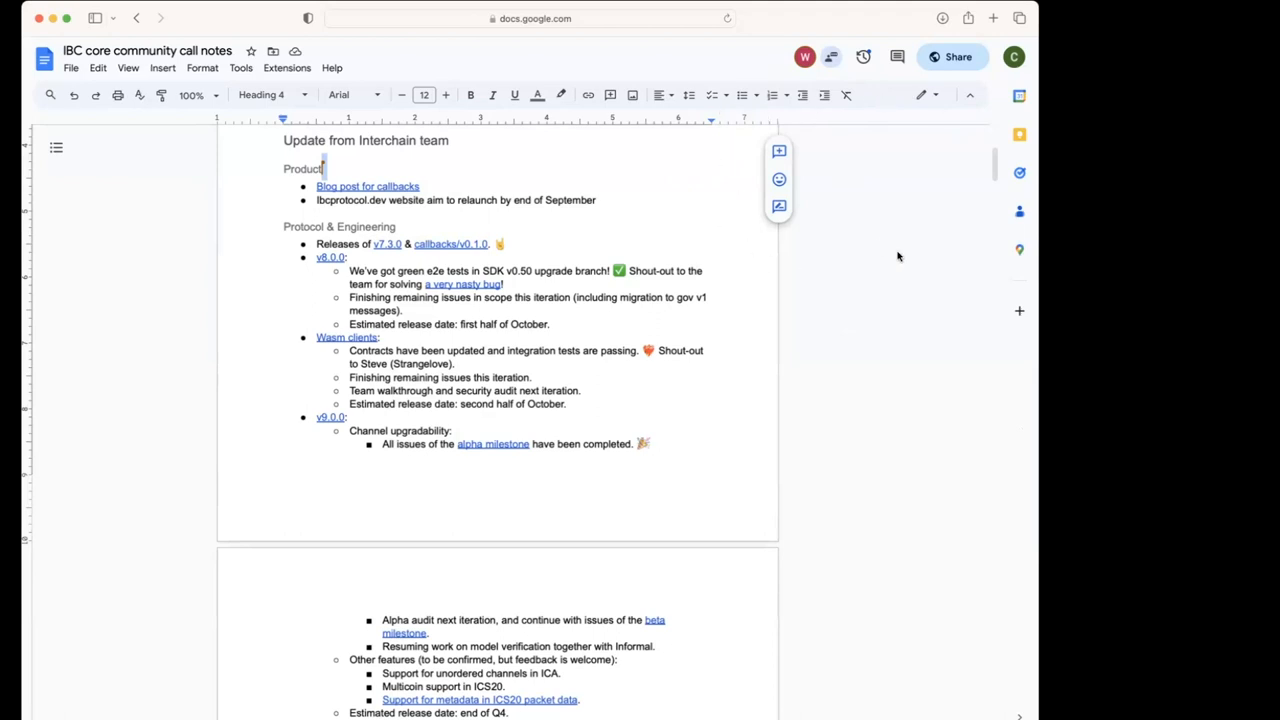
mouse_move(800, 238)
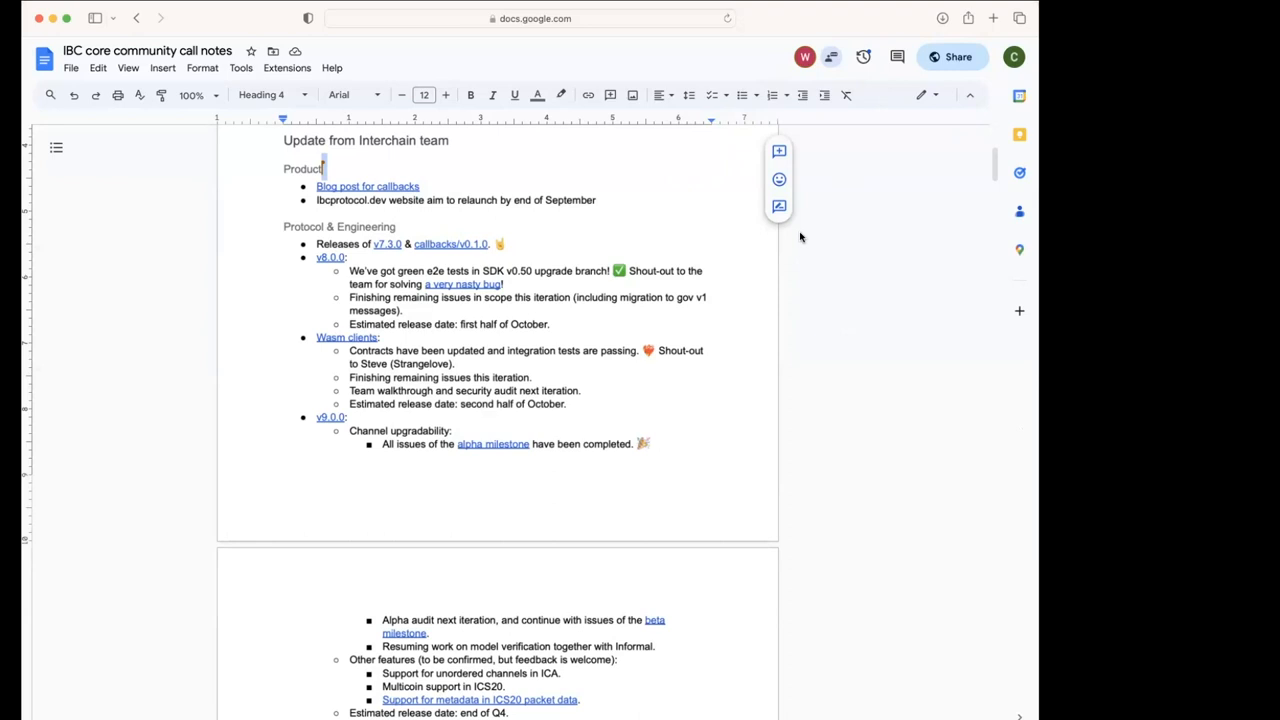
mouse_move(1004, 128)
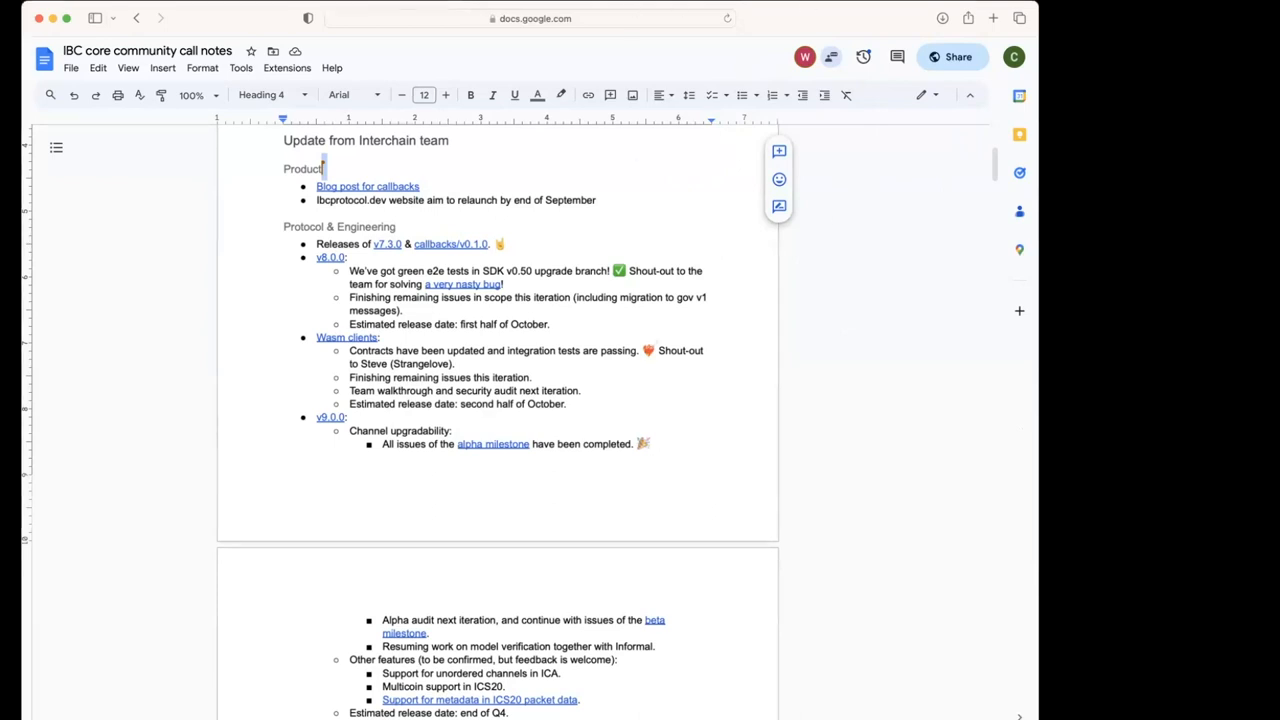
mouse_move(754, 236)
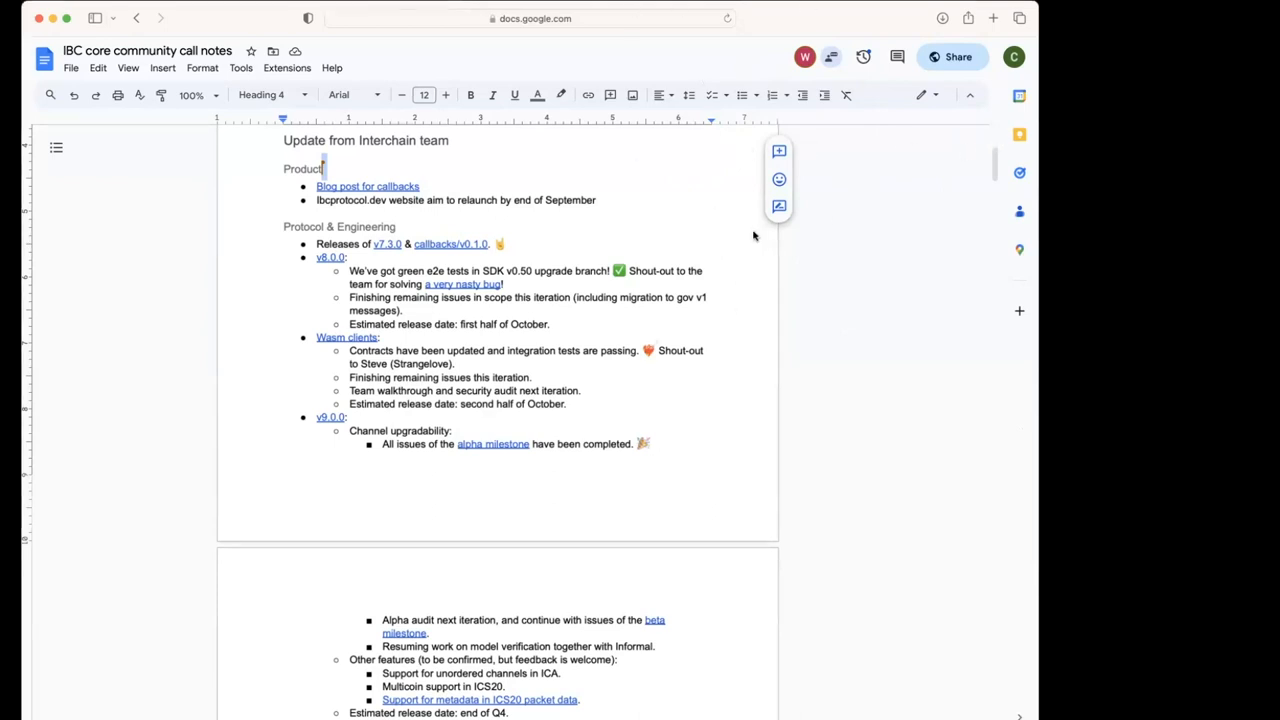
mouse_move(750, 236)
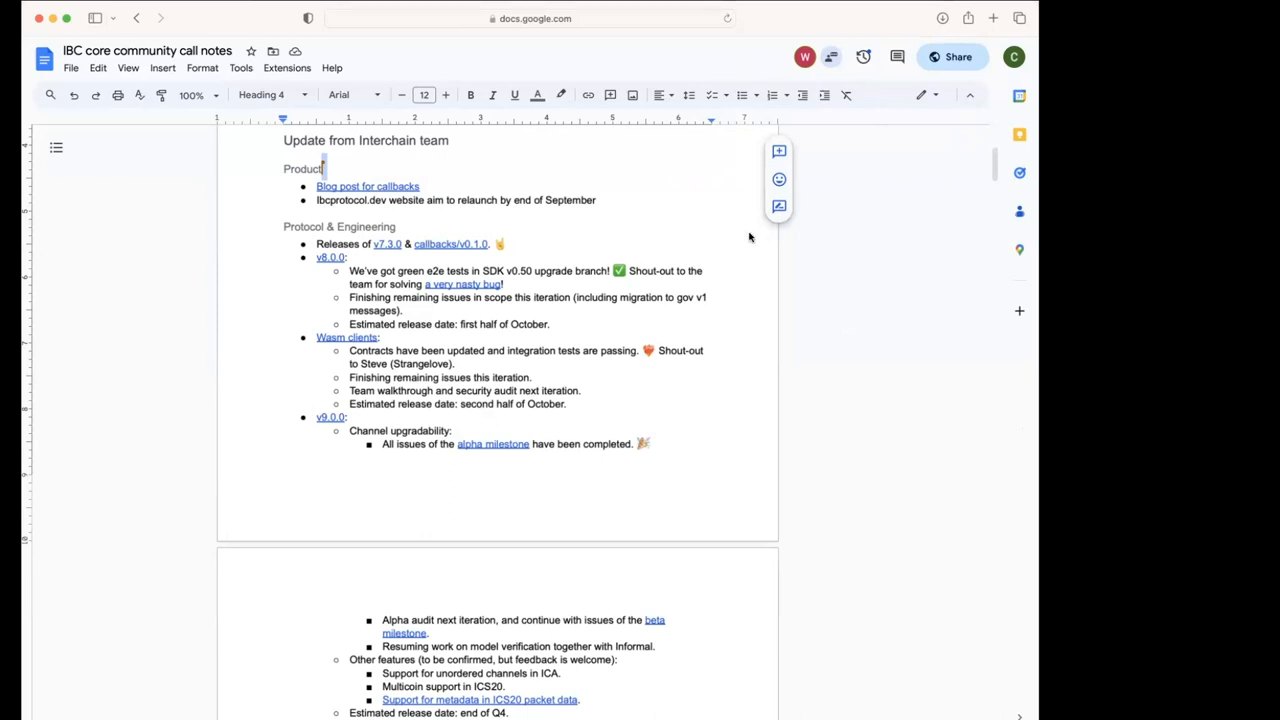
mouse_move(804, 118)
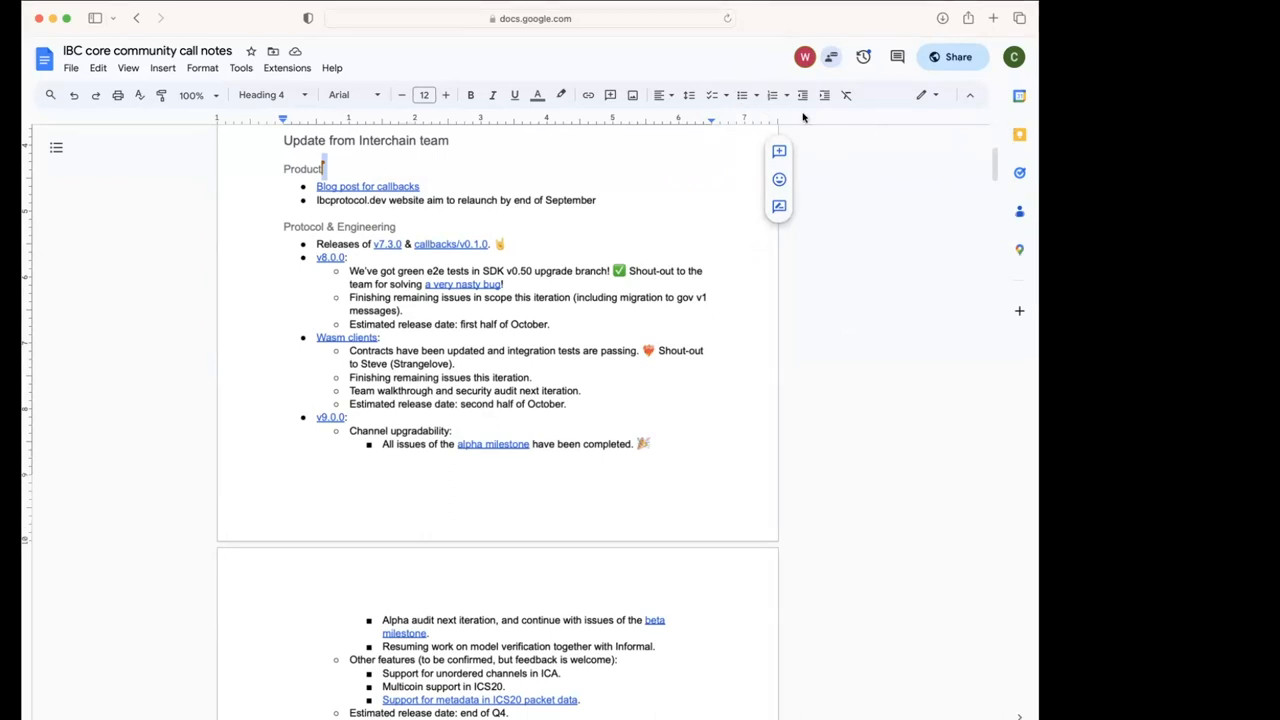
mouse_move(998, 132)
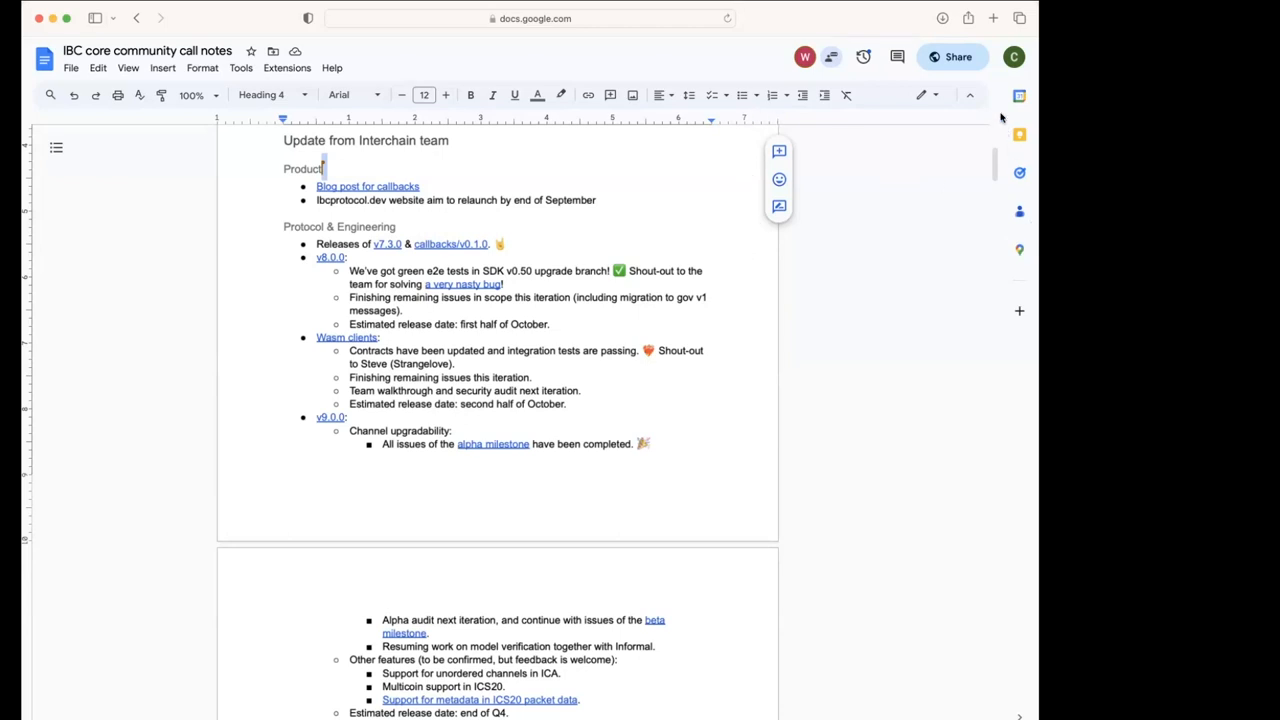
mouse_move(1008, 224)
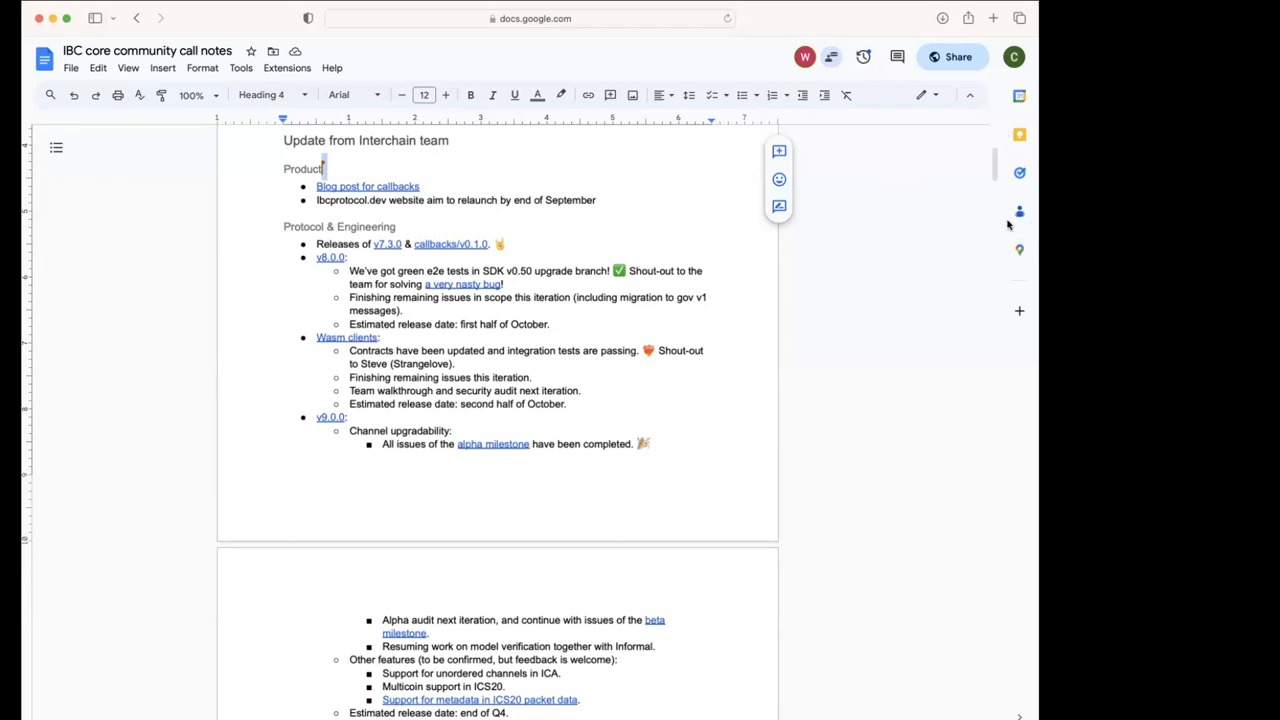
mouse_move(916, 190)
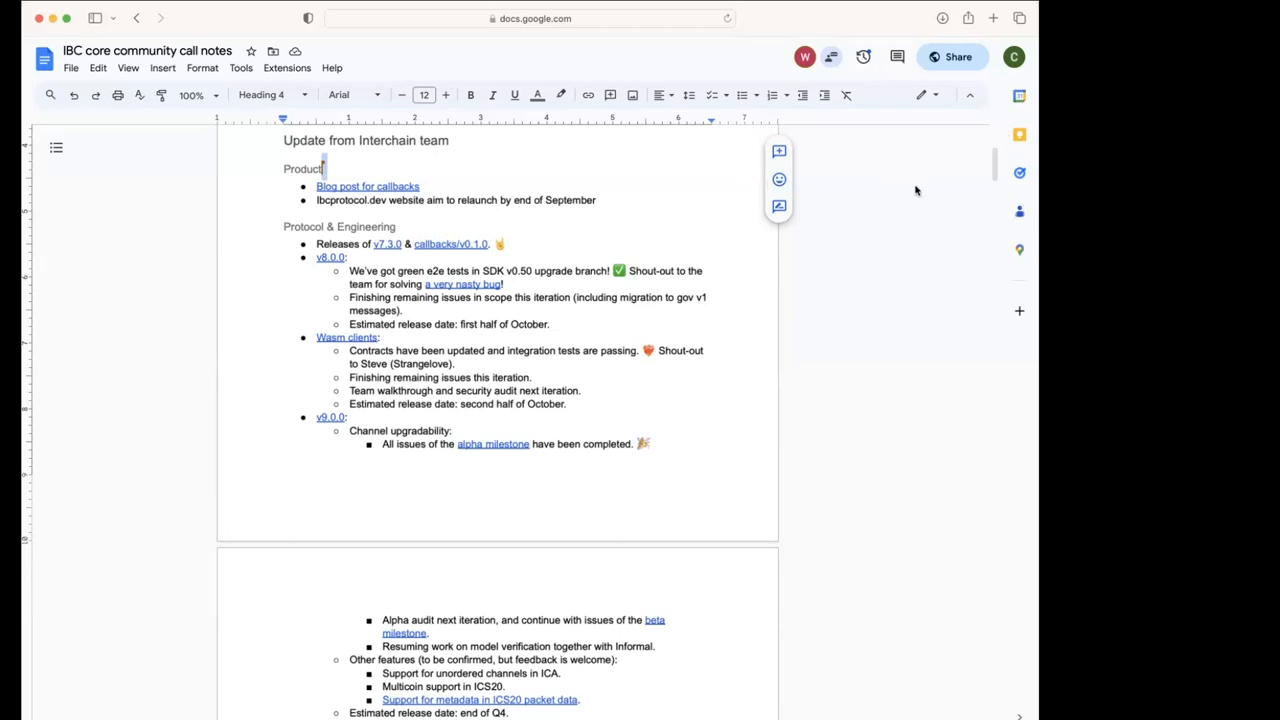
mouse_move(898, 182)
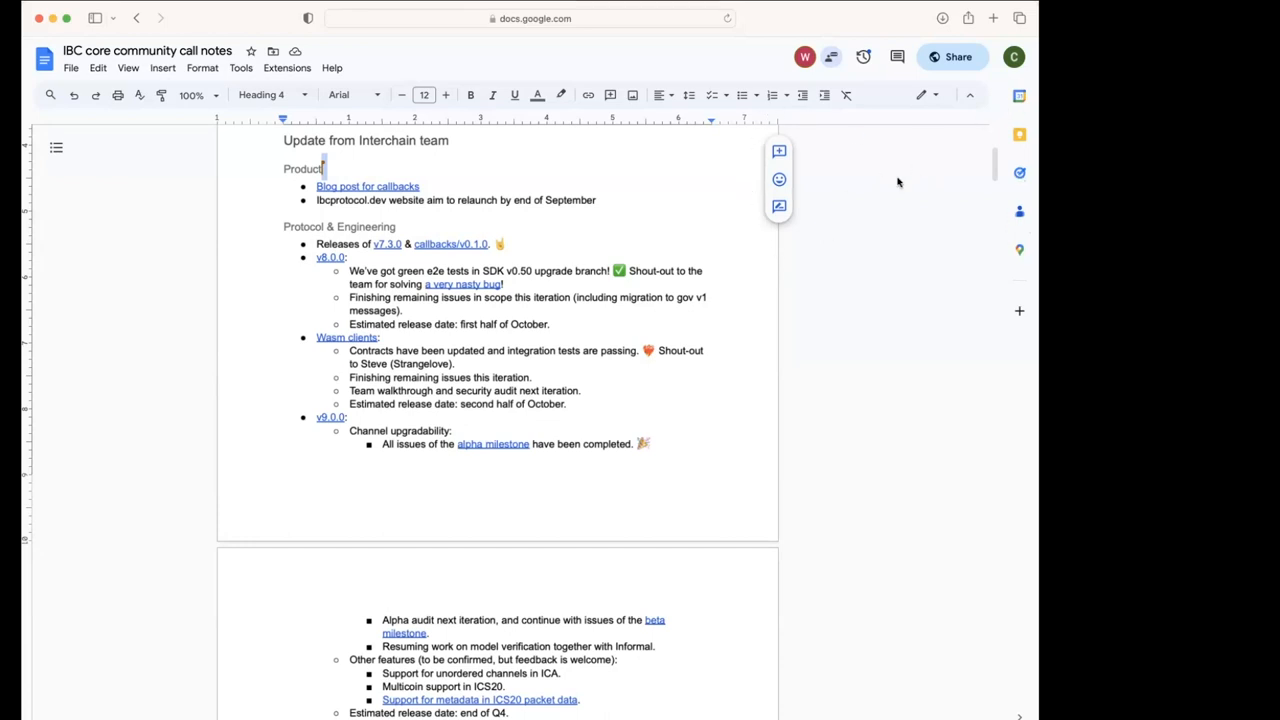
mouse_move(912, 180)
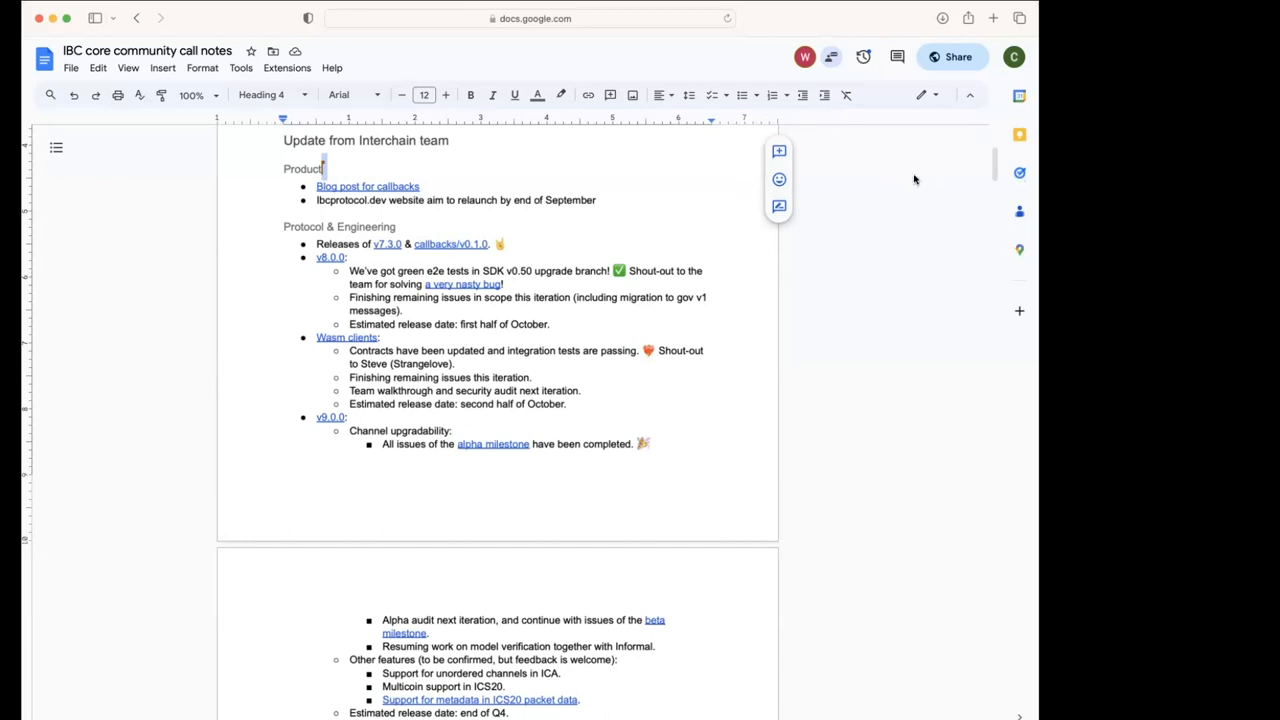
mouse_move(866, 218)
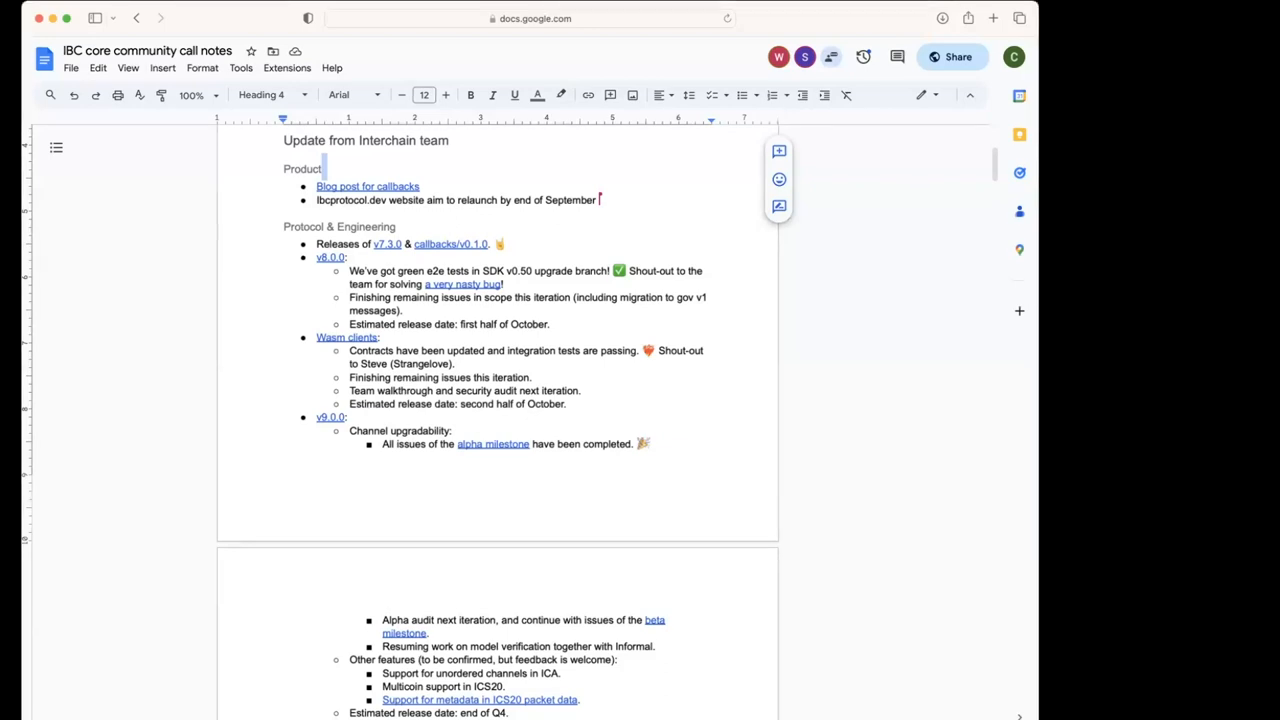
mouse_move(976, 430)
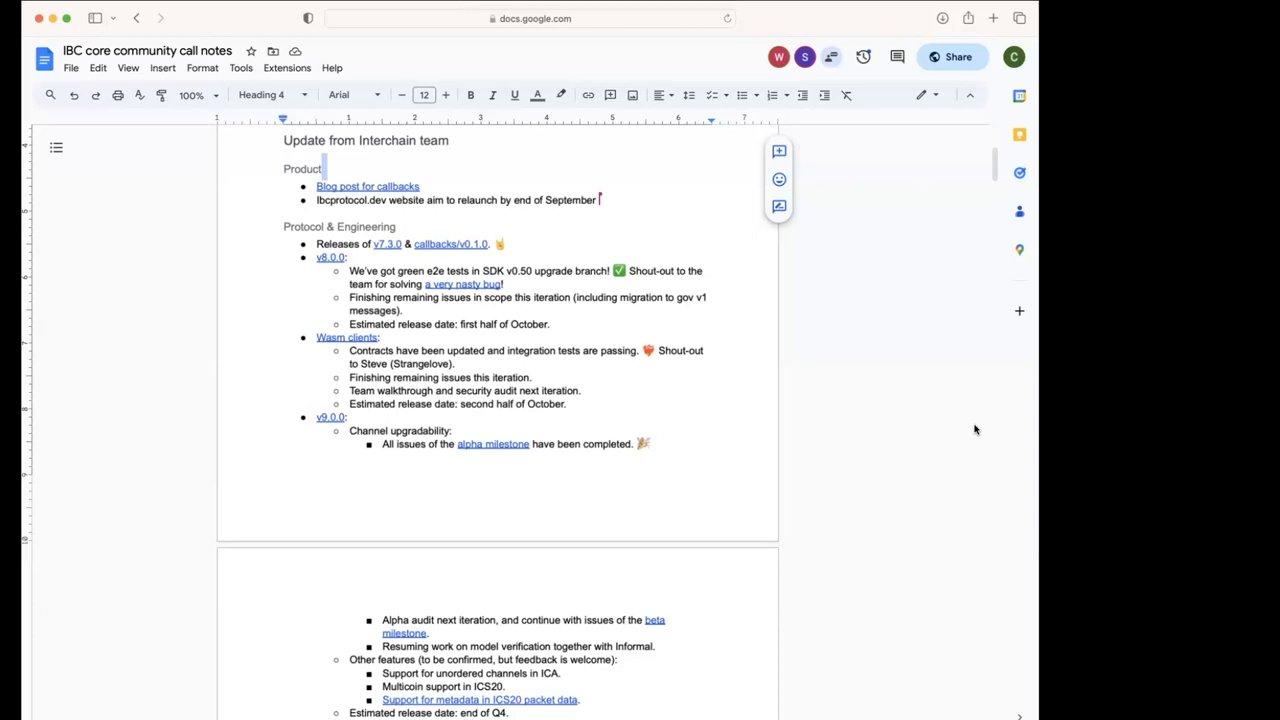
mouse_move(1022, 336)
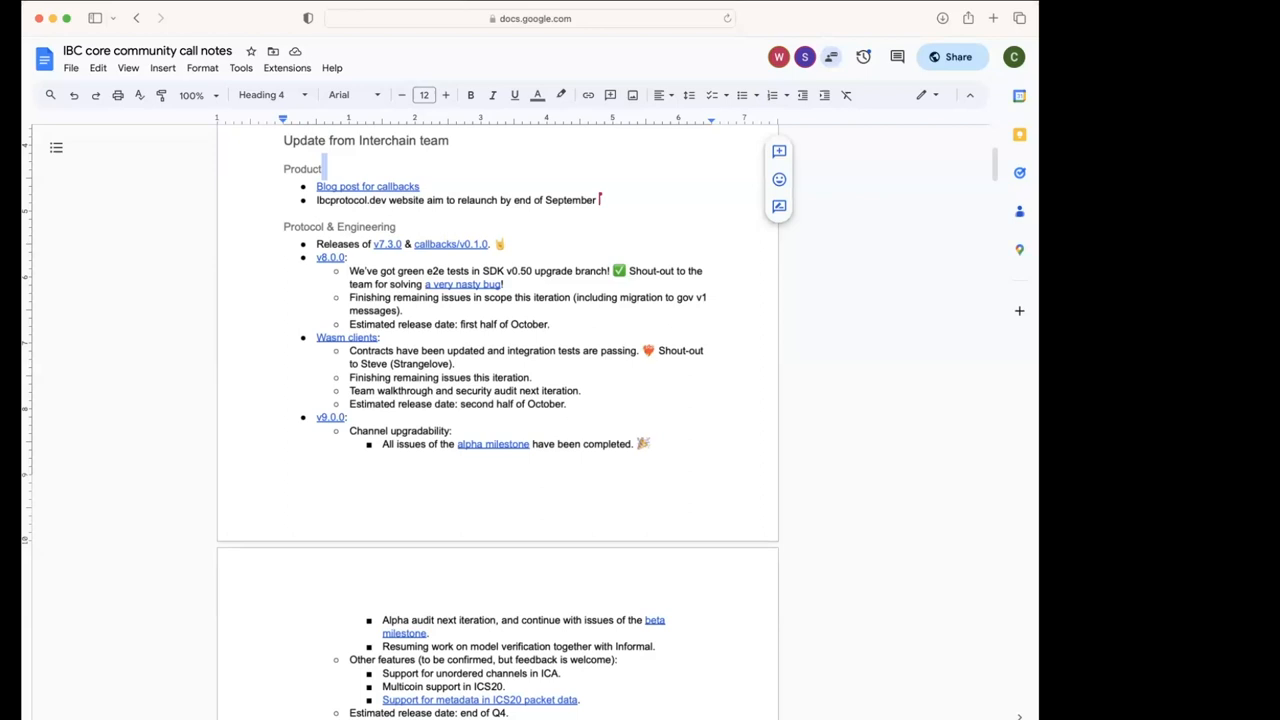
mouse_move(366, 80)
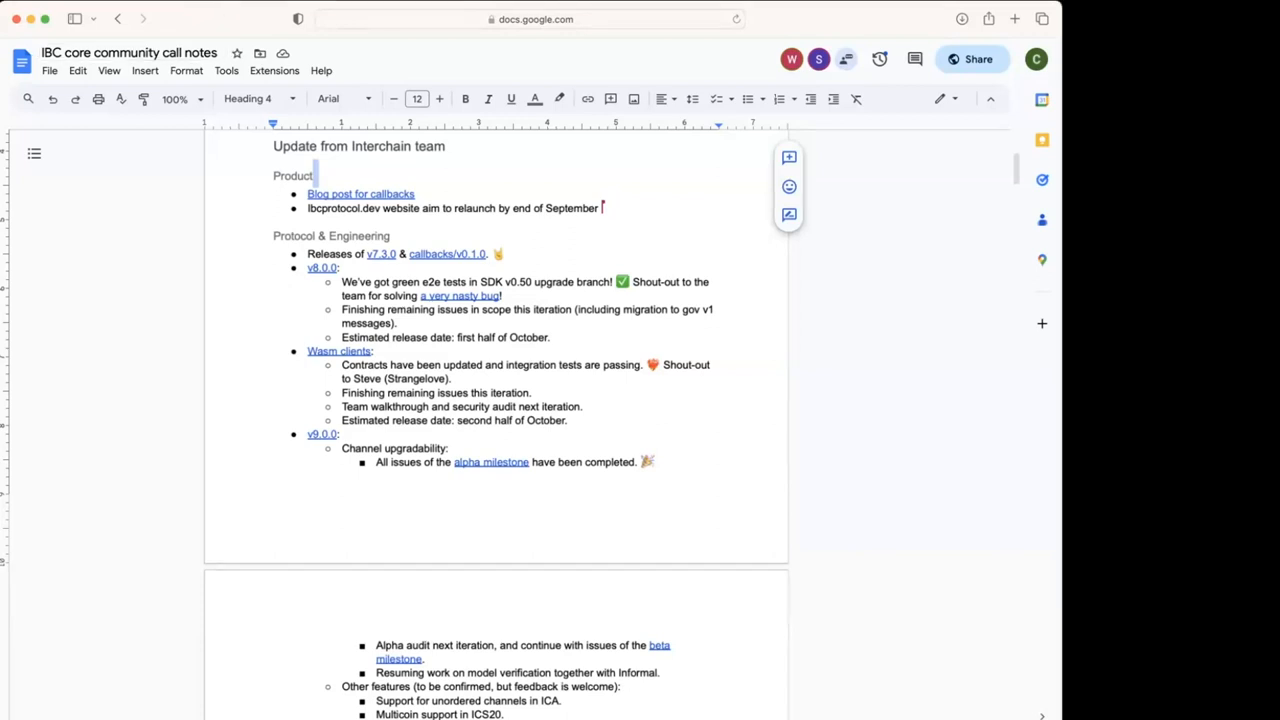
mouse_move(480, 430)
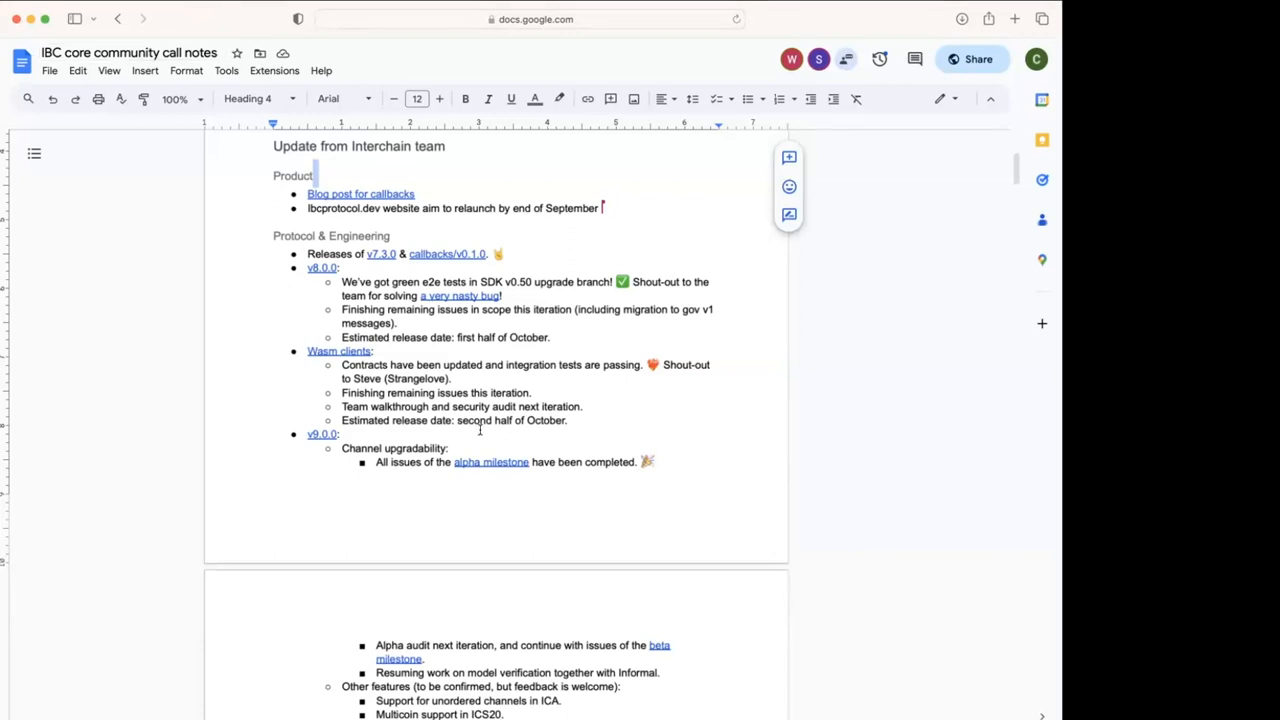
- Scroll down to the Update from Relayer teams heading with its empty Hermes and Rly bullets
scroll(down, 3)
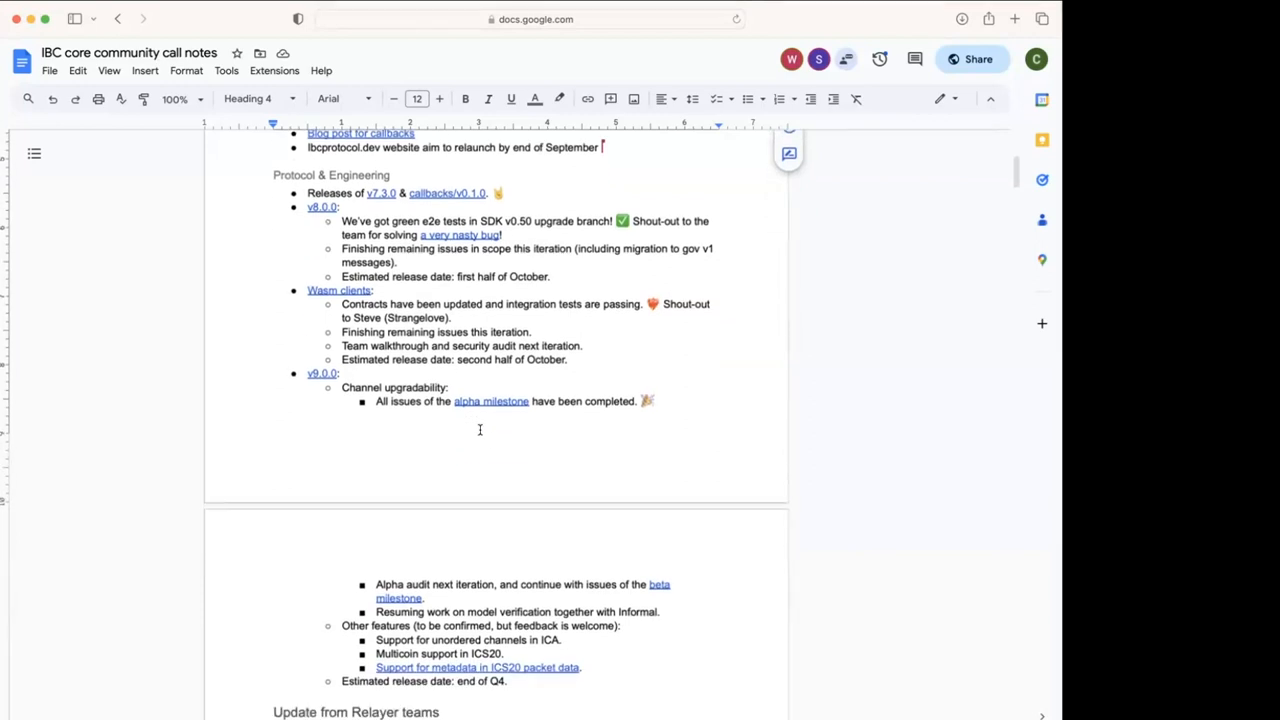
scroll(down, 3)
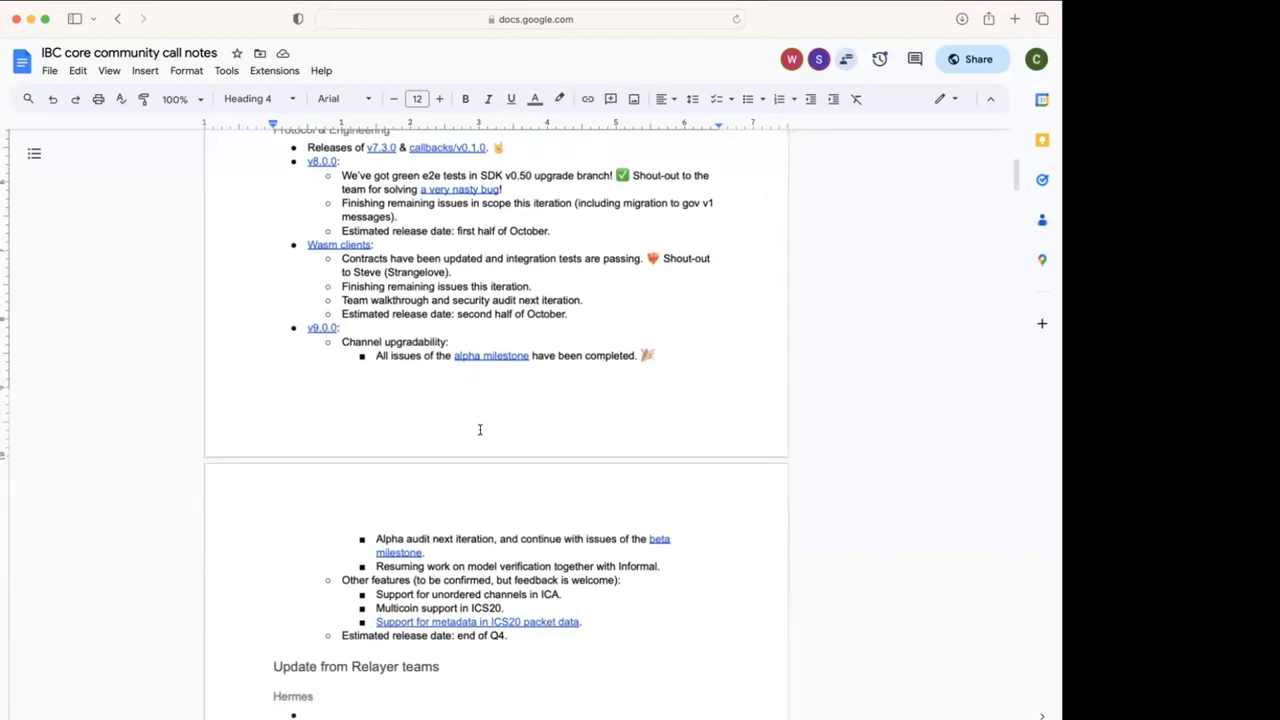
mouse_move(456, 510)
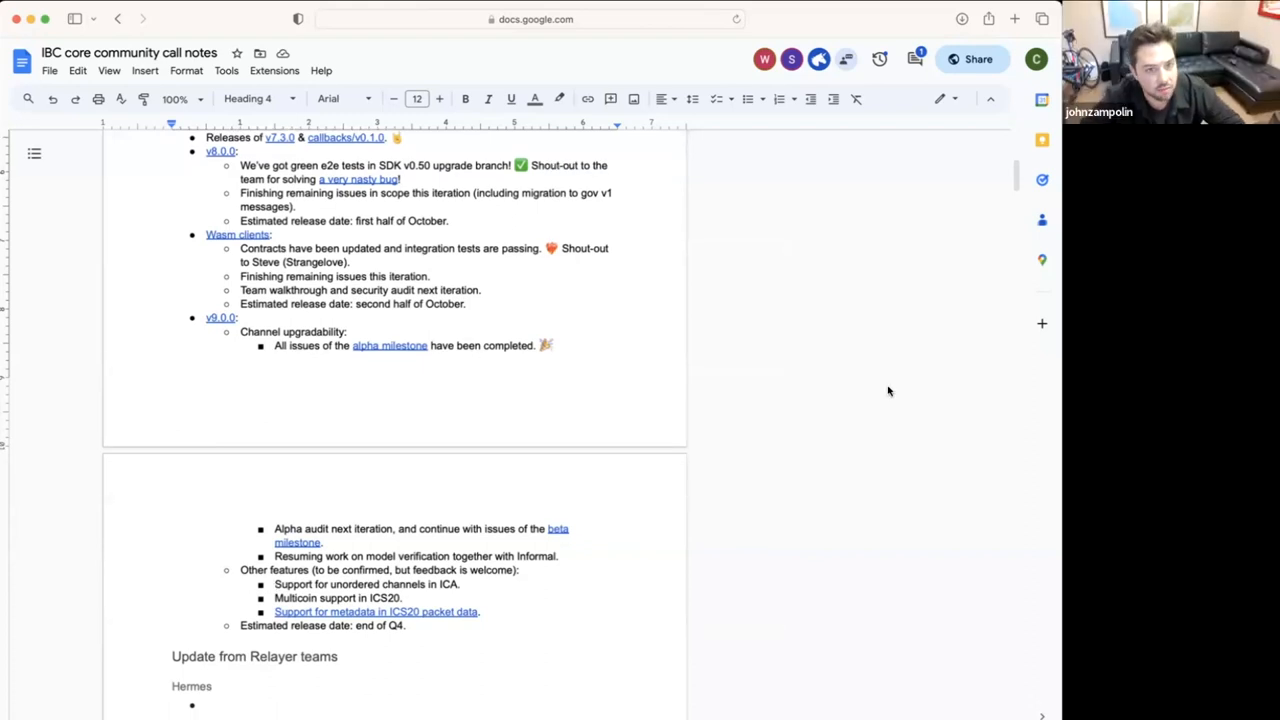
scroll(up, 3)
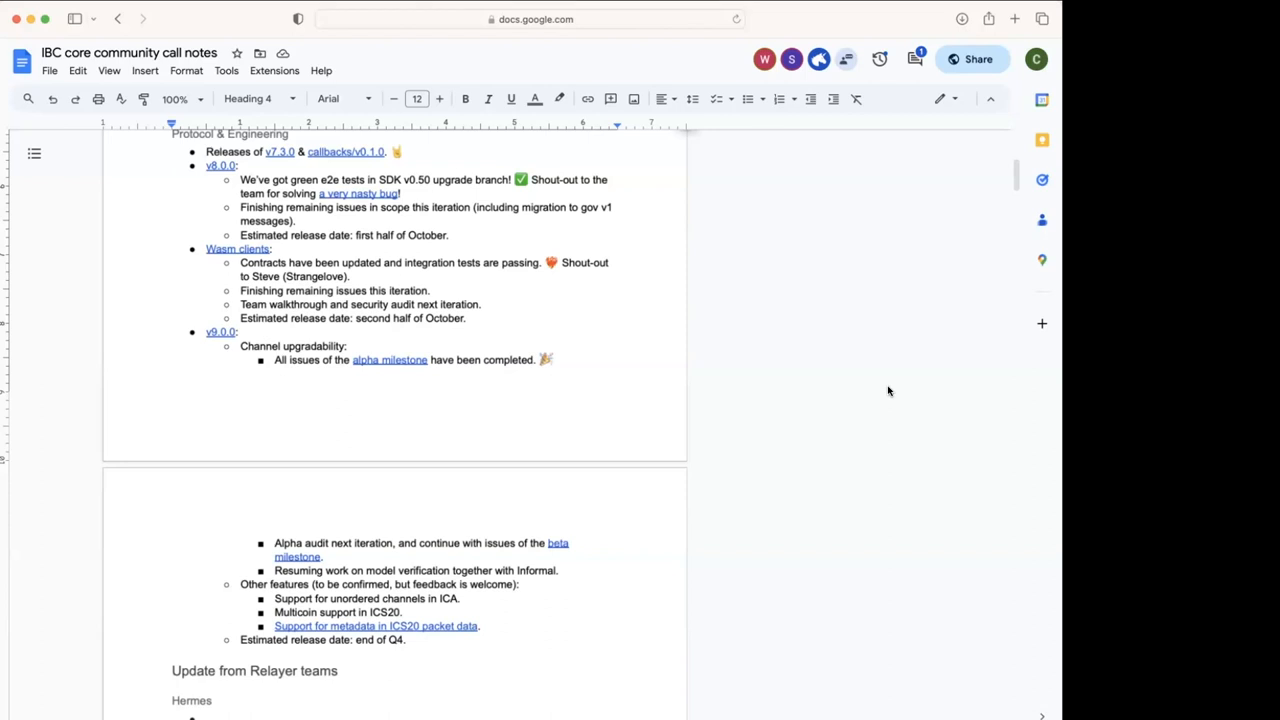
scroll(down, 3)
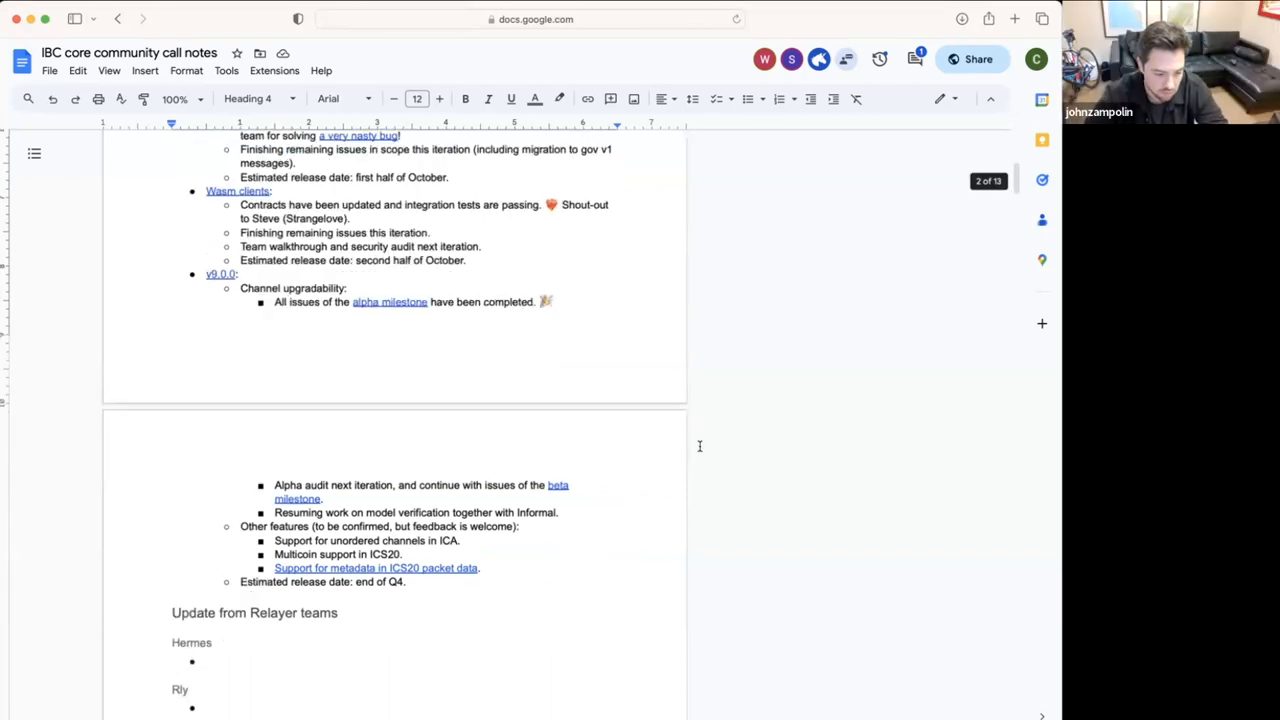
- Add the async IBC channel handshake topic noting version negotiation is currently synchronous-only
scroll(down, 3)
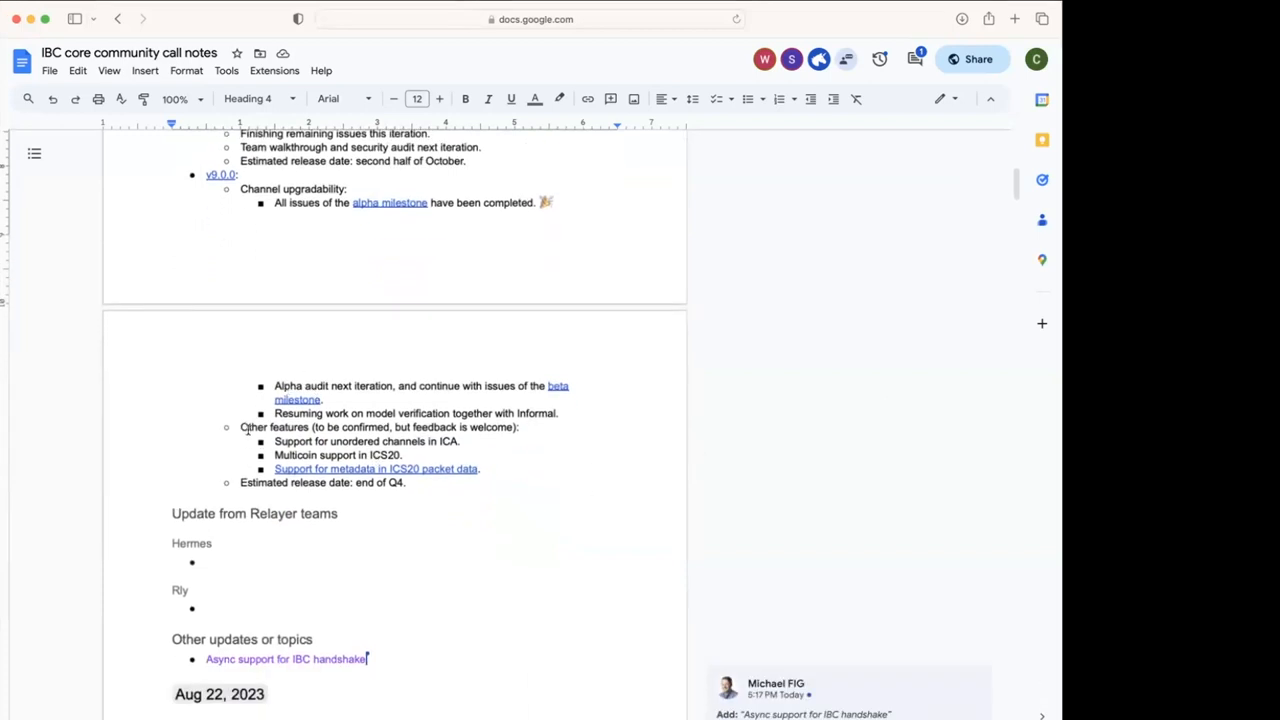
text(()
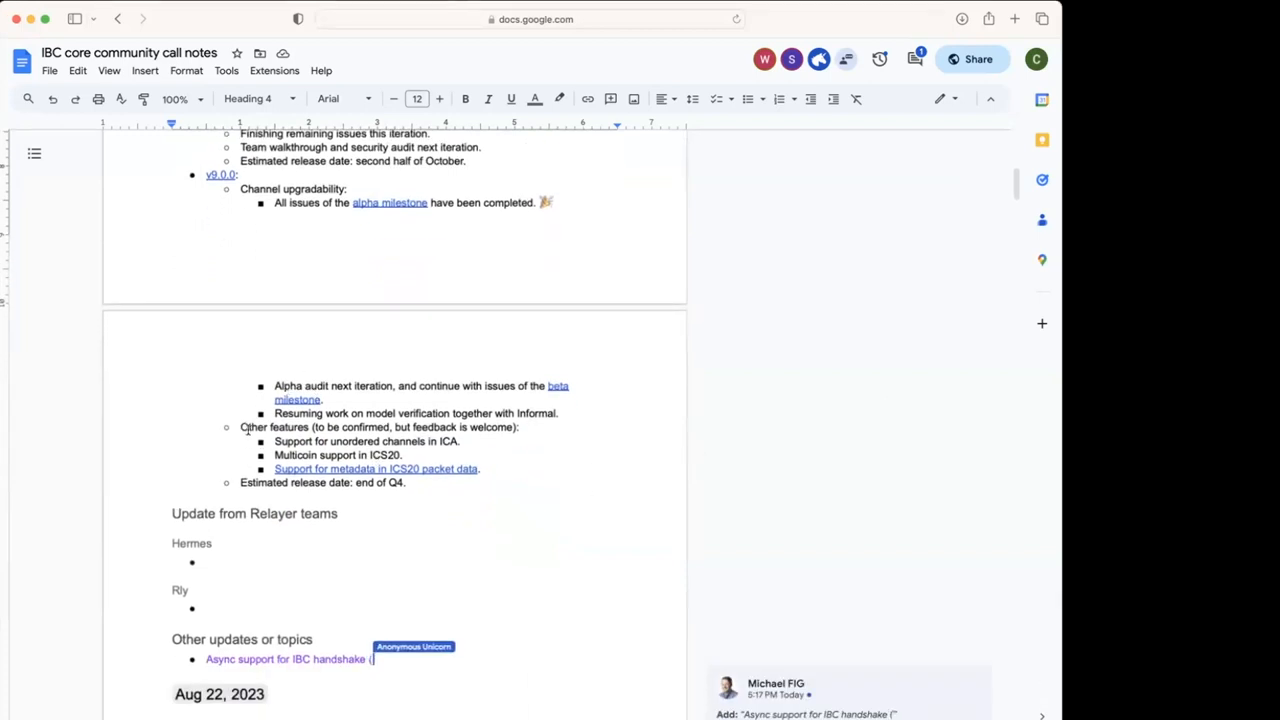
text(version)
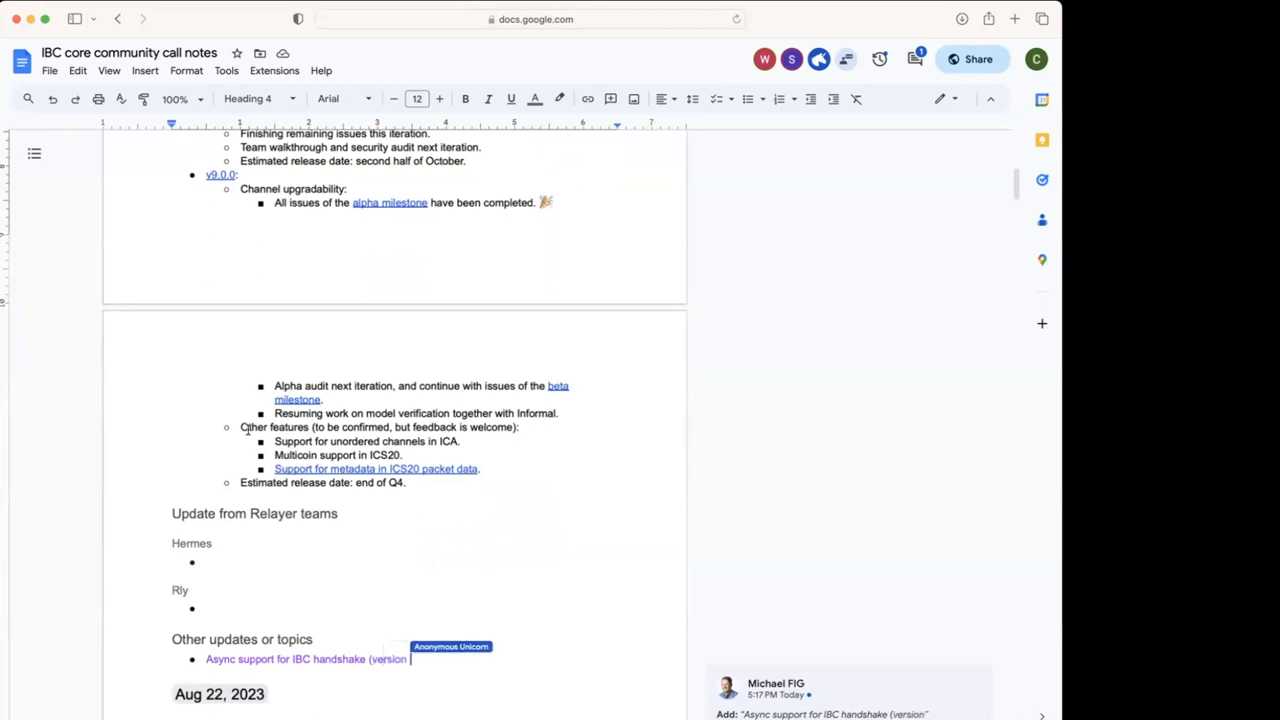
text(negotiation is)
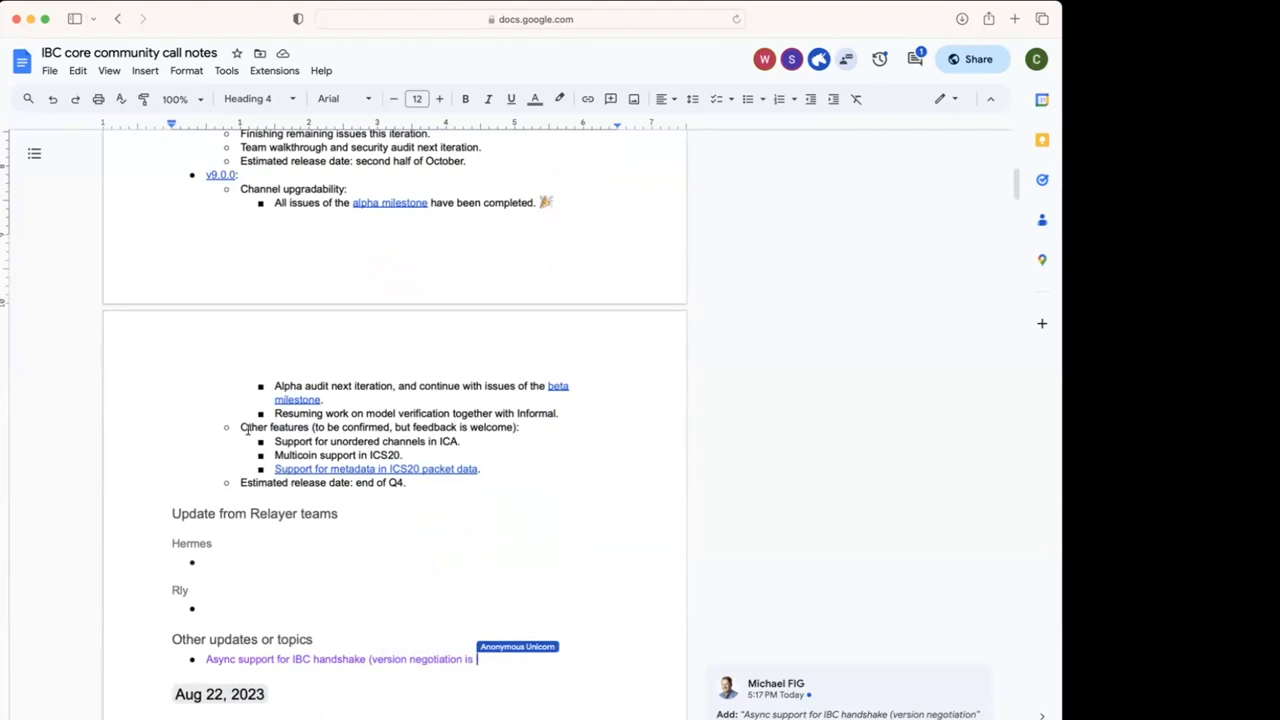
text(currently synchronous-on)
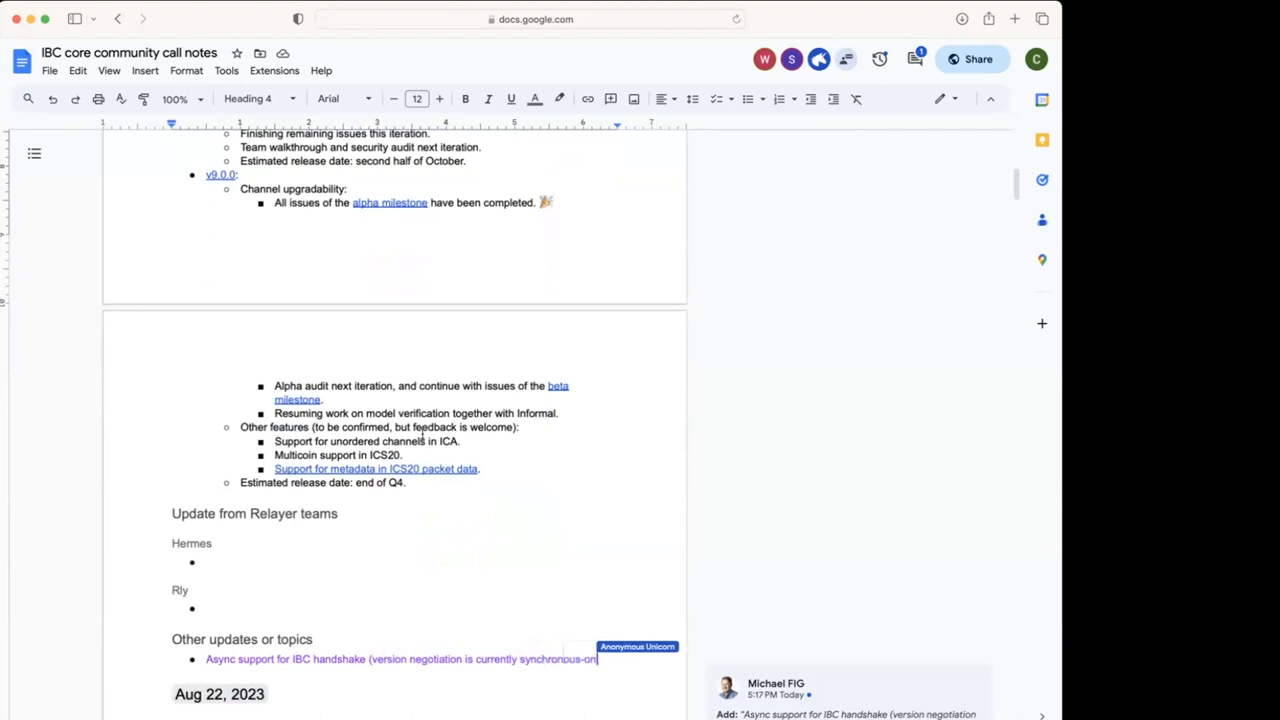
scroll(down, 3)
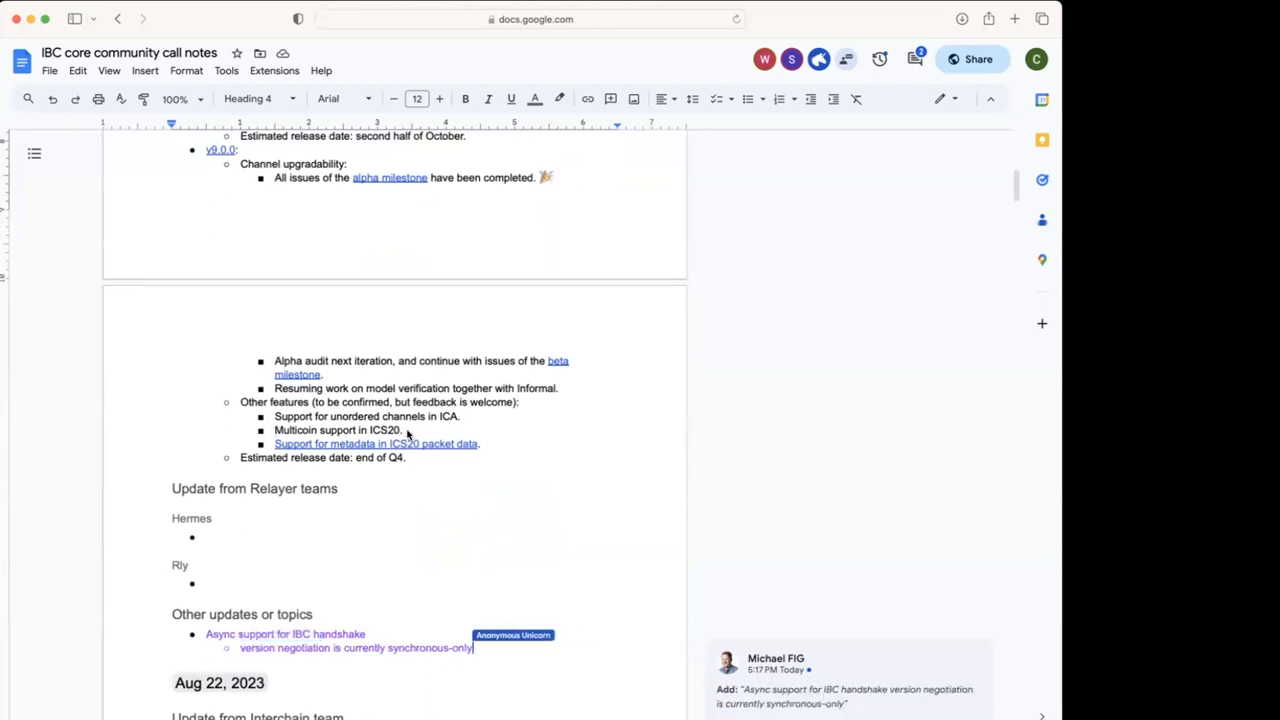
- Add a nested sub-point asking about the assumptions 'in the protocol?'
key(enter)
text(Any other synchronous-only assumptions)
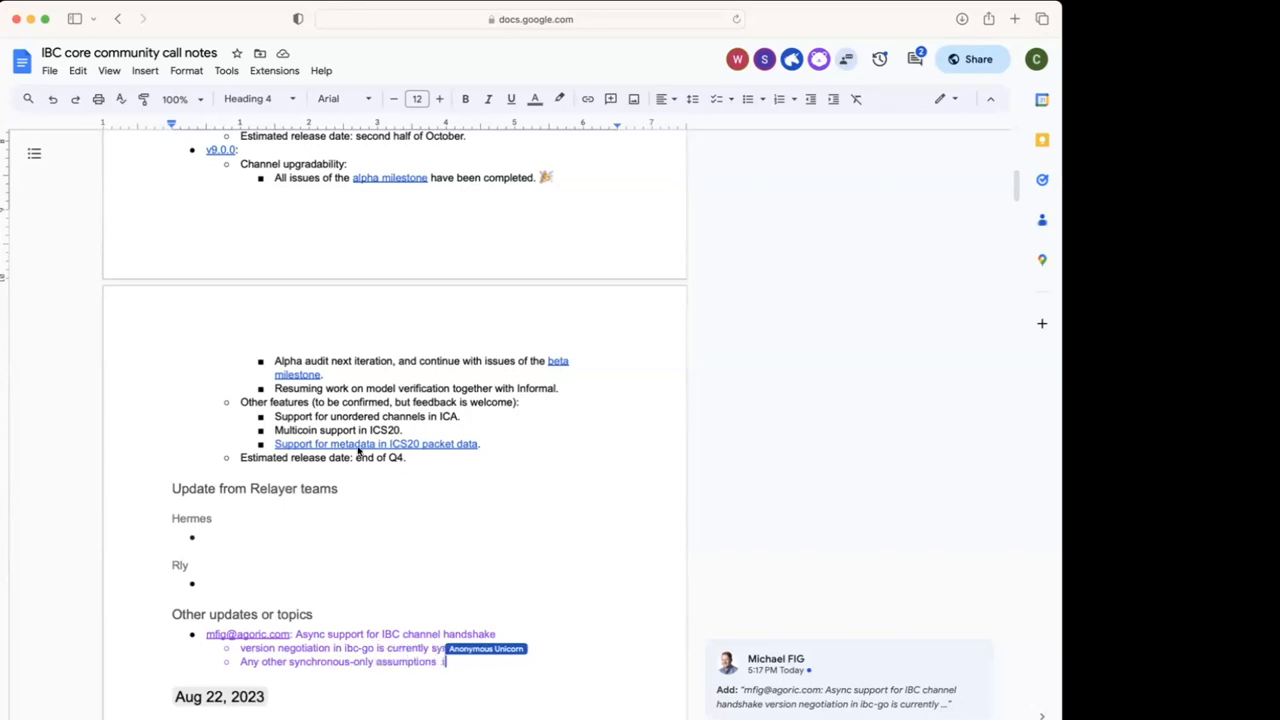
text(in the protocol?)
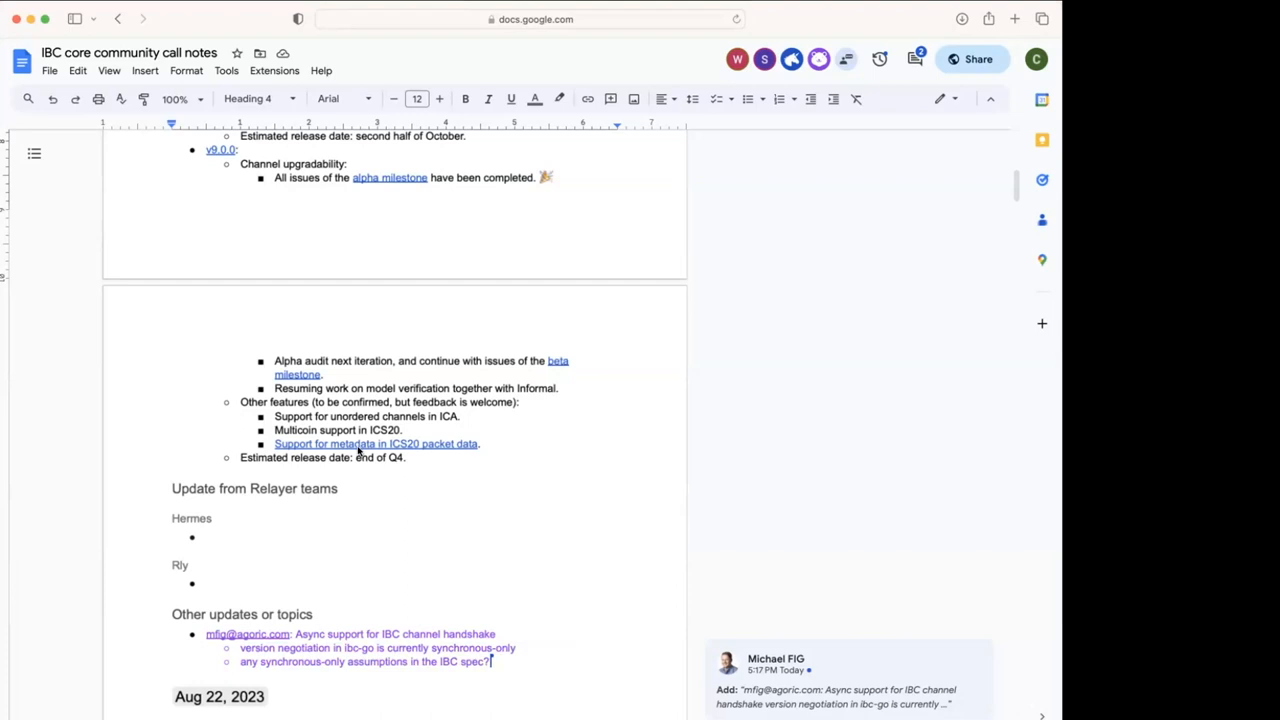
scroll(up, 3)
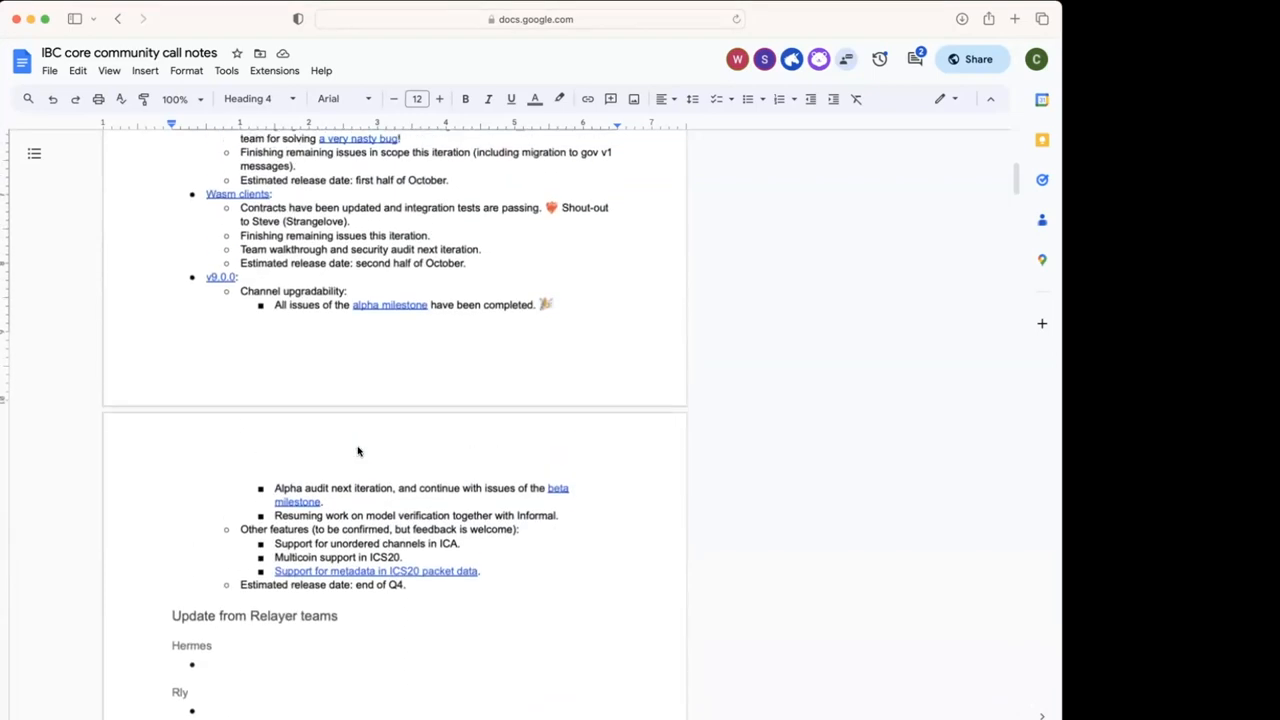
scroll(down, 3)
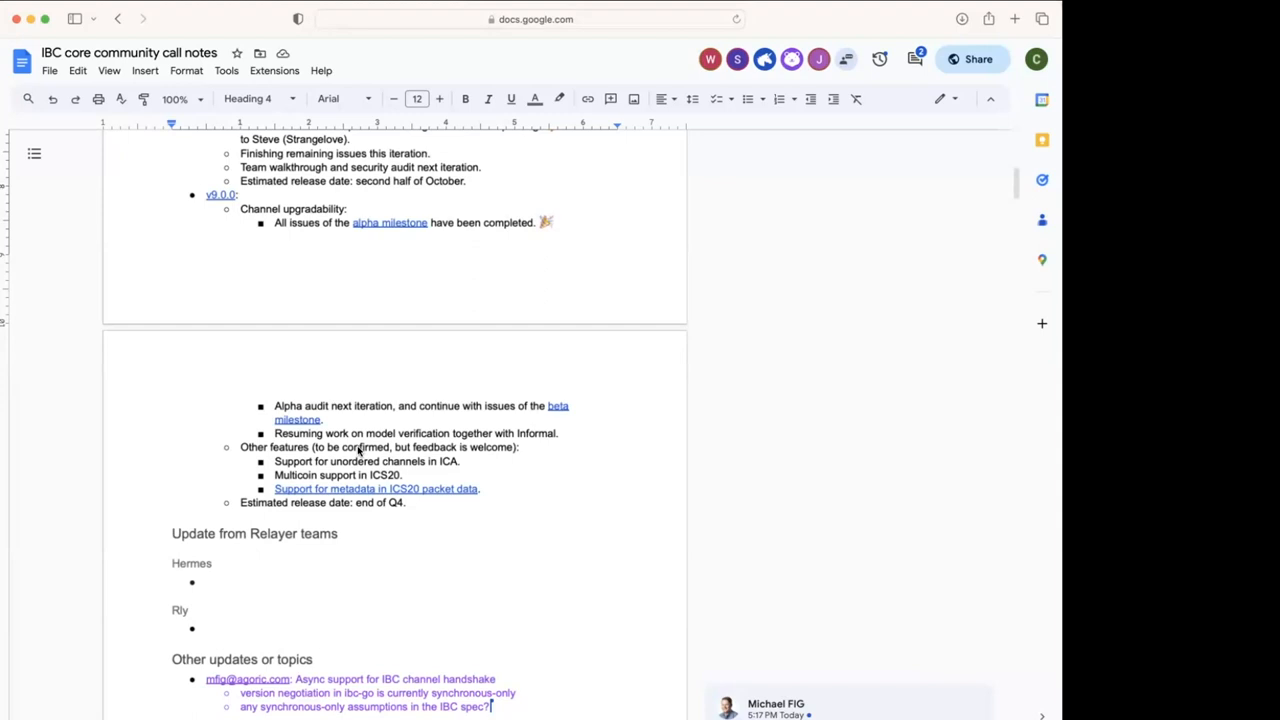
mouse_move(868, 278)
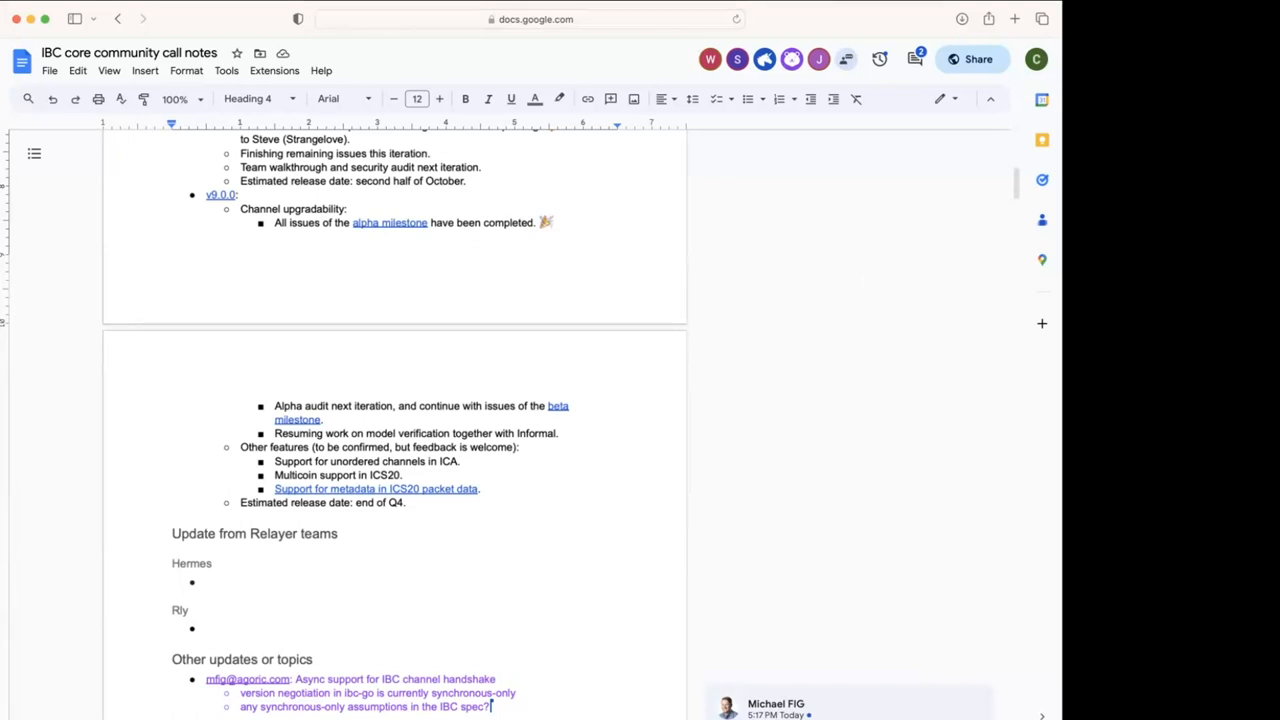
scroll(up, 3)
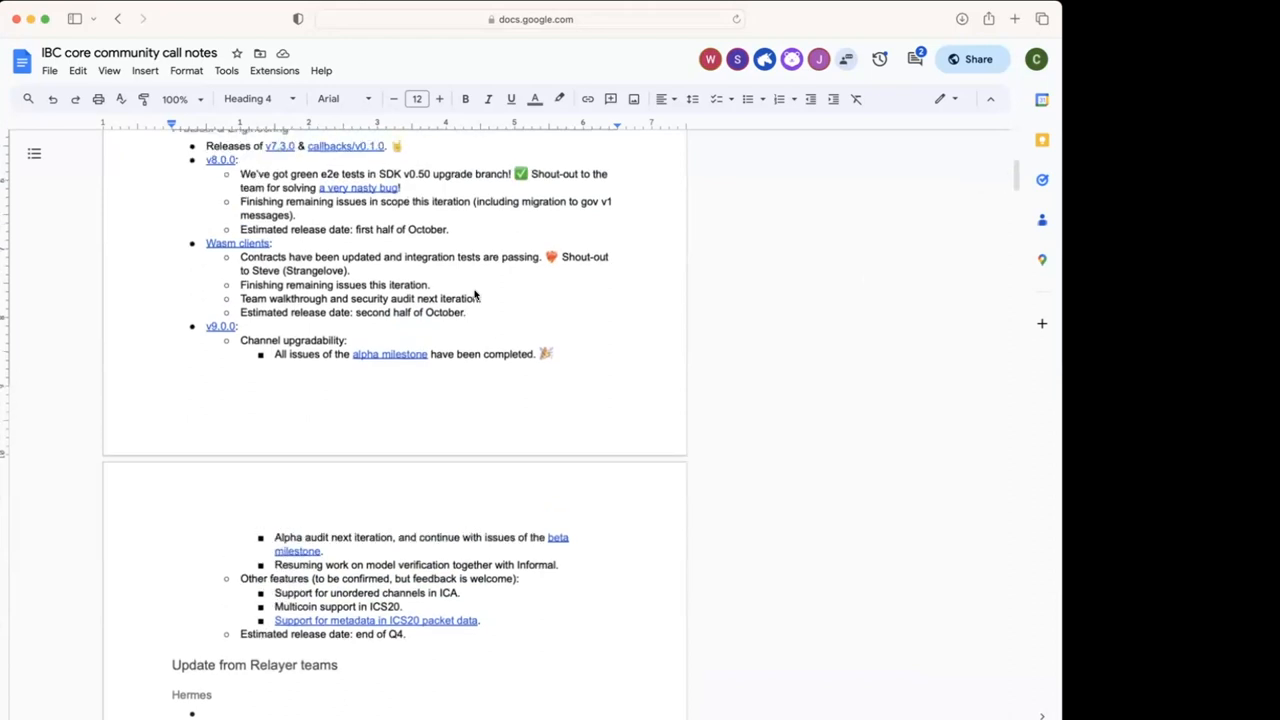
mouse_move(1018, 368)
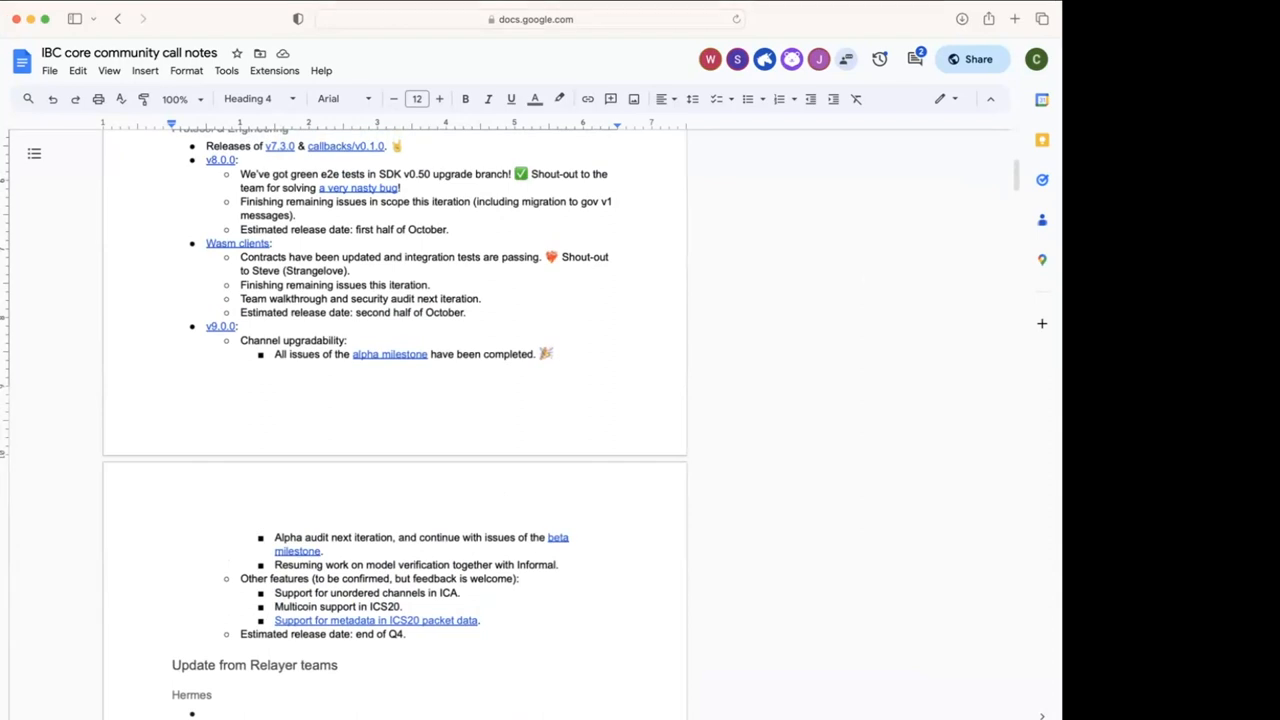
mouse_move(994, 428)
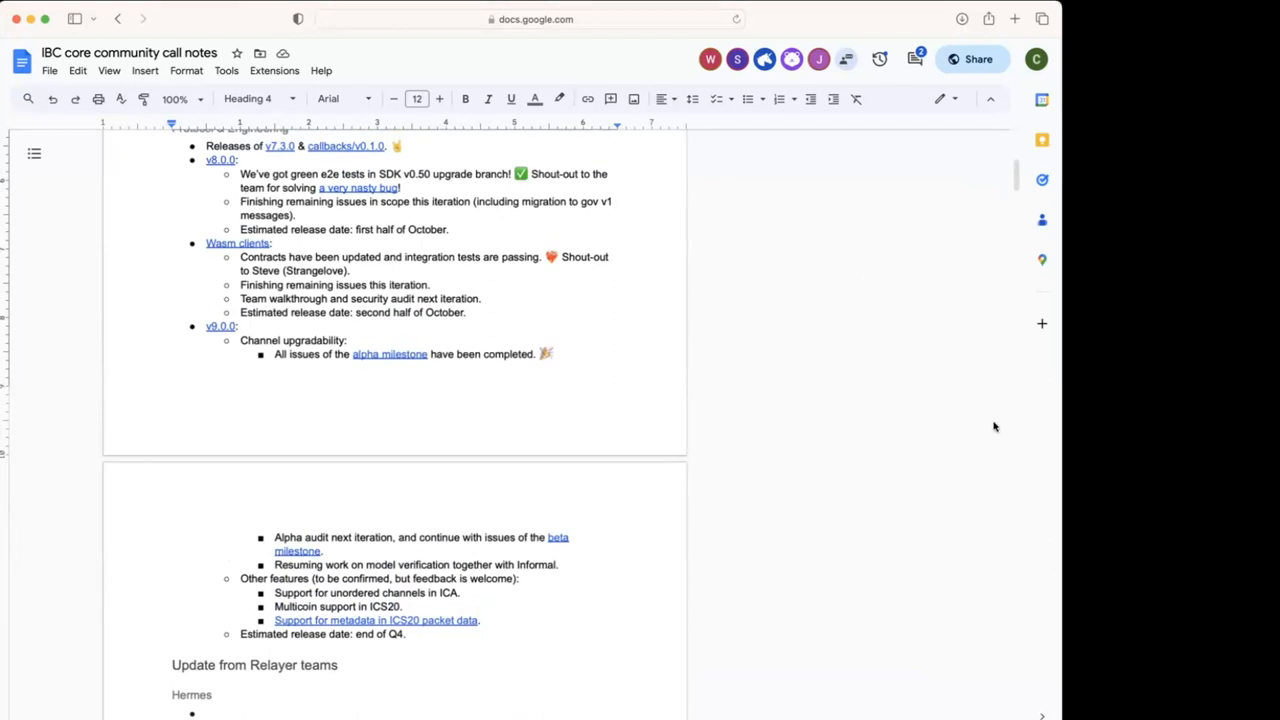
scroll(down, 3)
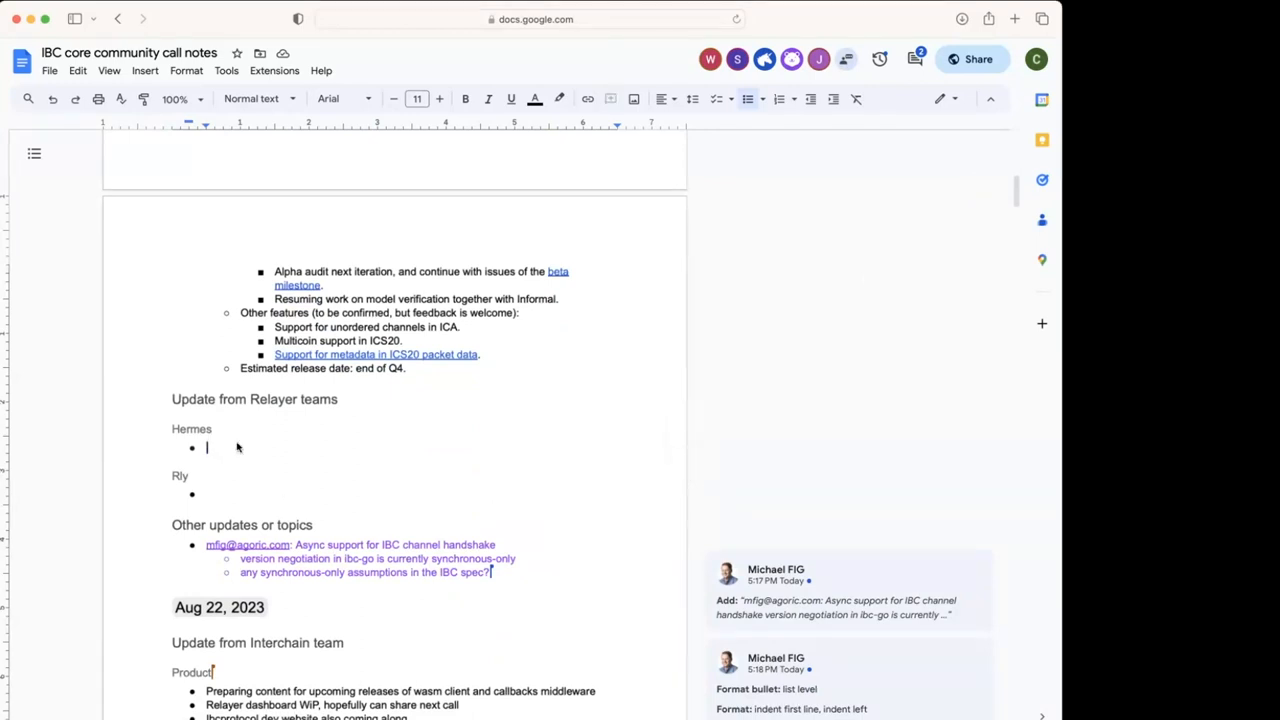
mouse_move(548, 424)
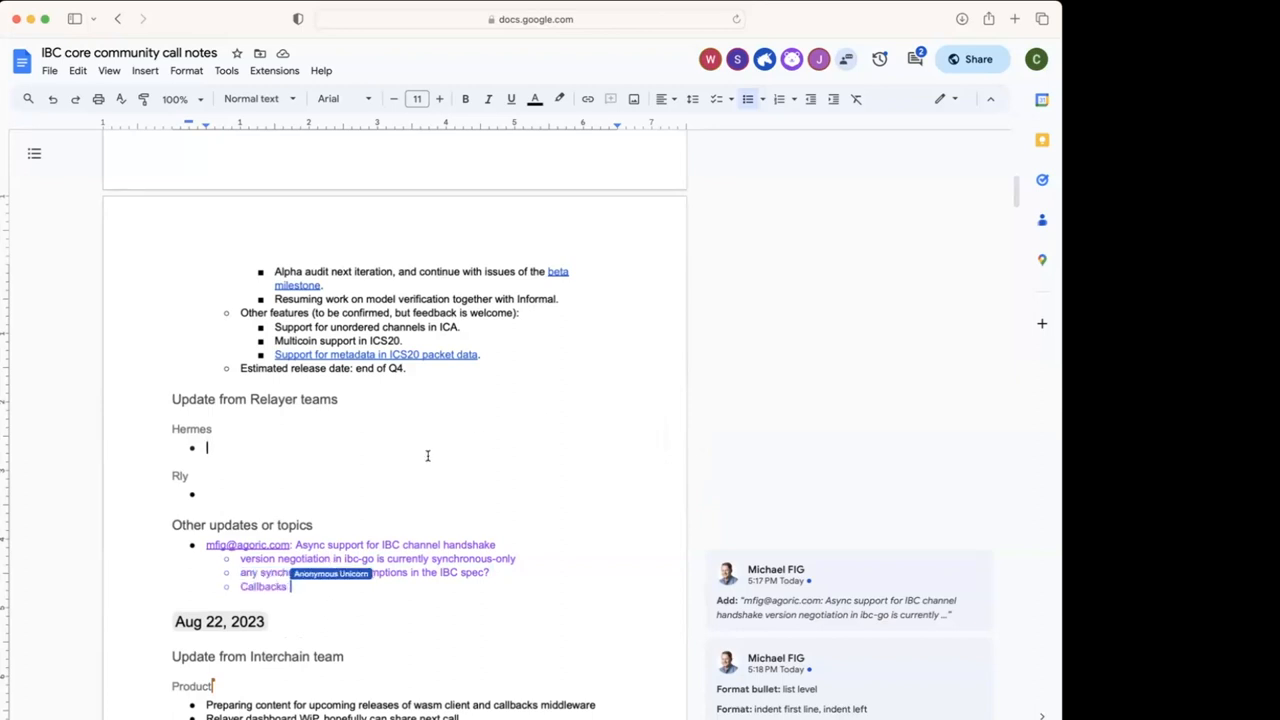
- Write the Hermes bullet: test for channel upgrades handshake working with new changes in spec
text(seem to assume synchronous)
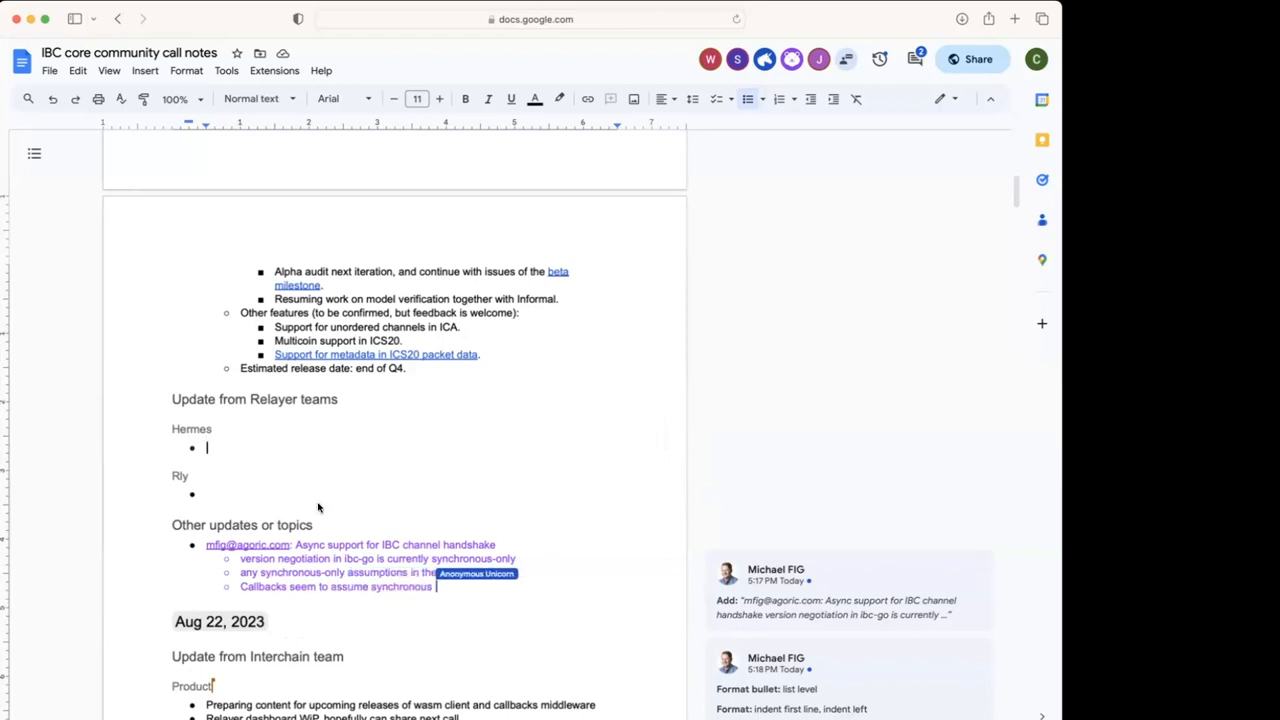
text(Test for channel upgrades)
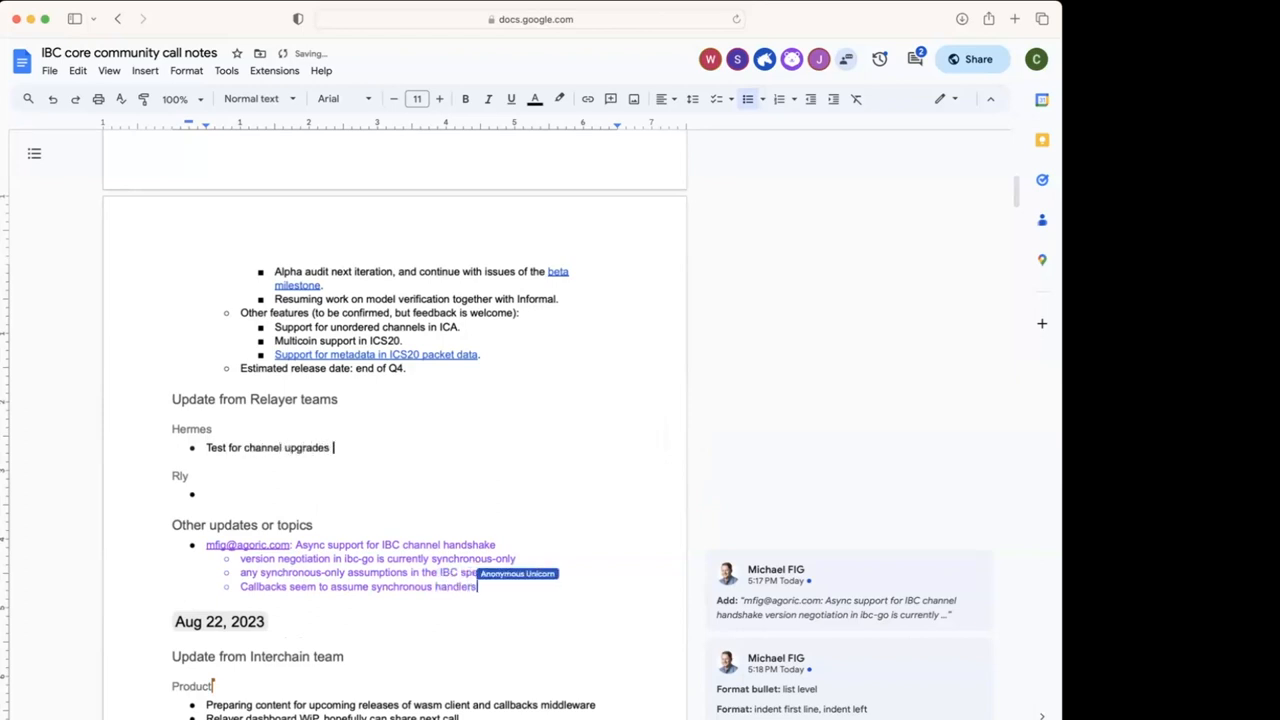
text(handshake. It seems to work)
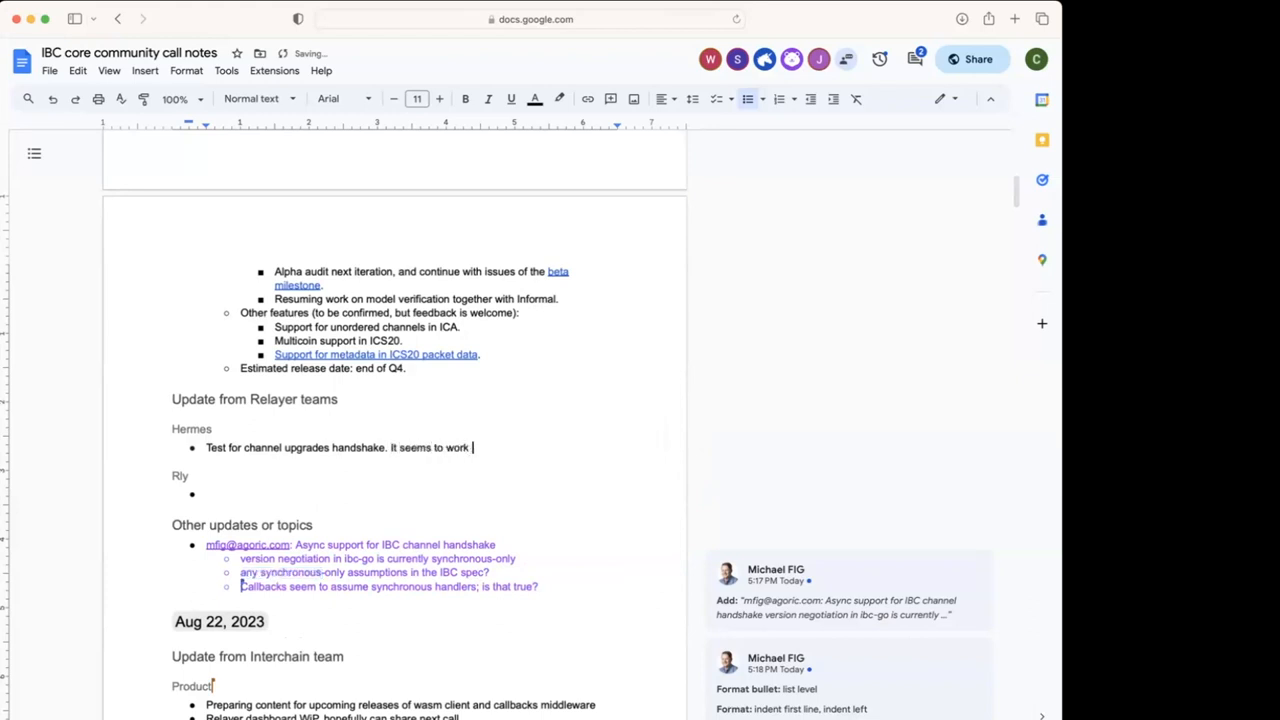
text(with new)
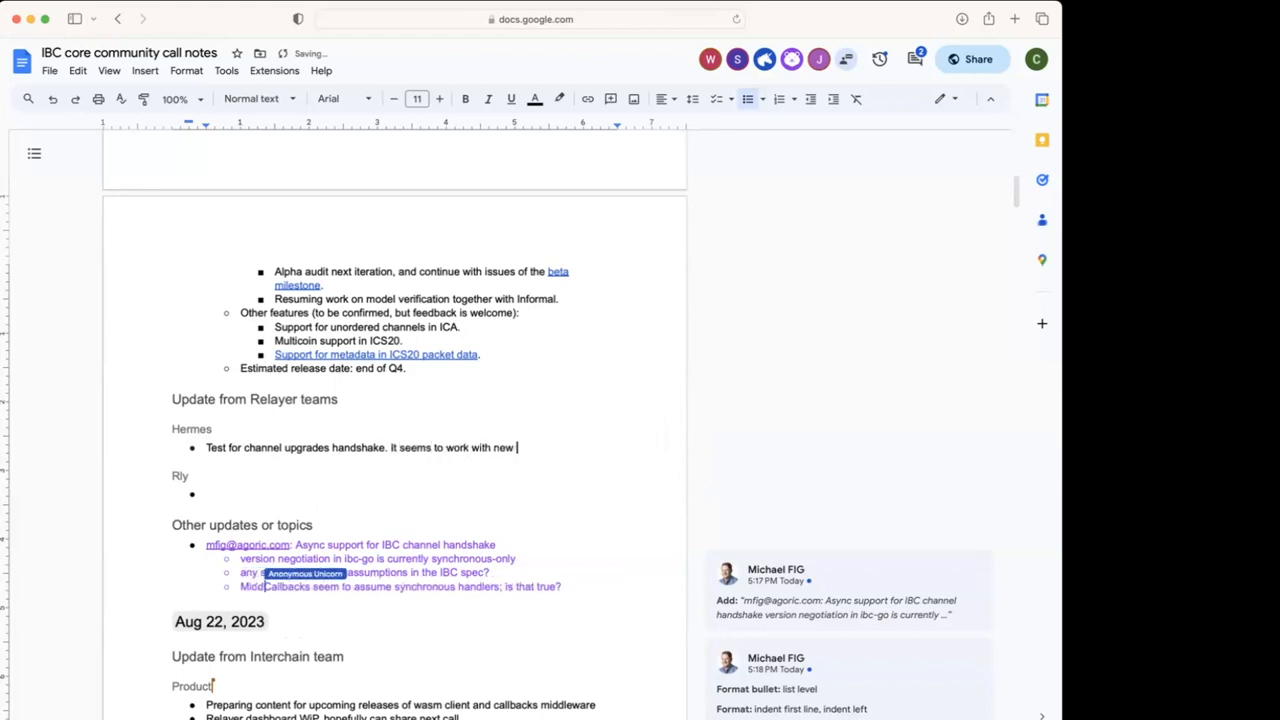
text(changes in spec.)
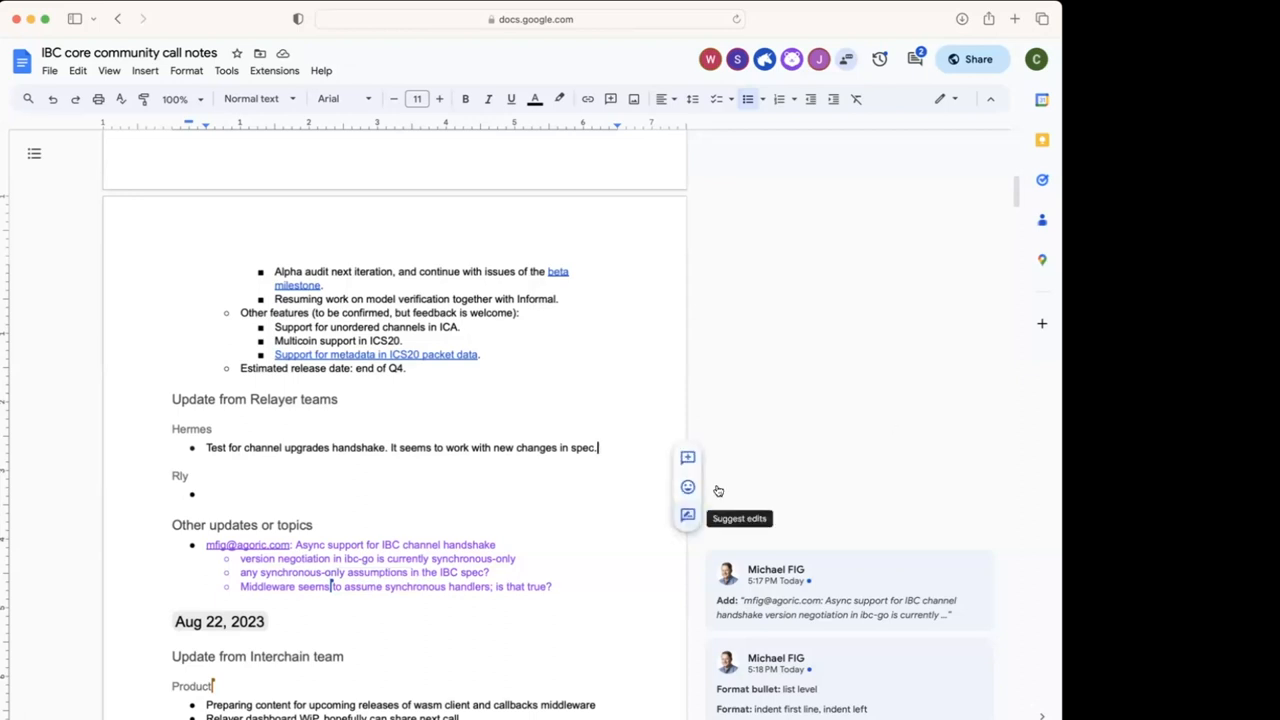
mouse_move(686, 504)
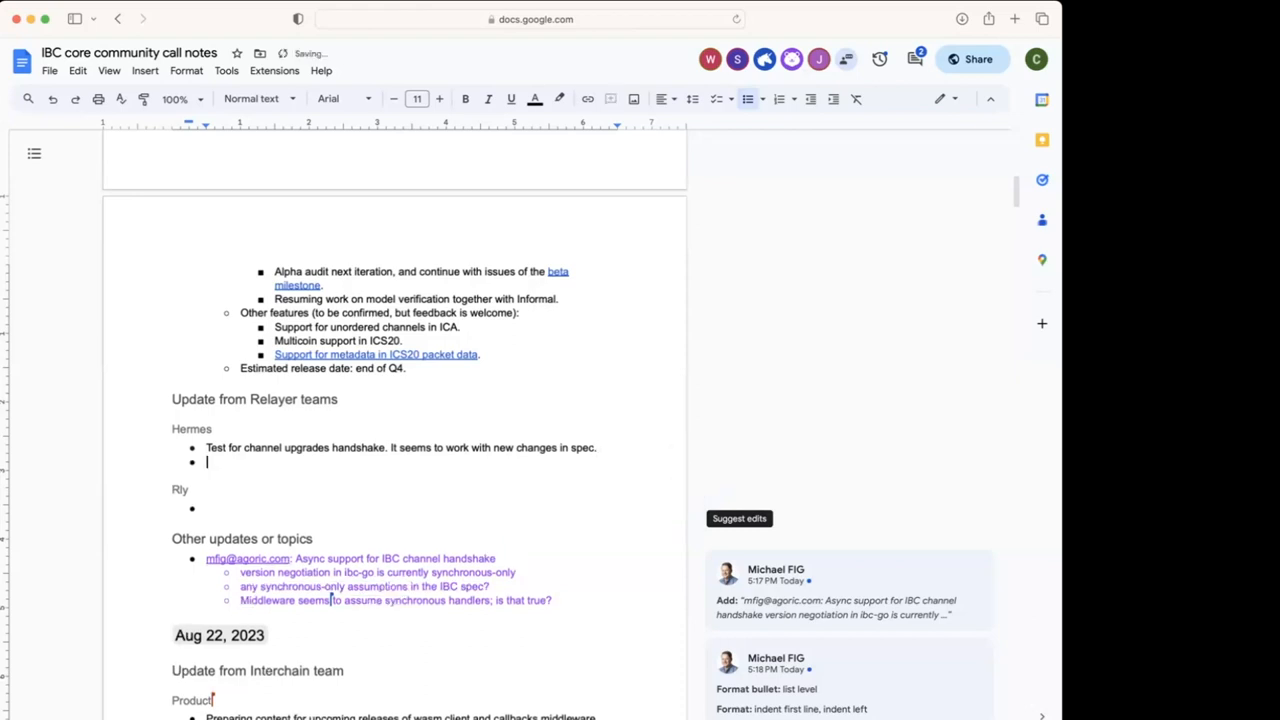
- Add a second Hermes bullet: 'Focus on new architecture.'
text(Focus on new)
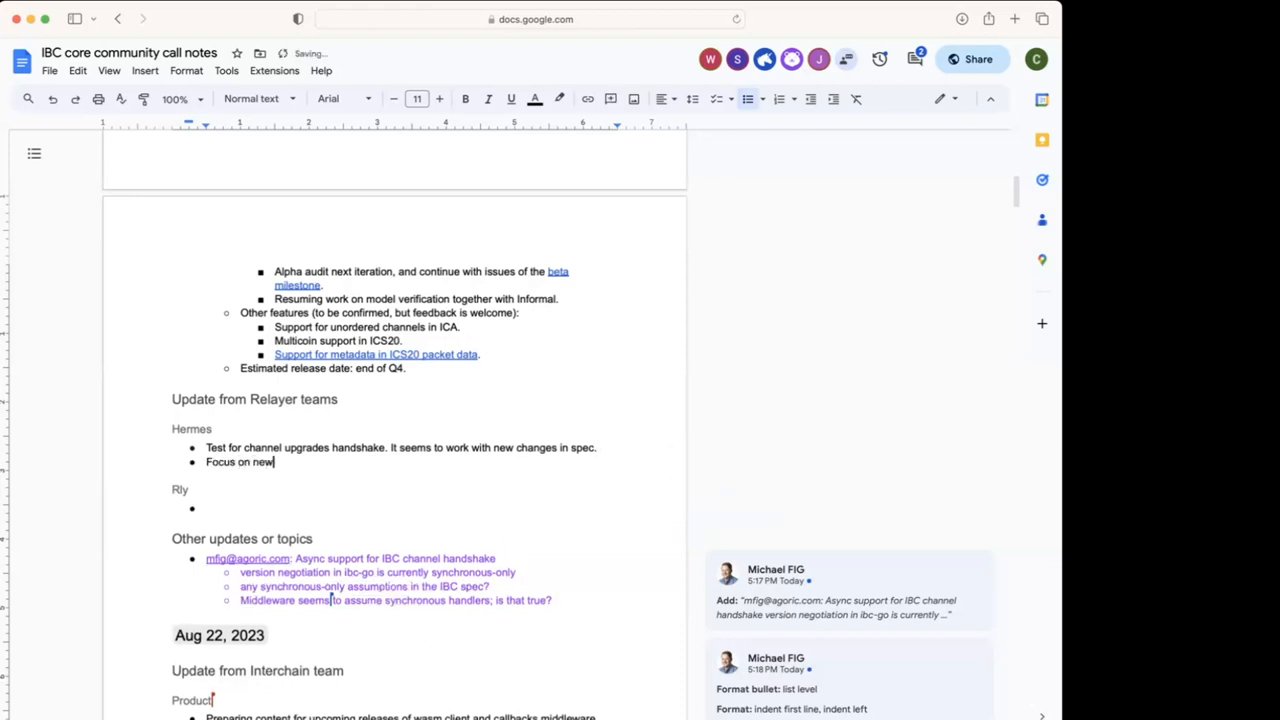
text(architecture.)
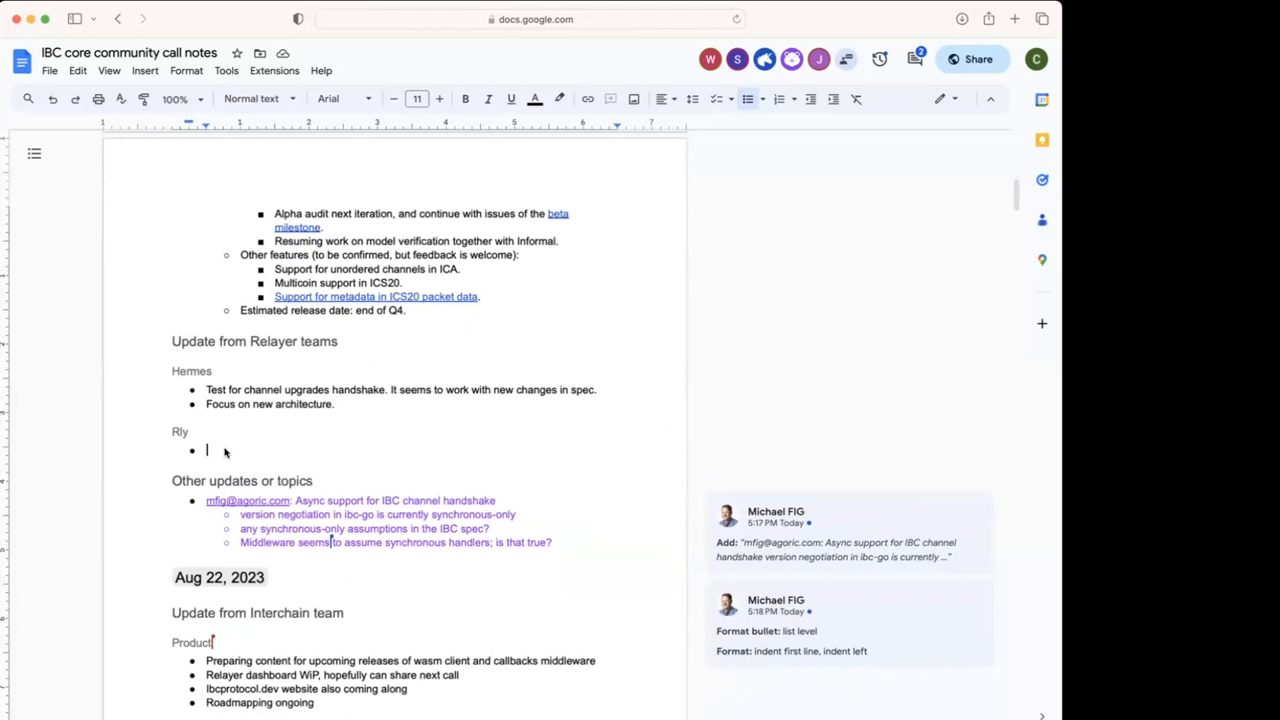
mouse_move(280, 458)
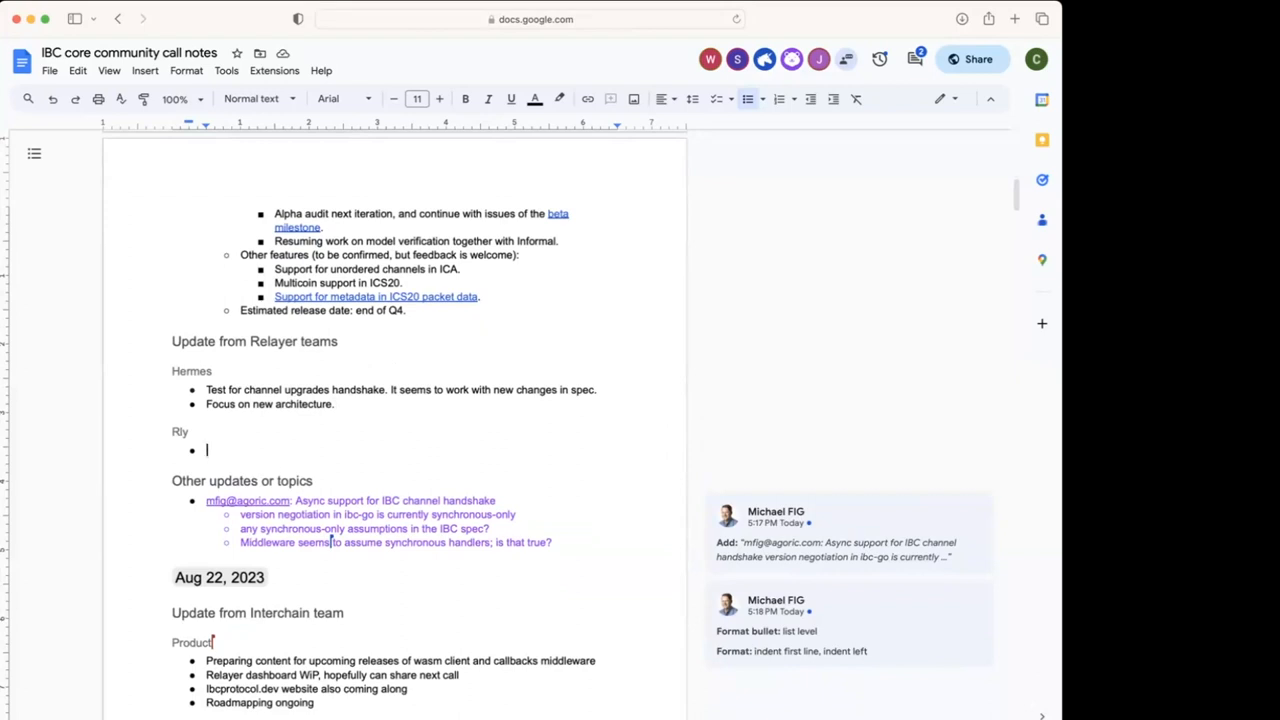
- Write Rly bullets 'Support for SDK v0.50.' and 'Support for fee grant.'
text(Support fo)
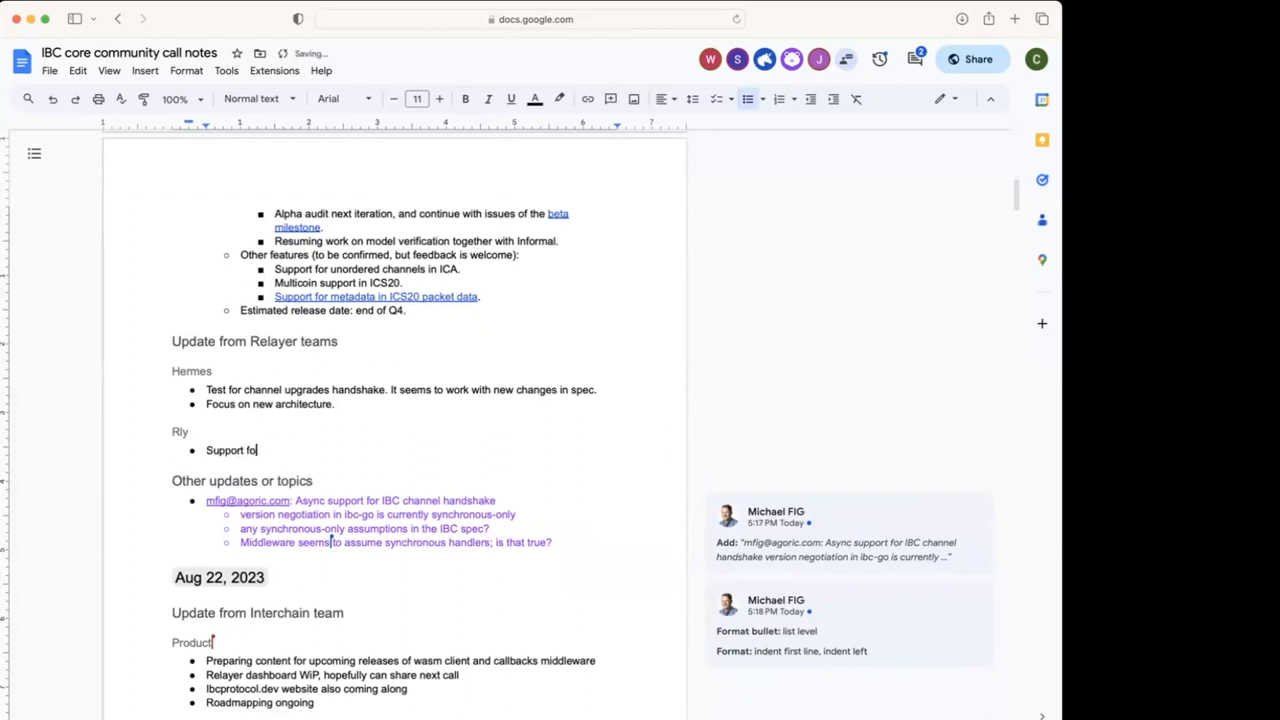
text(r SDK v)
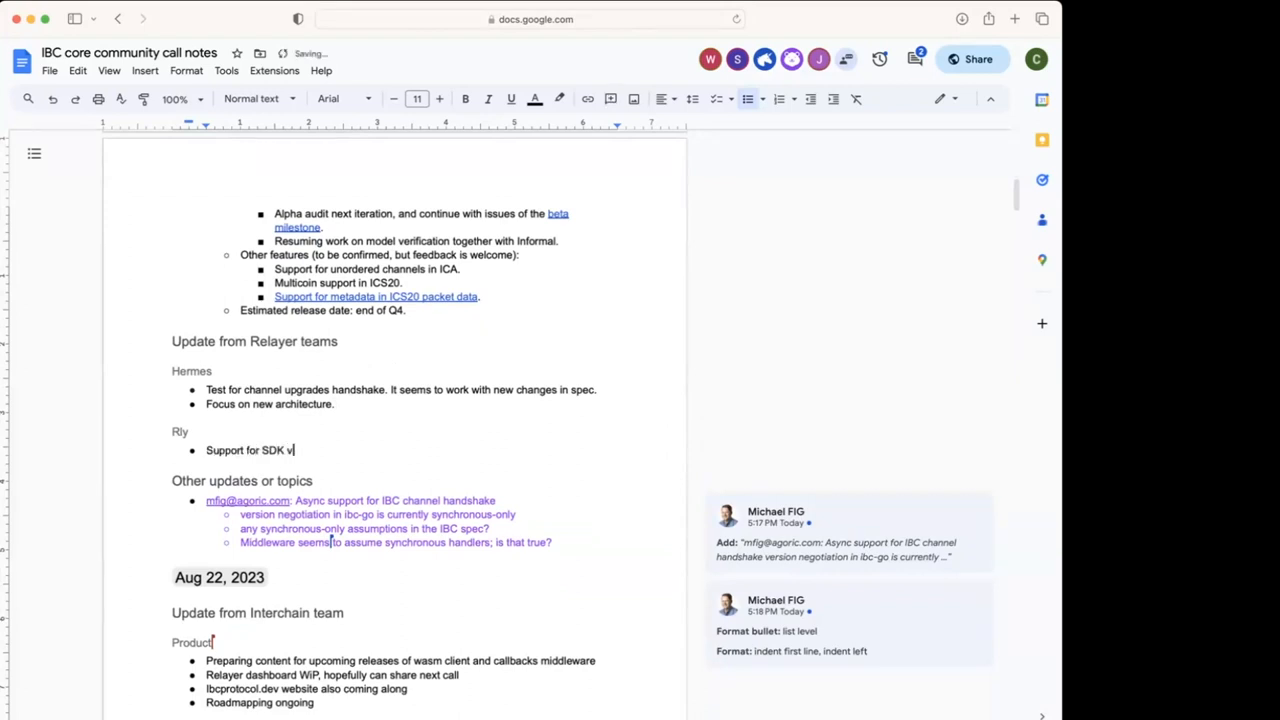
text(0.50.)
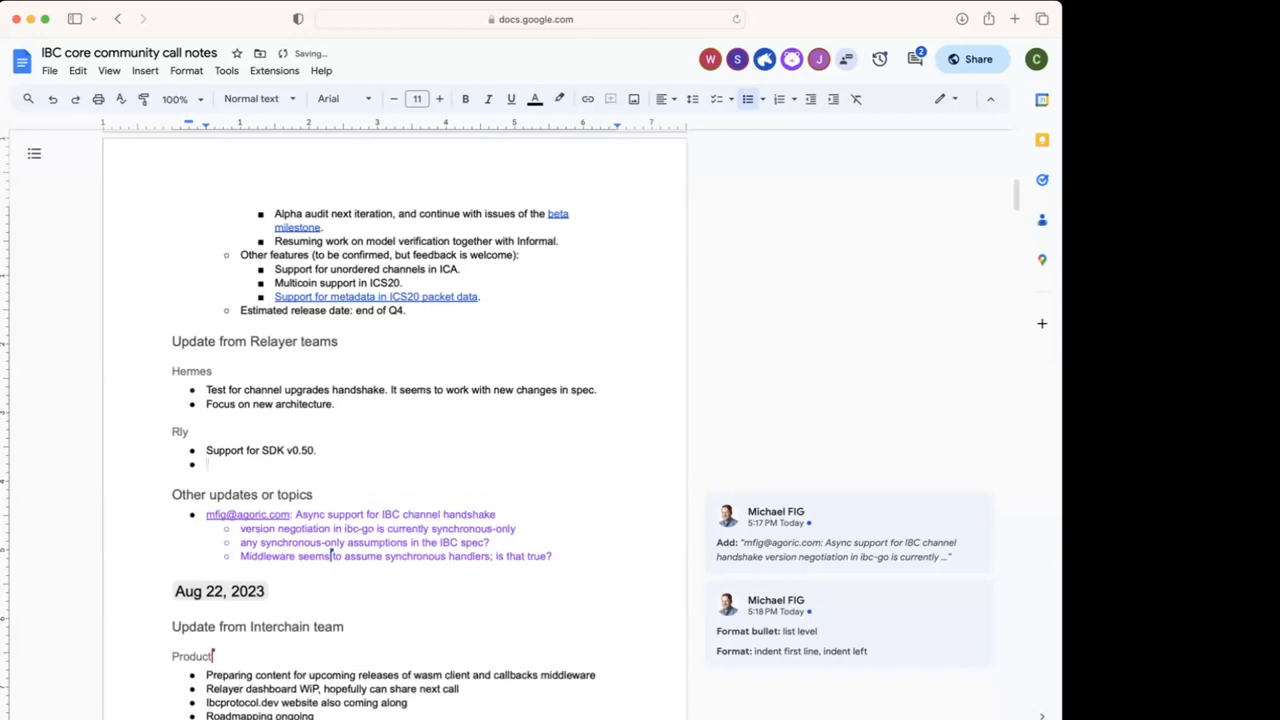
text(Support for fee grant.)
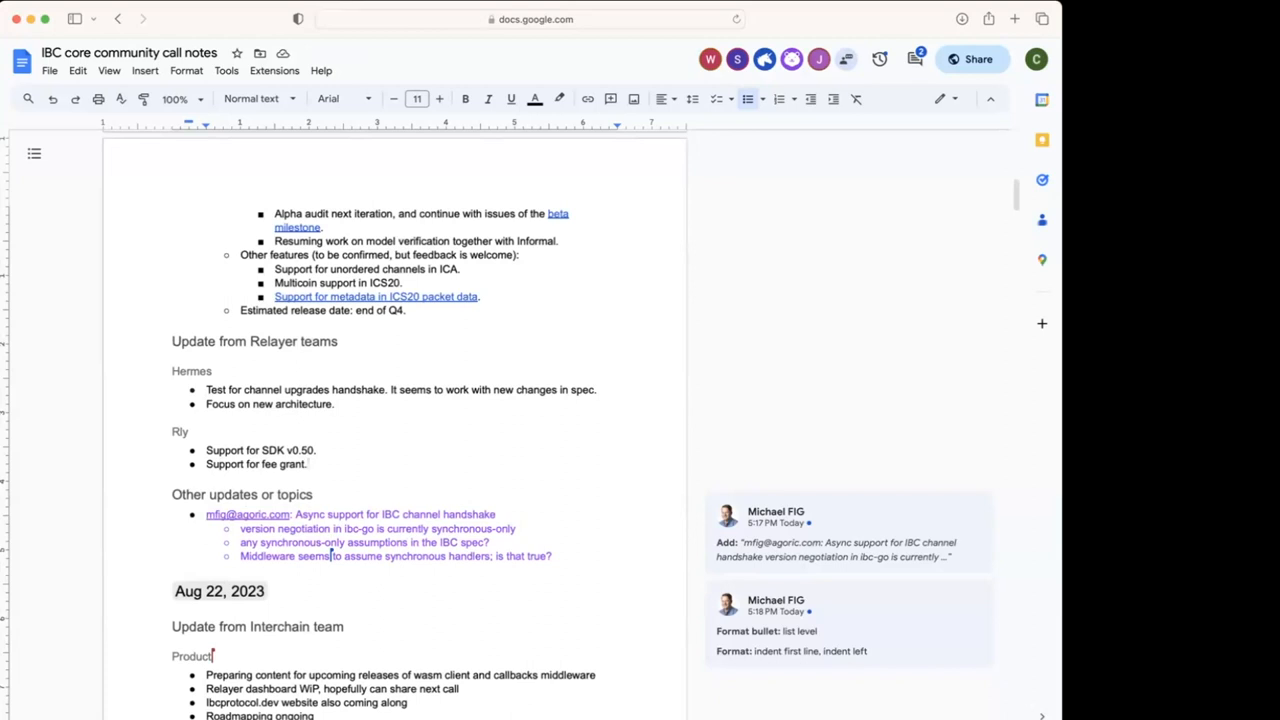
click(312, 464)
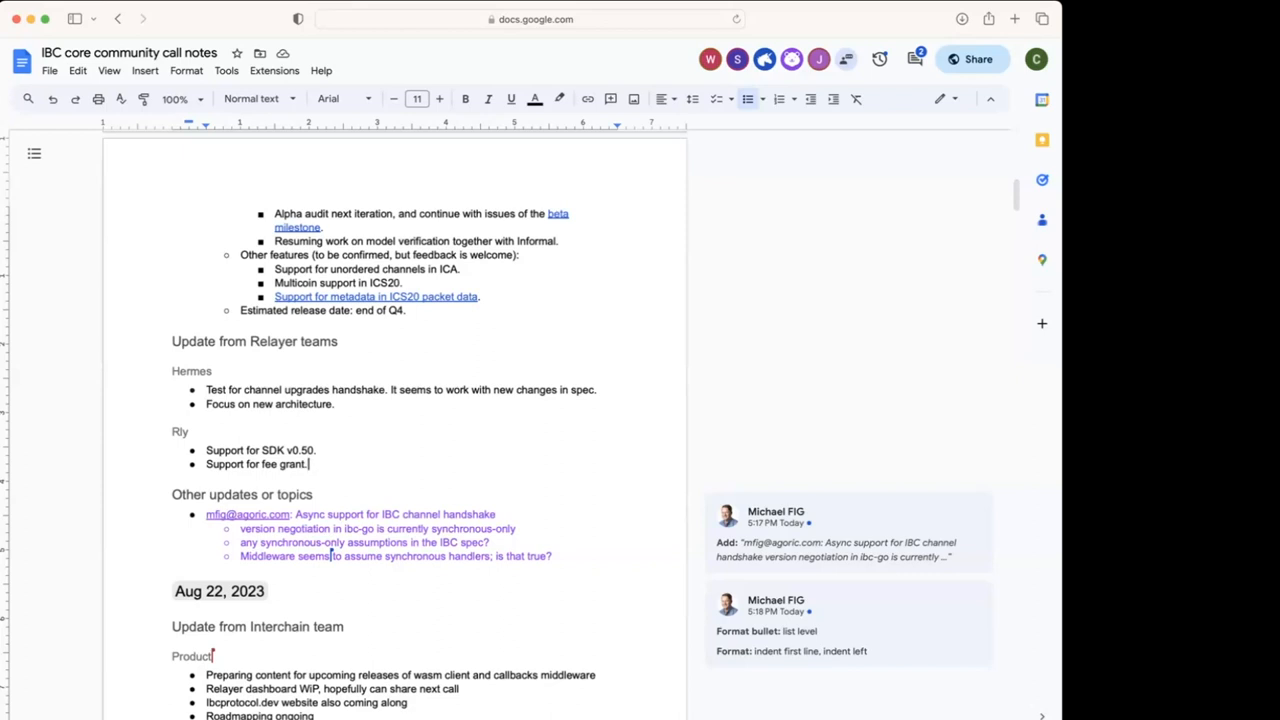
mouse_move(366, 348)
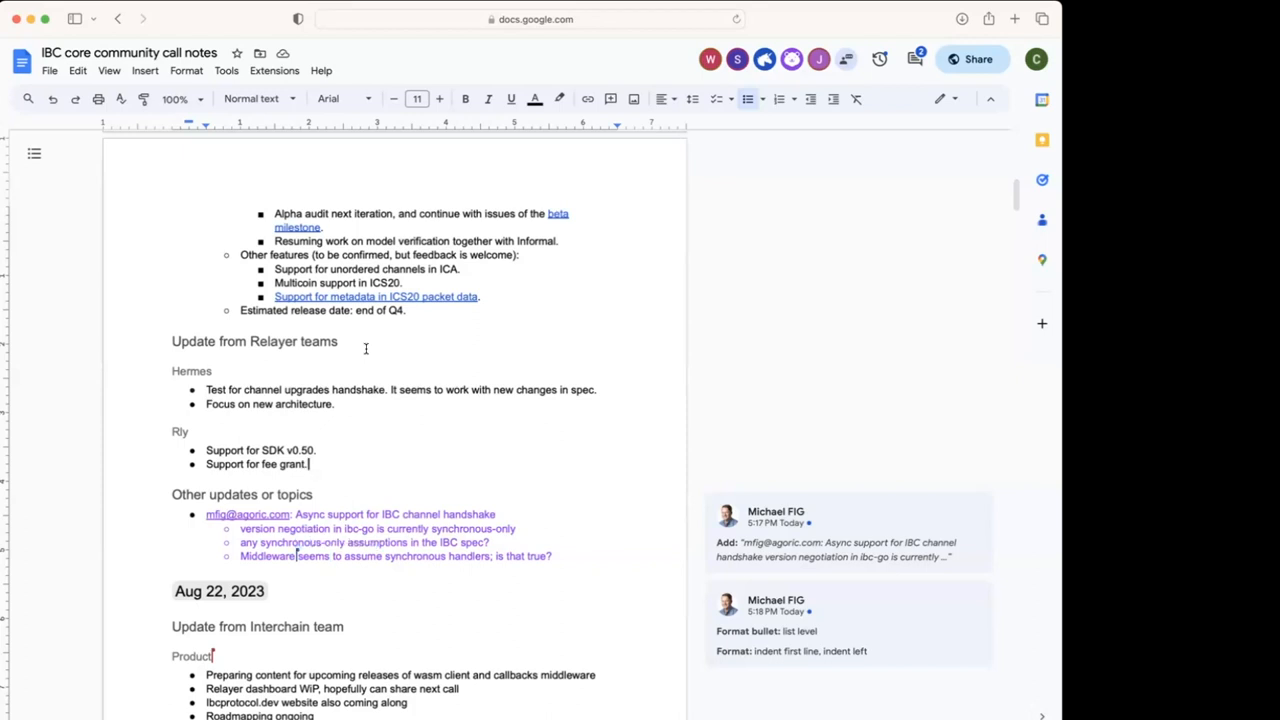
mouse_move(378, 380)
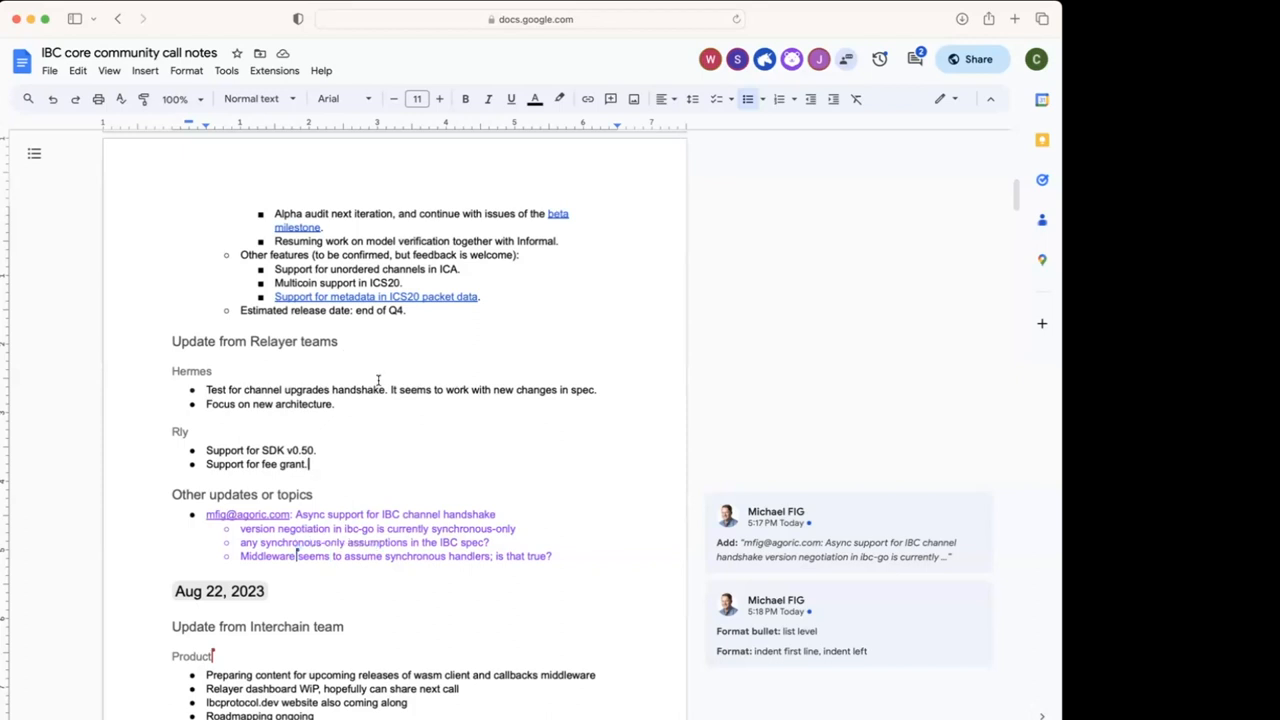
mouse_move(390, 434)
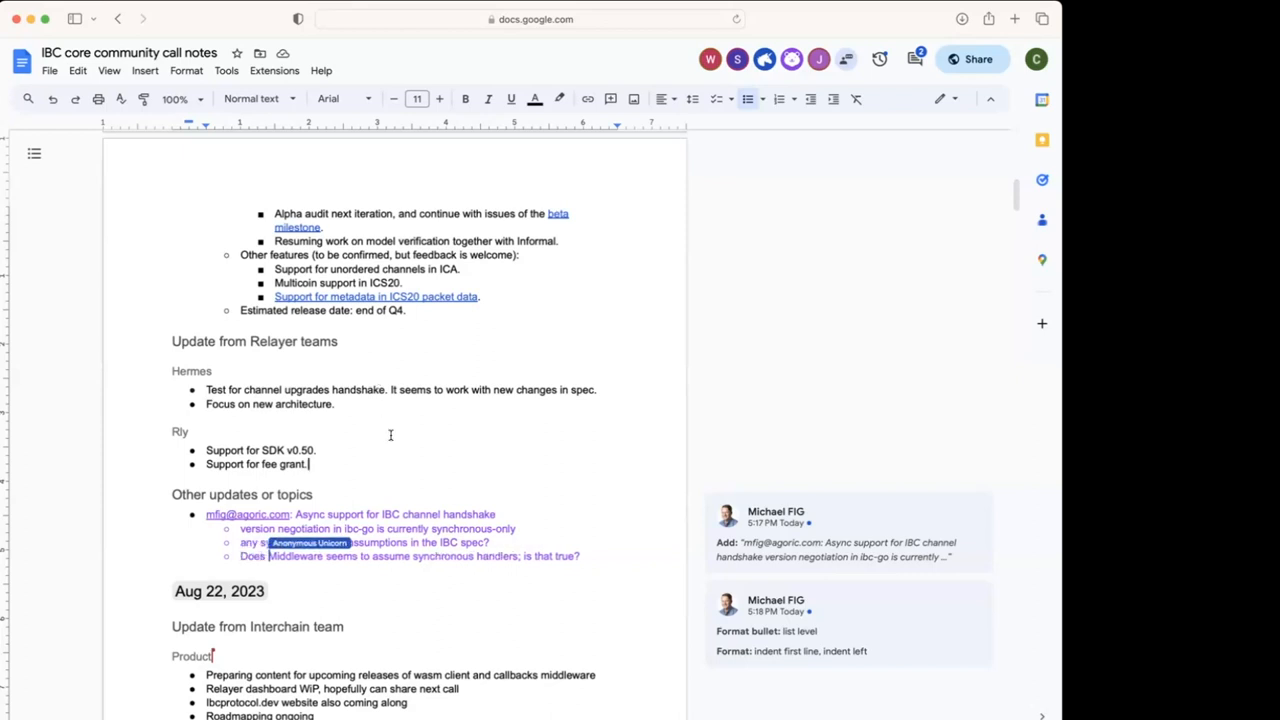
- Scroll down to the last async handshake sub-bullet under Other updates
scroll(down, 3)
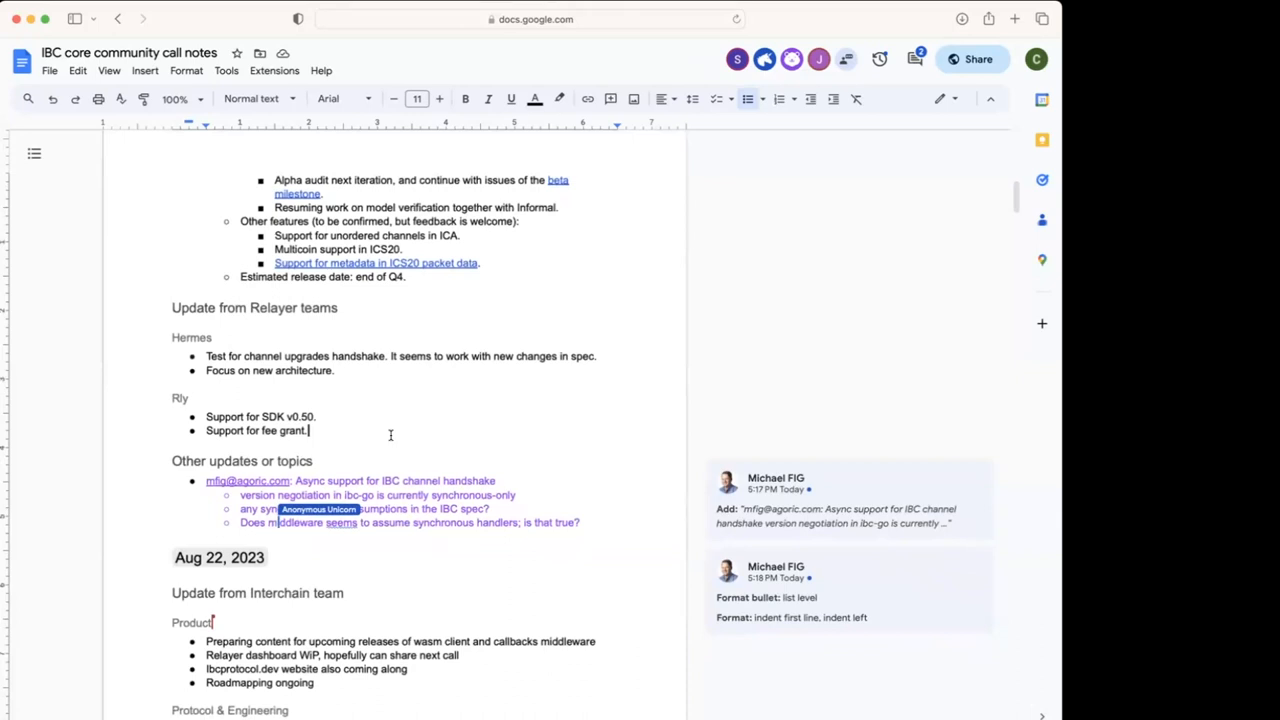
scroll(down, 3)
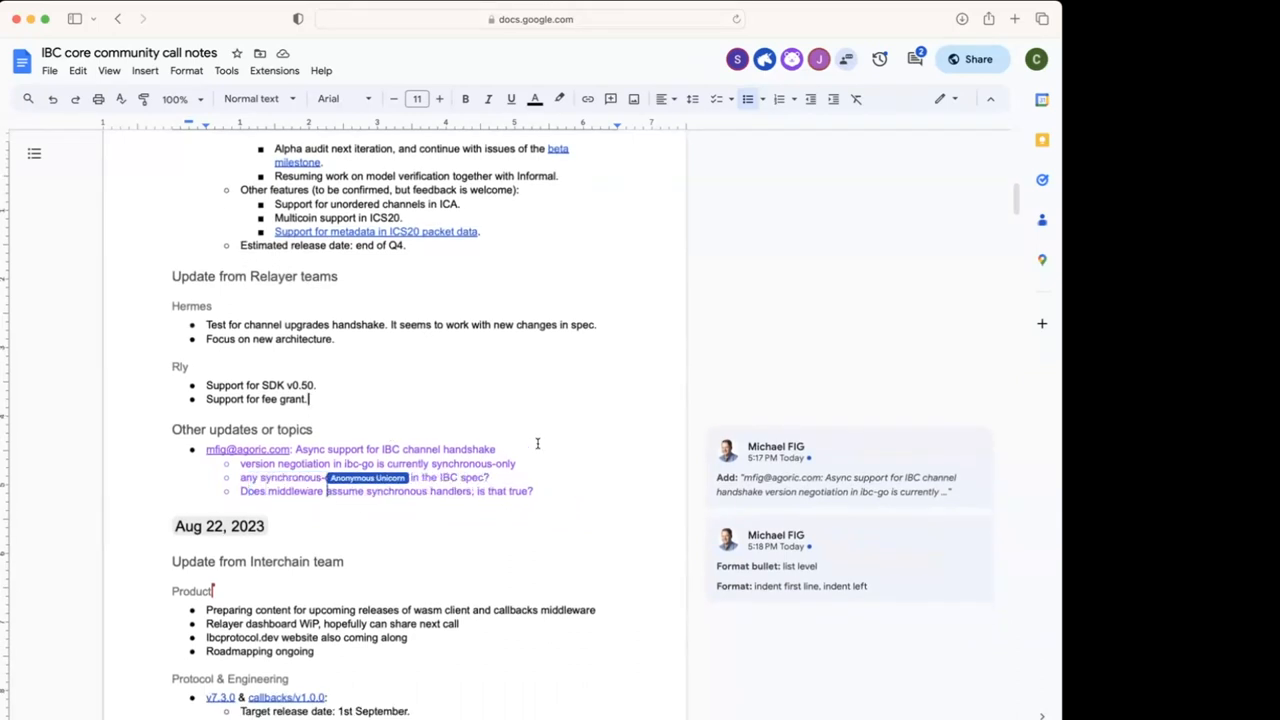
scroll(down, 3)
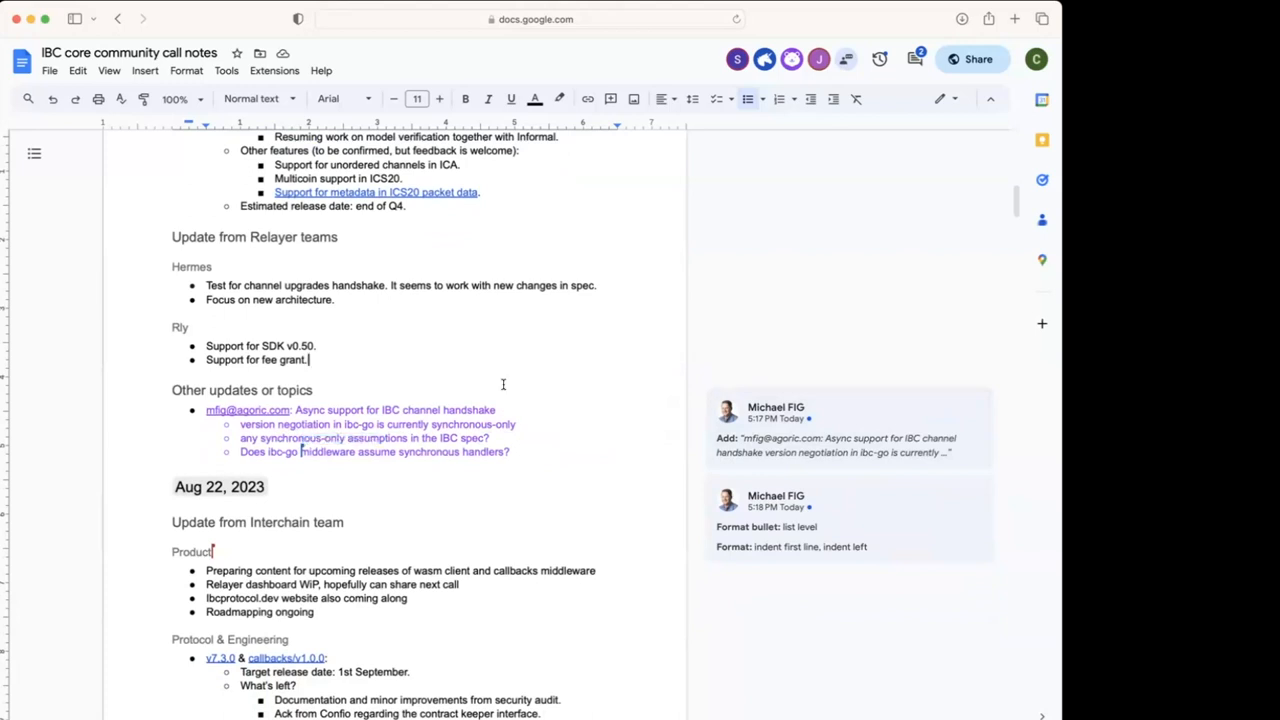
mouse_move(508, 376)
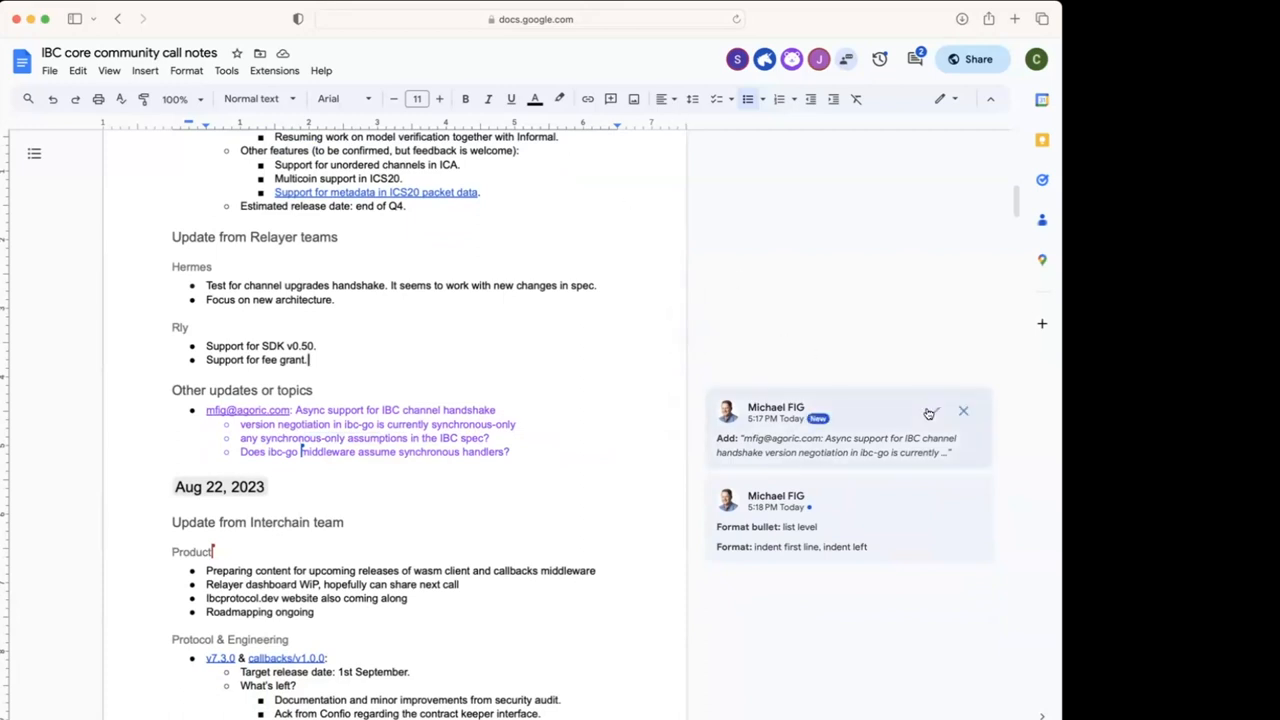
- Accept the suggested async handshake notes so they become regular text
click(930, 412)
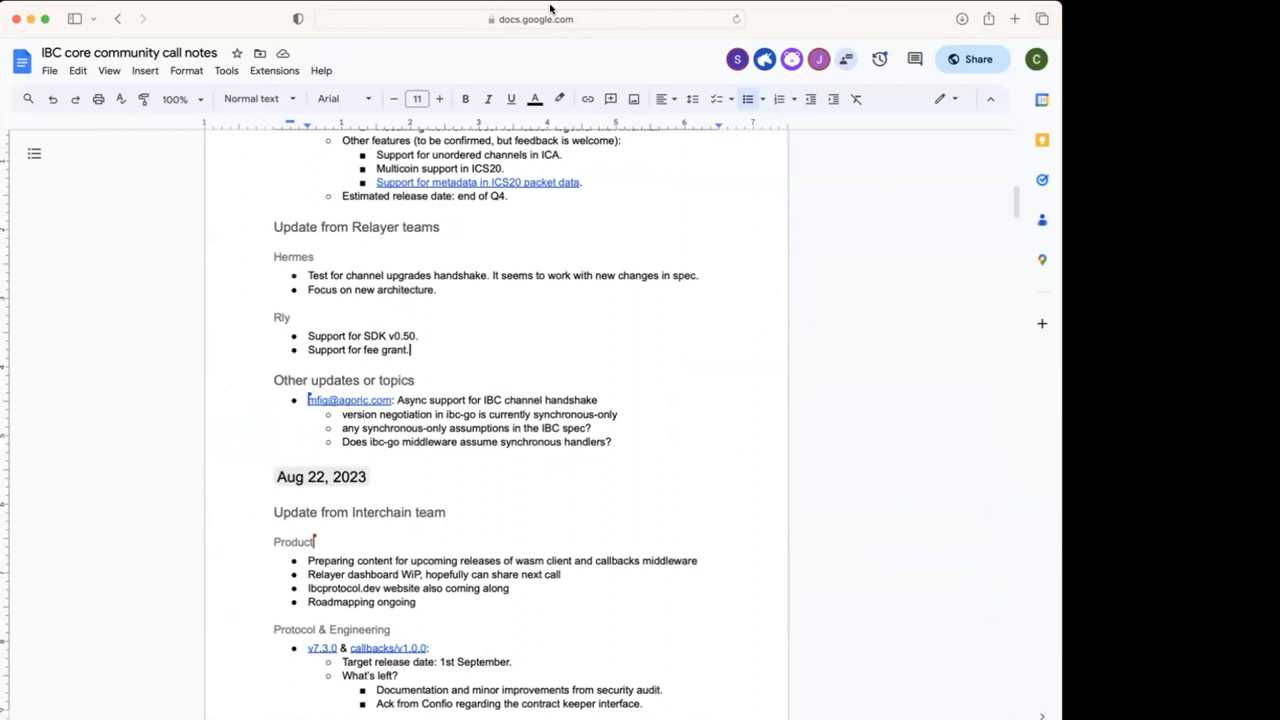
mouse_move(1056, 536)
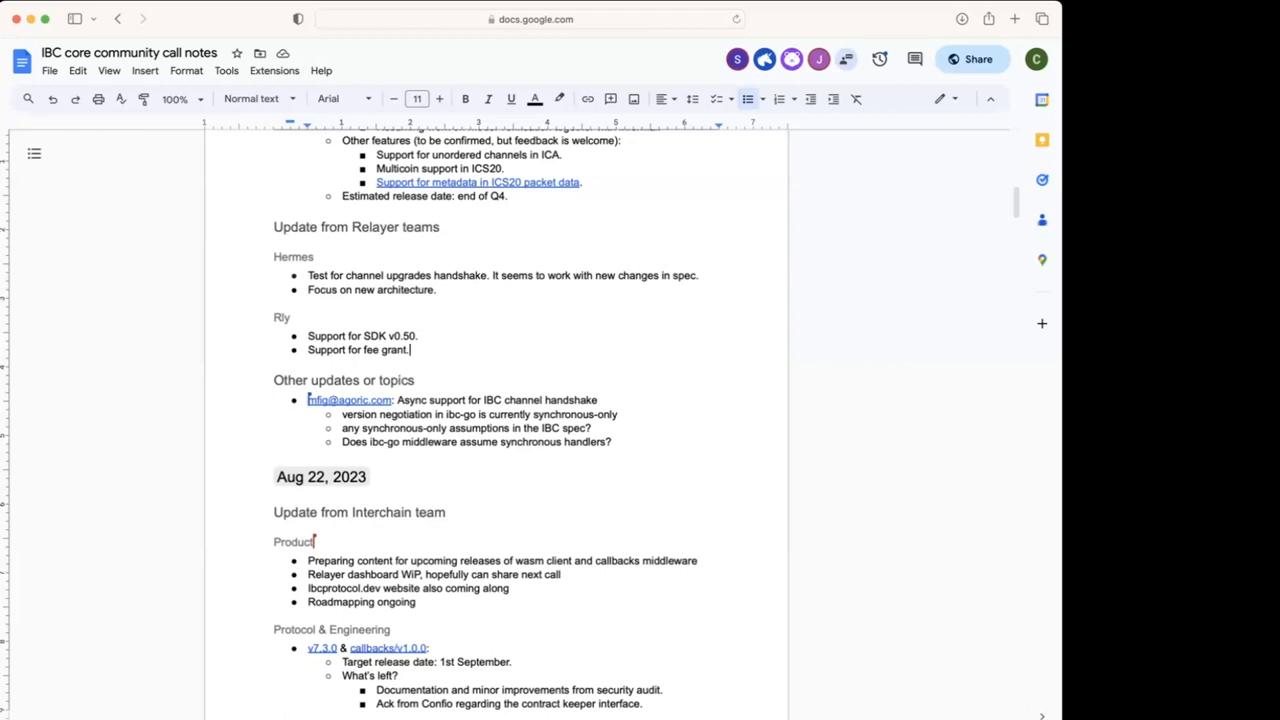
mouse_move(912, 436)
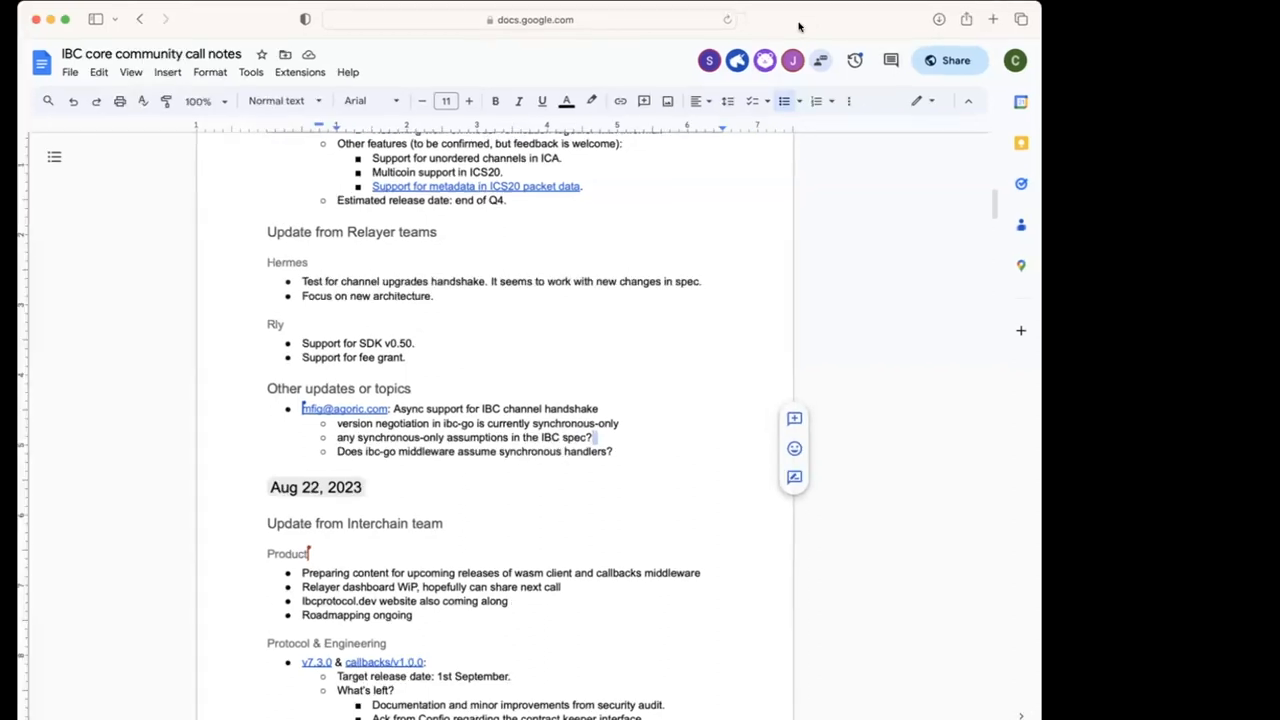
mouse_move(752, 320)
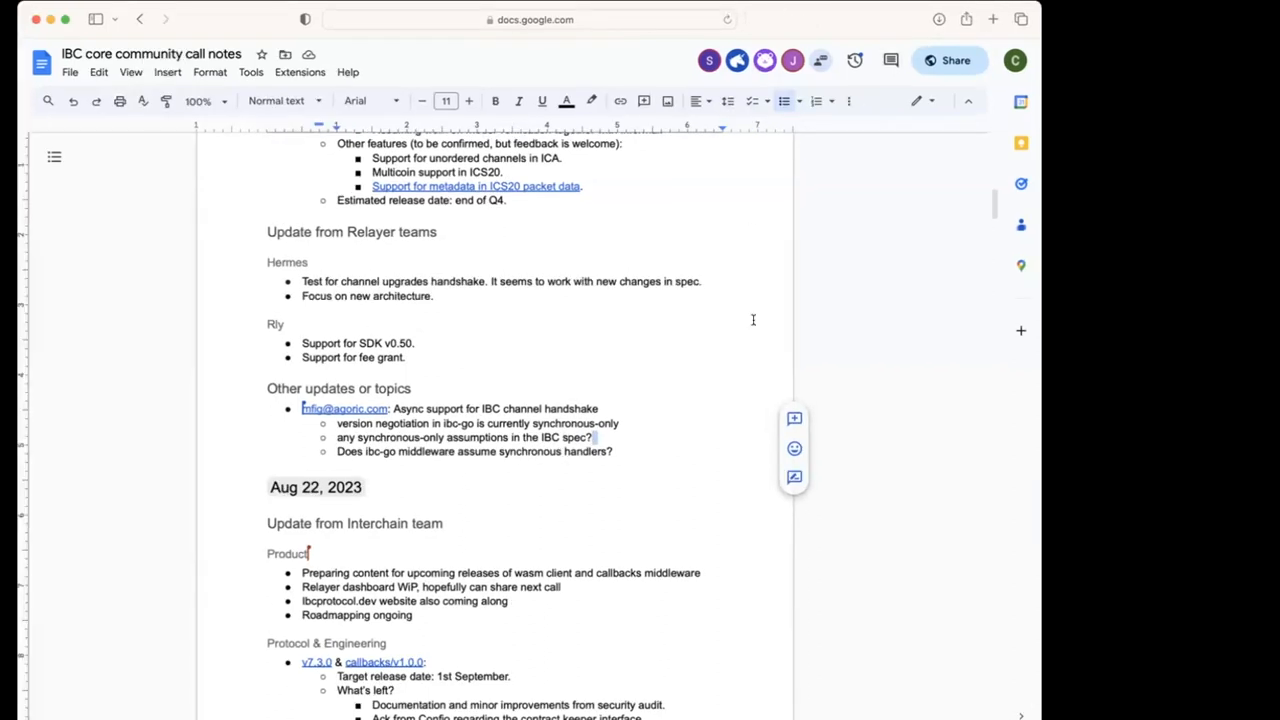
scroll(down, 3)
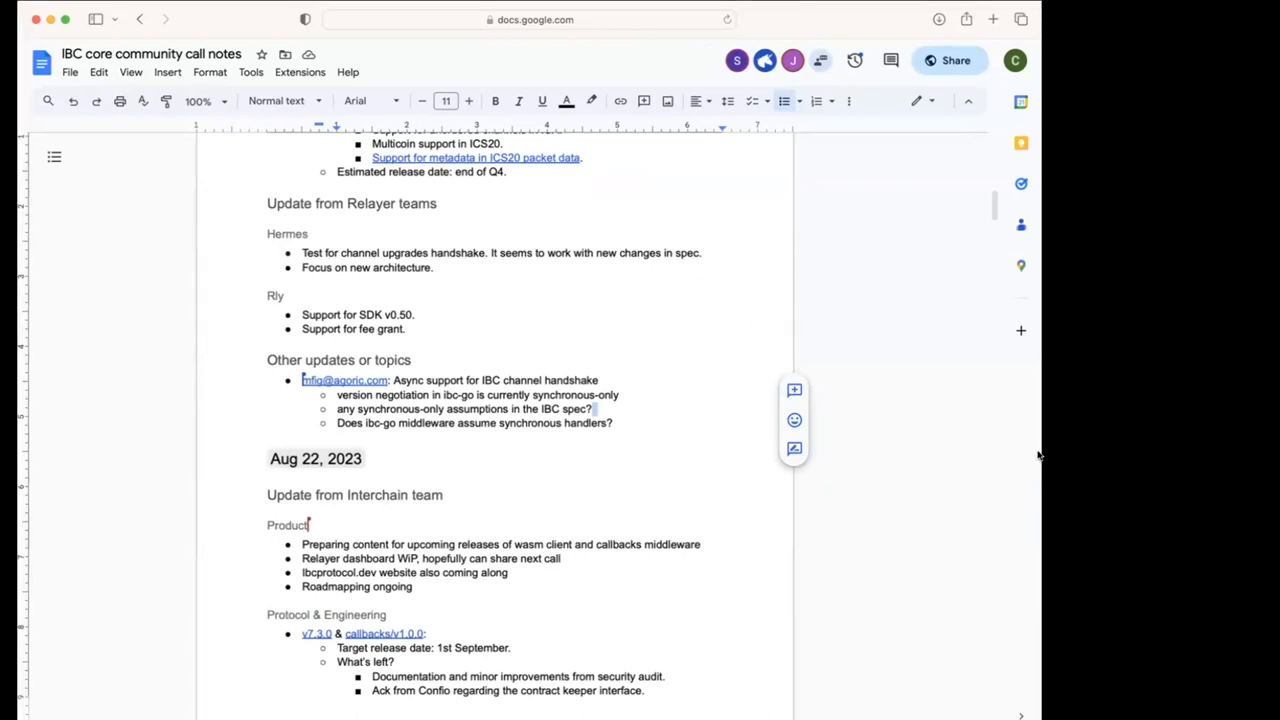
mouse_move(1036, 456)
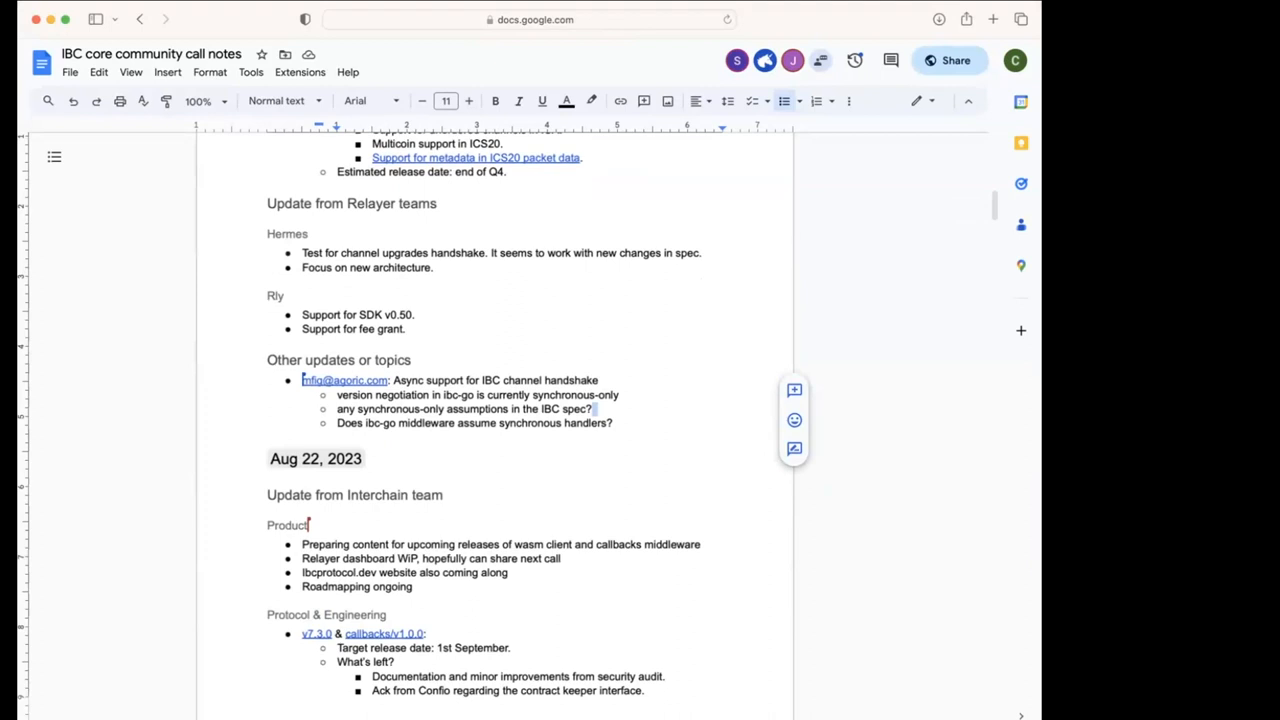
mouse_move(948, 202)
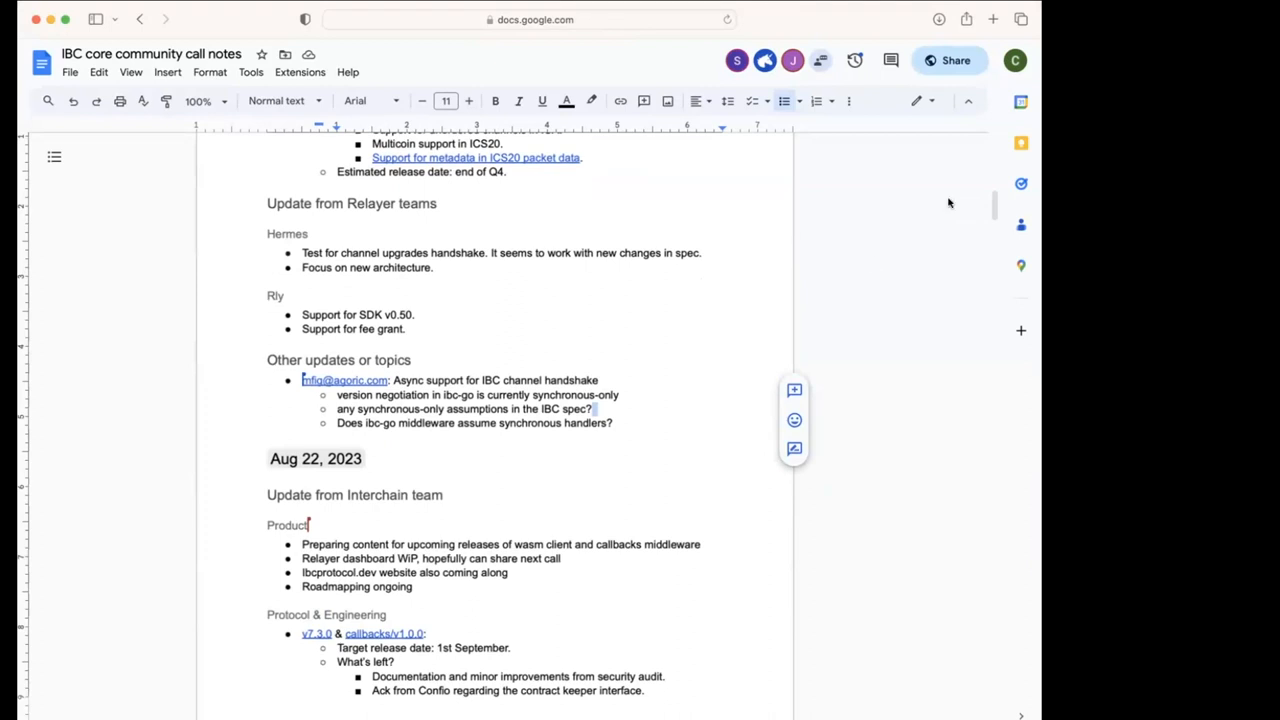
mouse_move(874, 262)
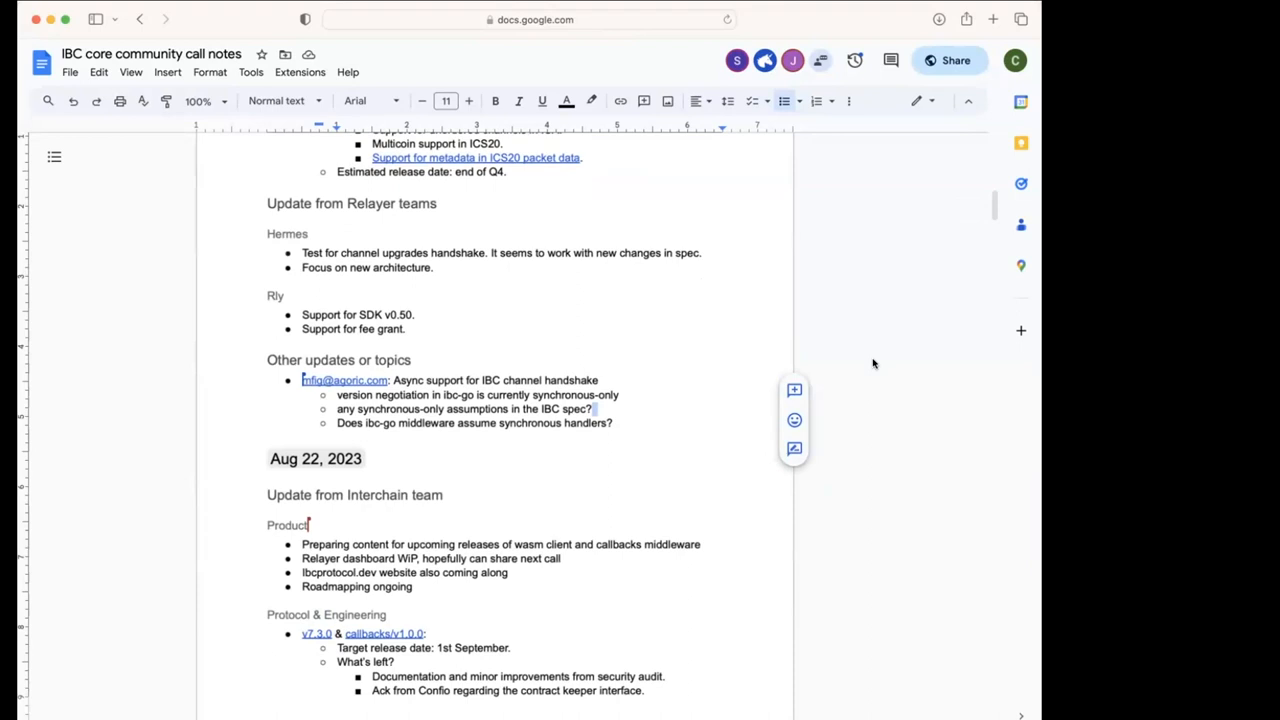
mouse_move(500, 448)
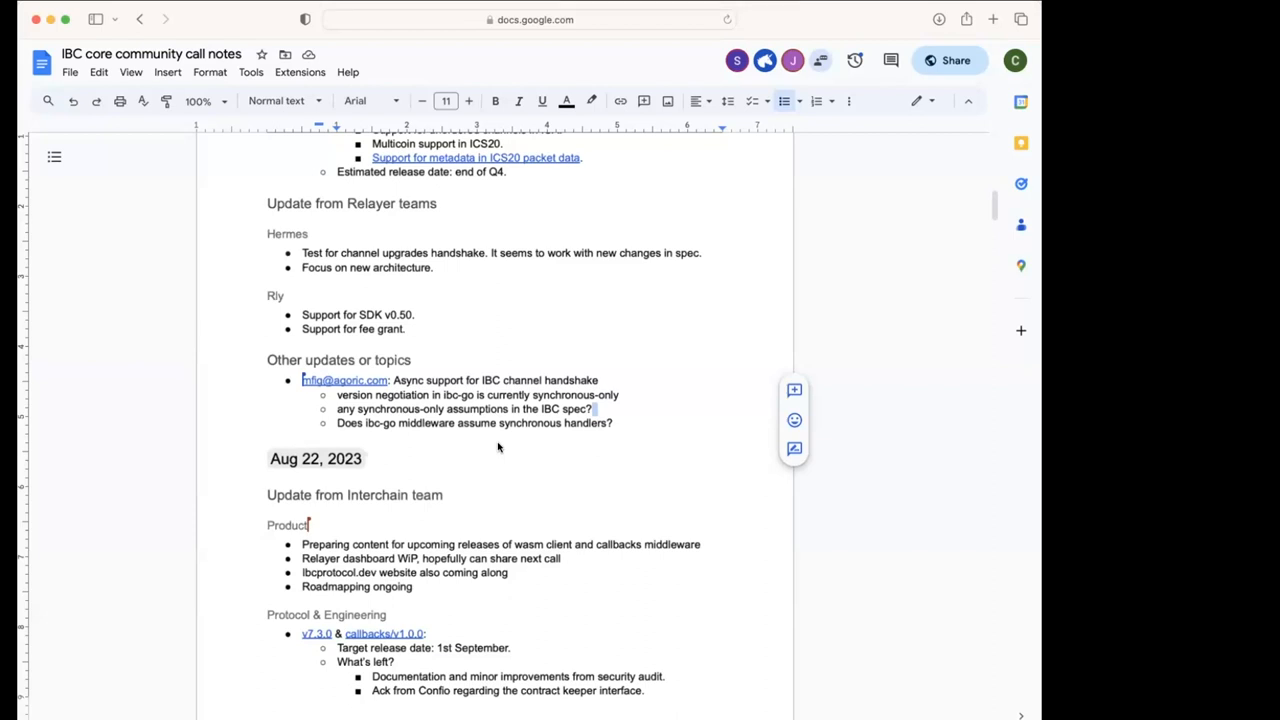
mouse_move(444, 440)
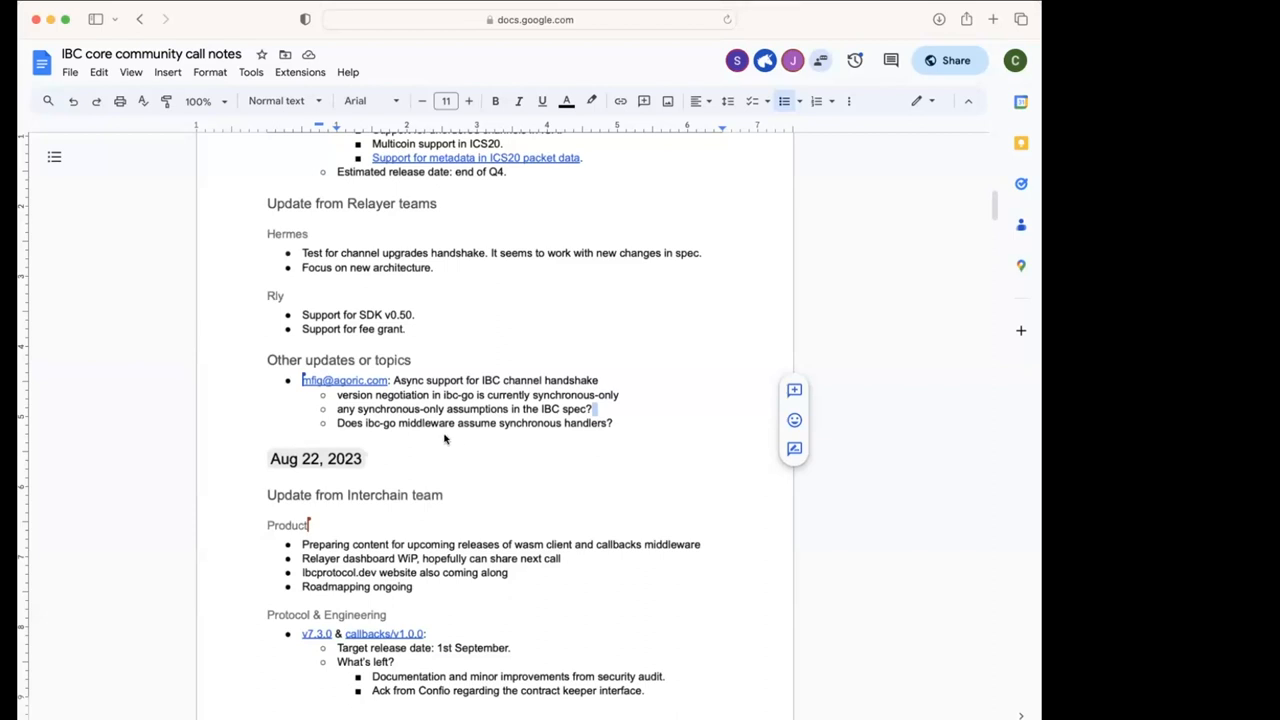
mouse_move(562, 428)
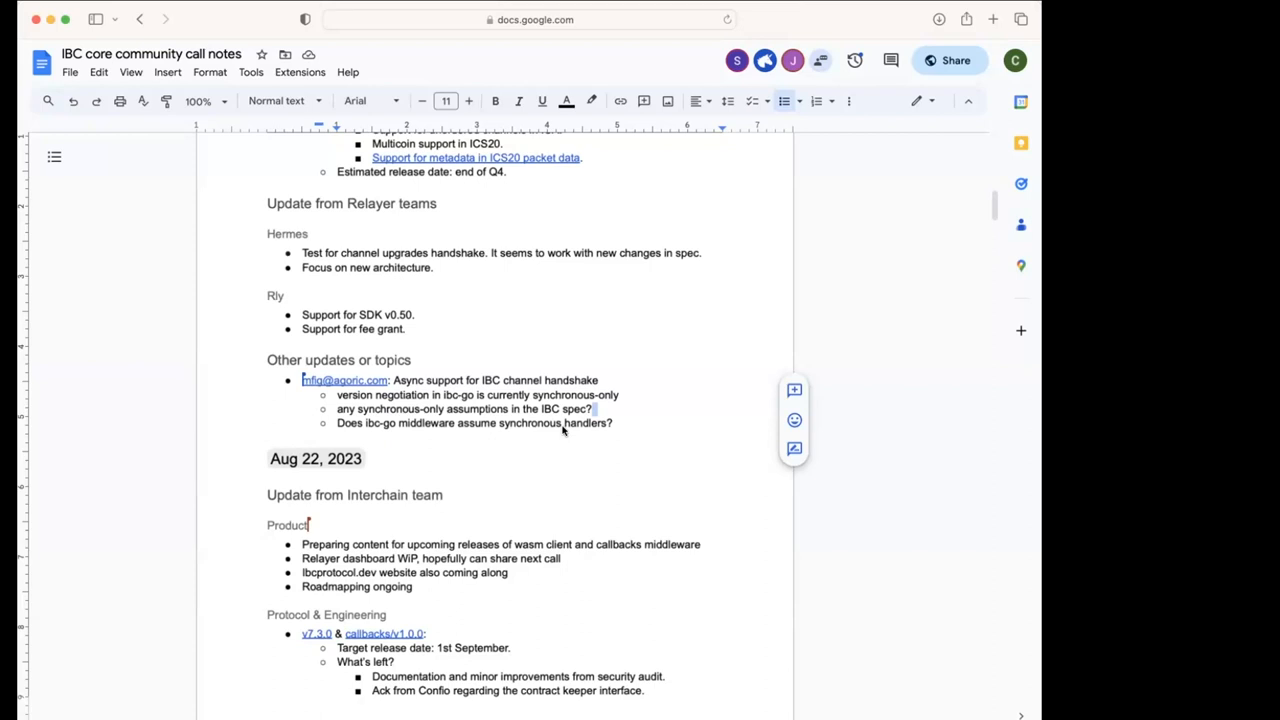
mouse_move(564, 432)
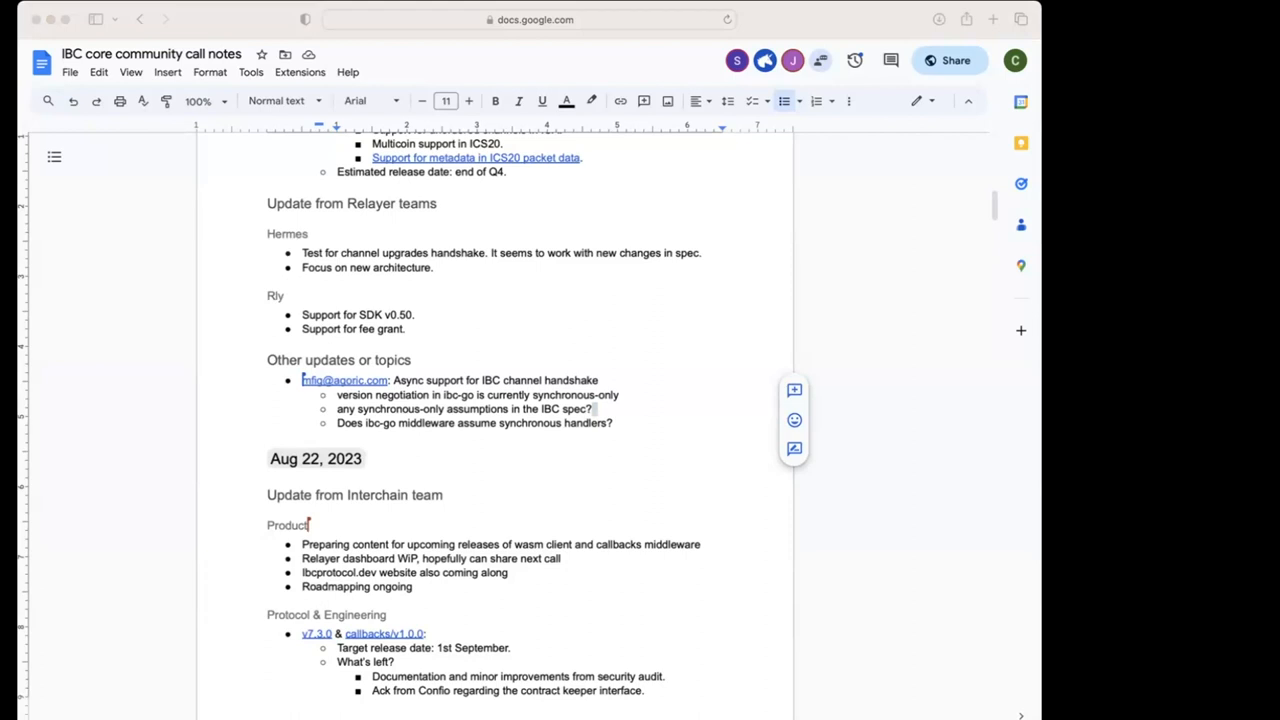
mouse_move(970, 692)
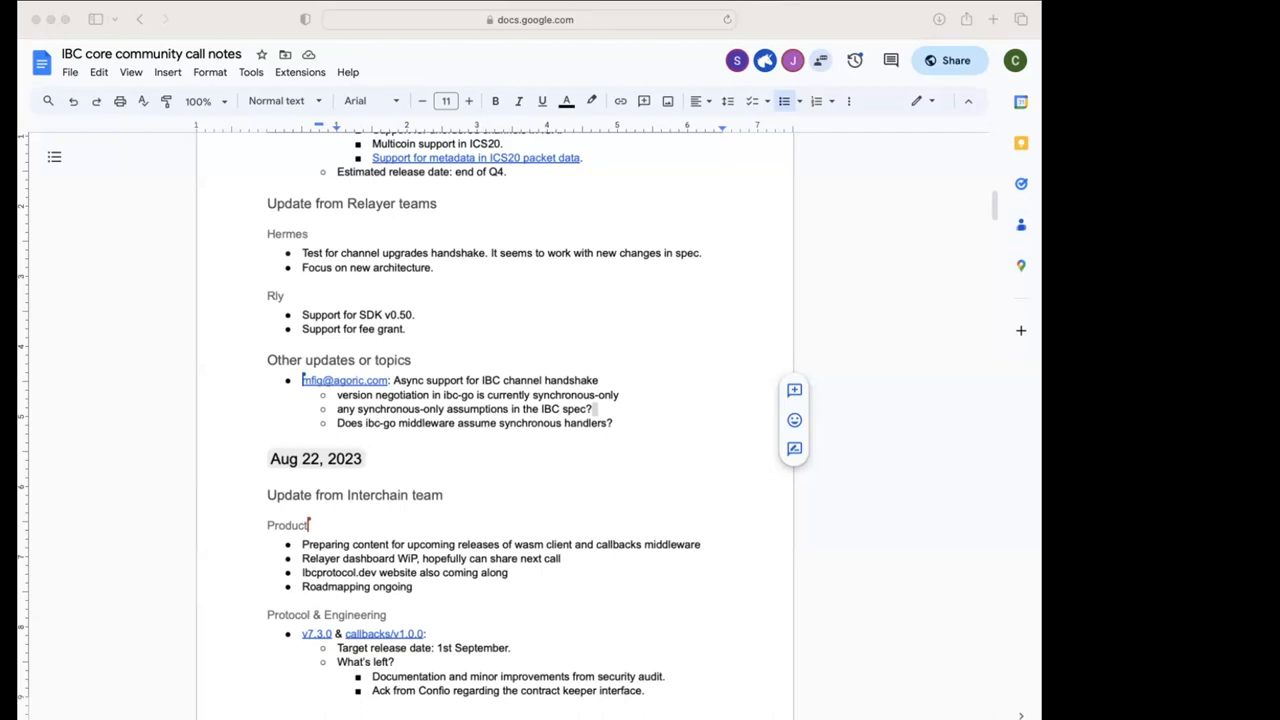
mouse_move(604, 366)
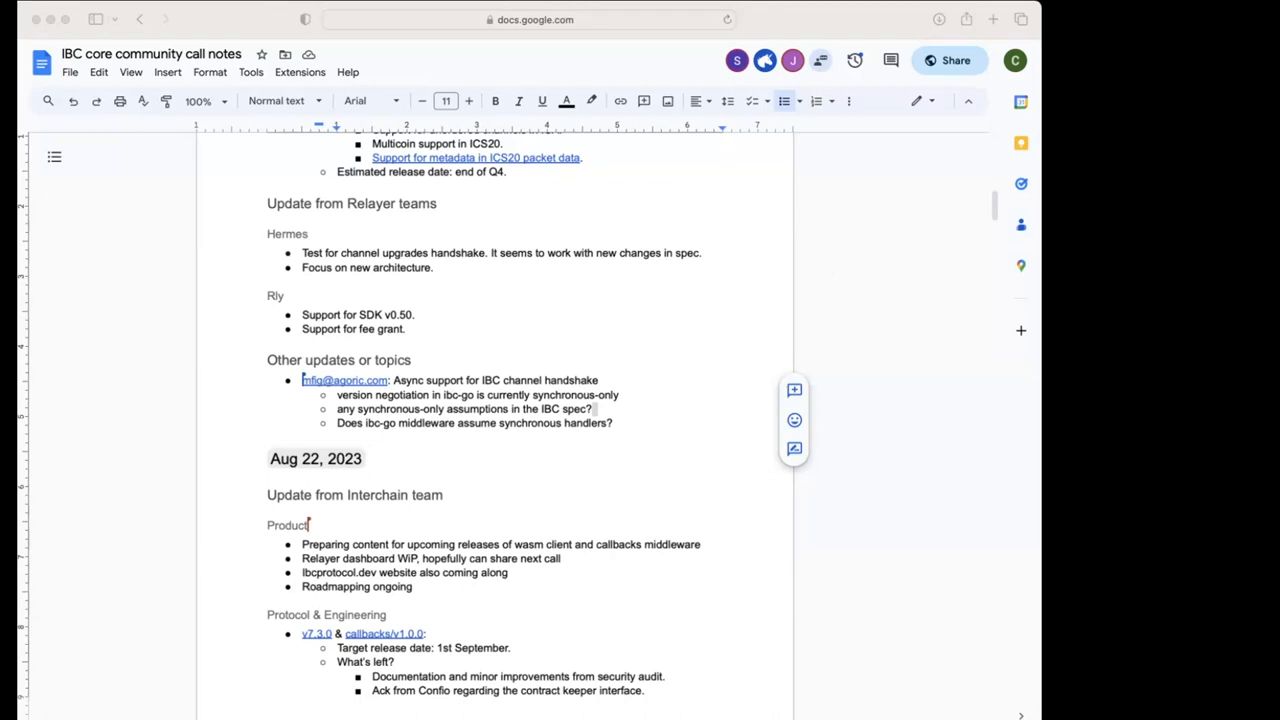
mouse_move(580, 16)
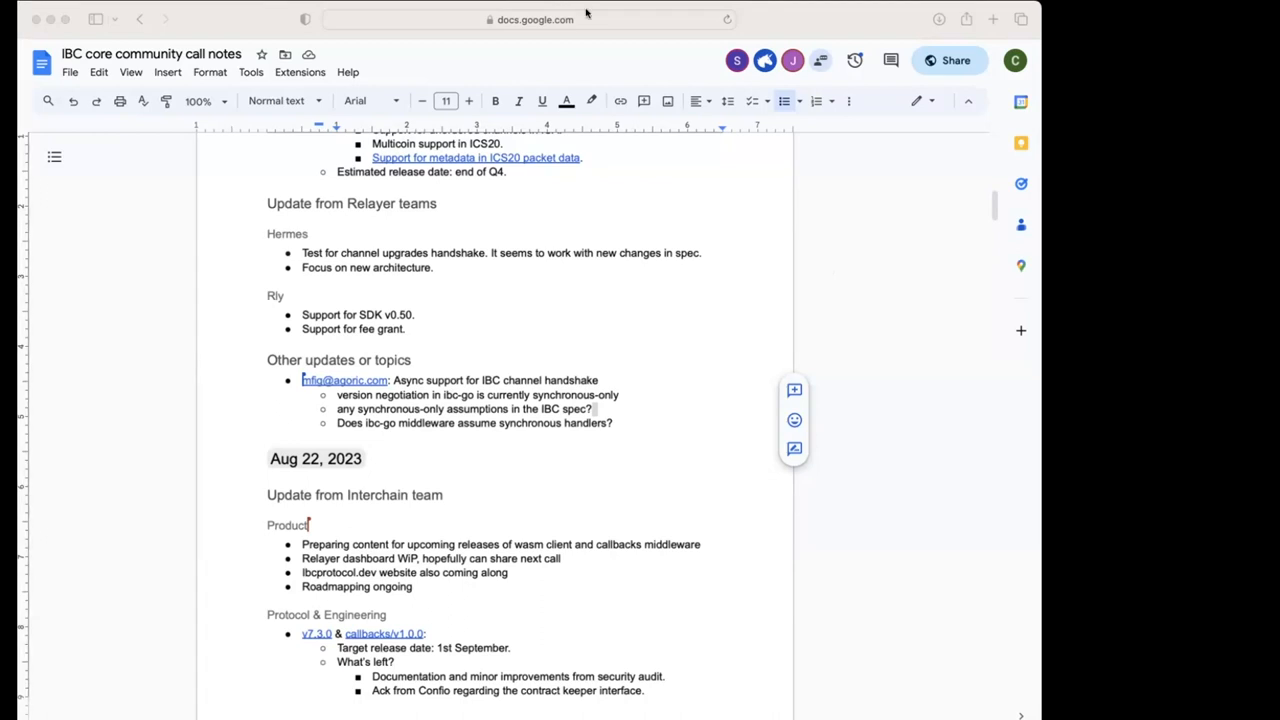
mouse_move(500, 330)
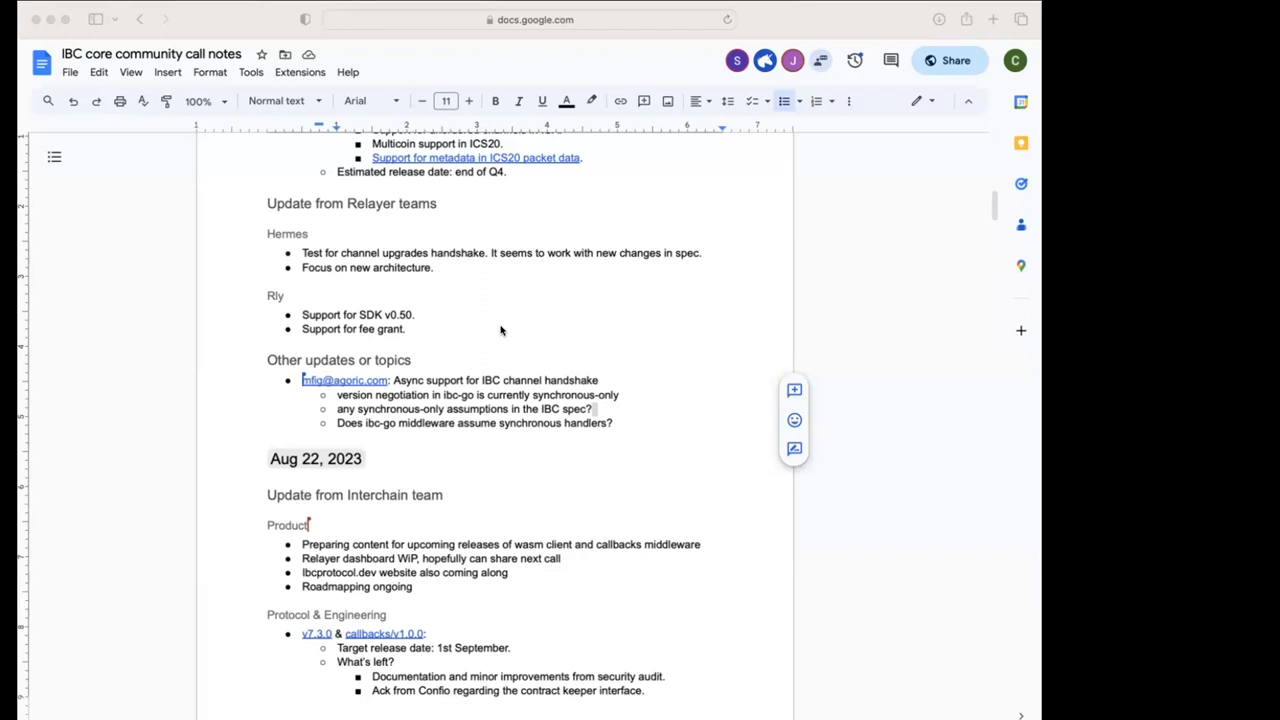
mouse_move(612, 428)
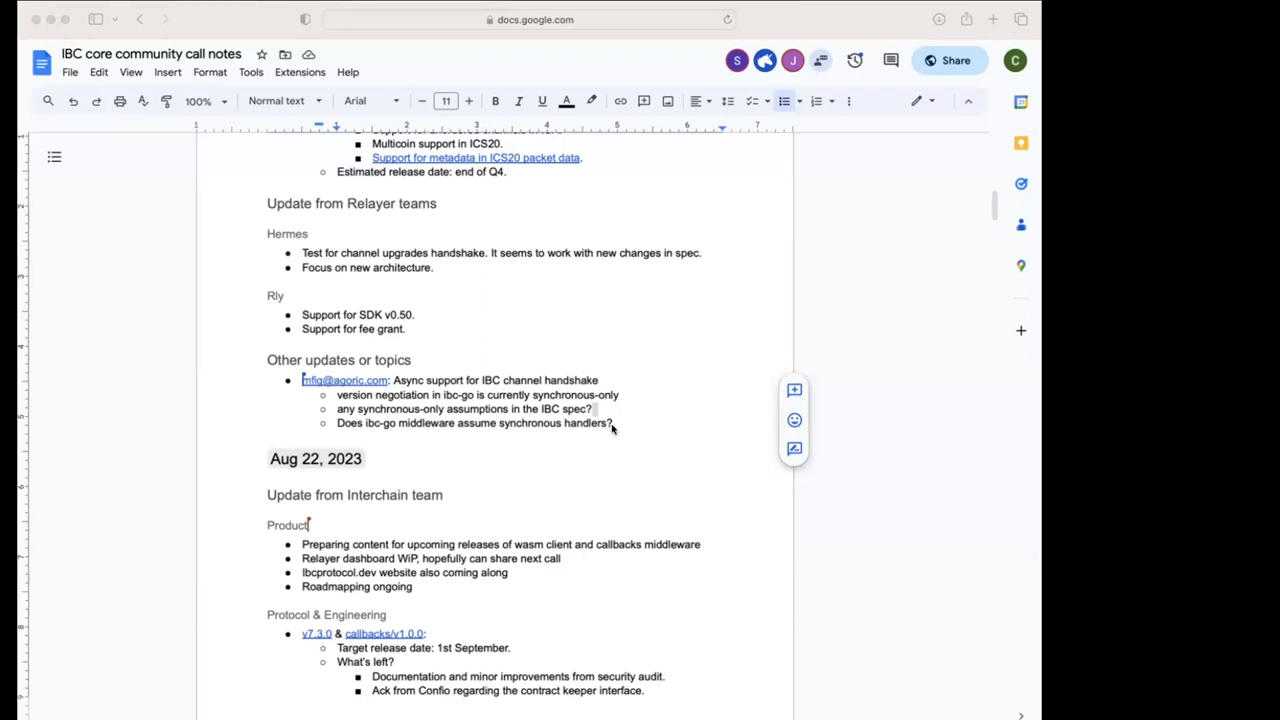
scroll(up, 3)
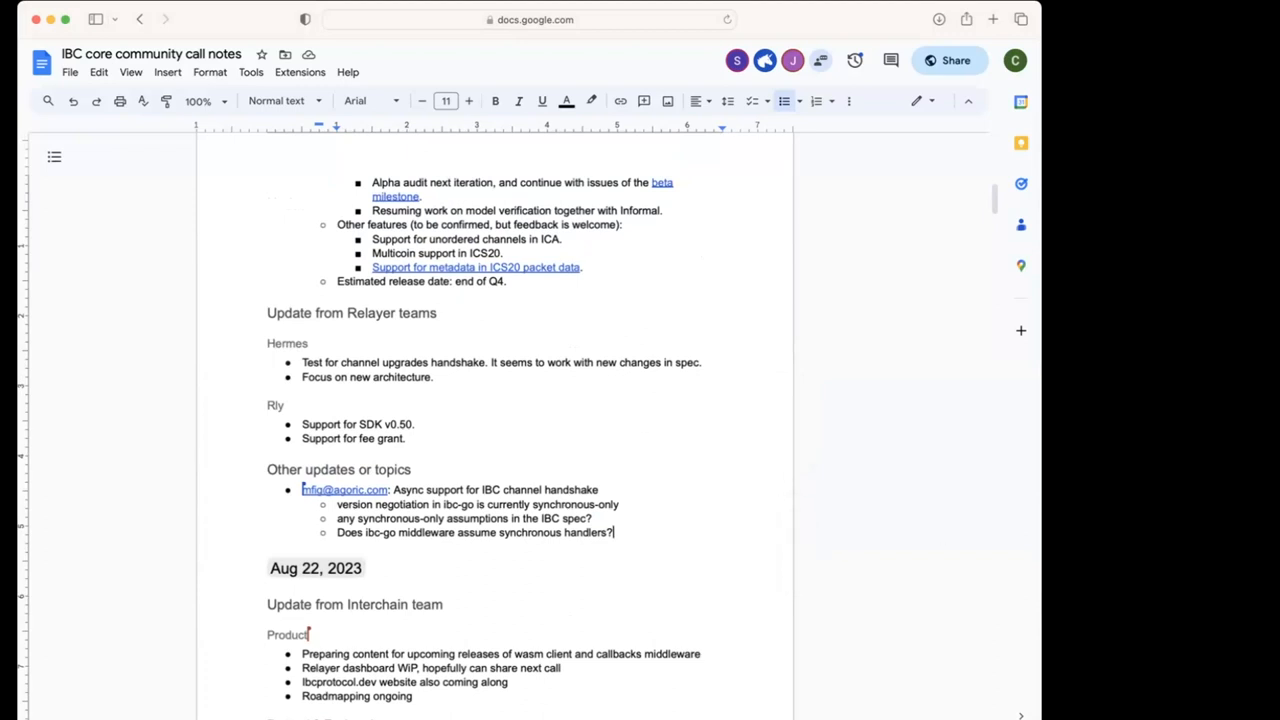
mouse_move(838, 528)
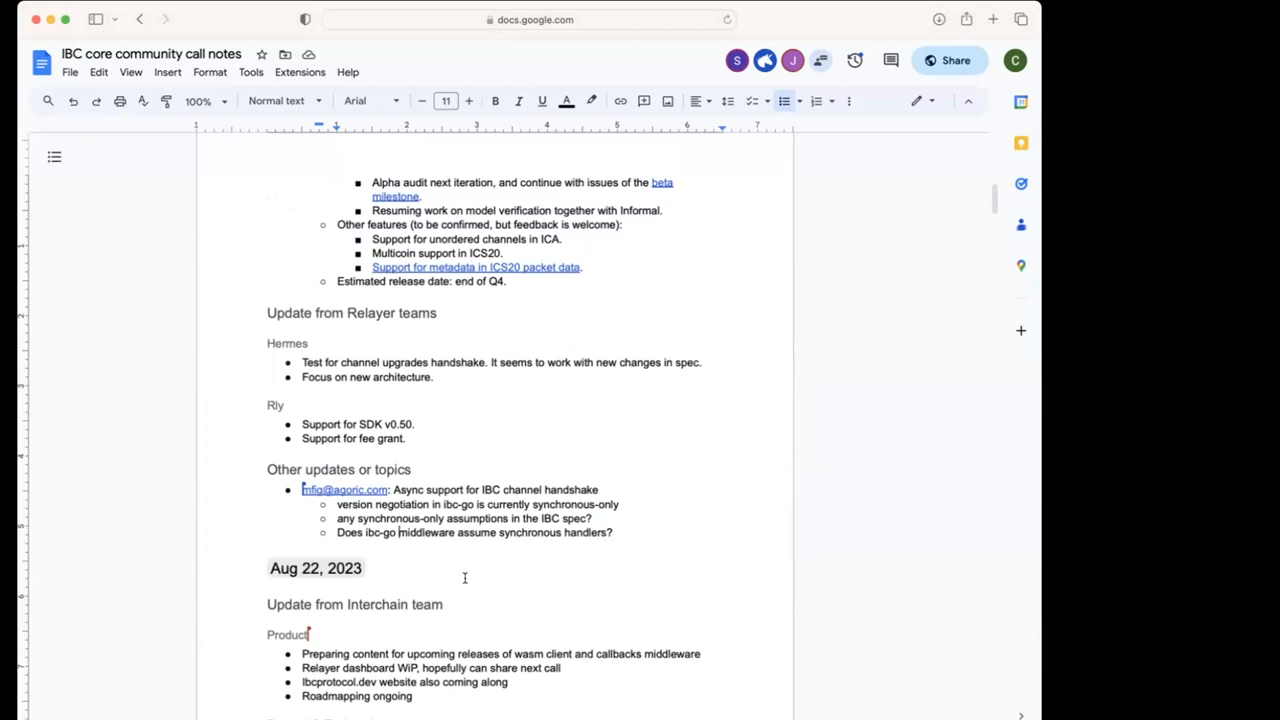
text(packet forward)
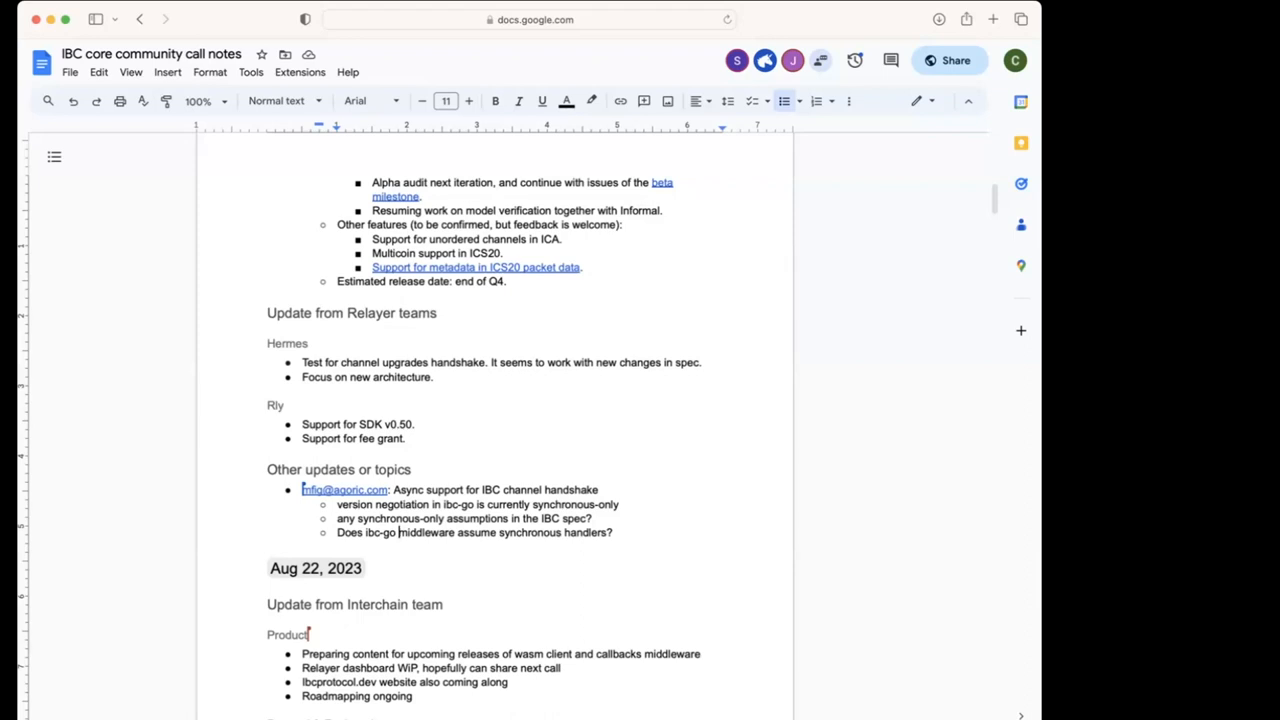
mouse_move(812, 16)
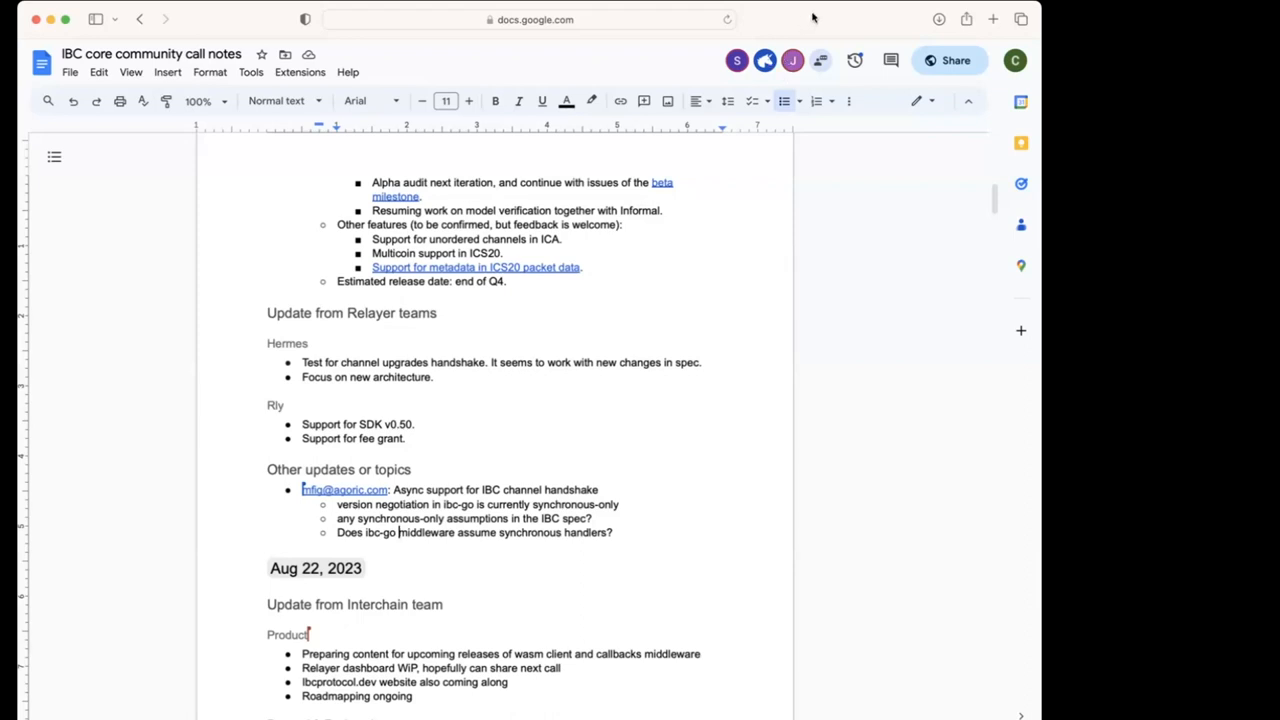
click(792, 60)
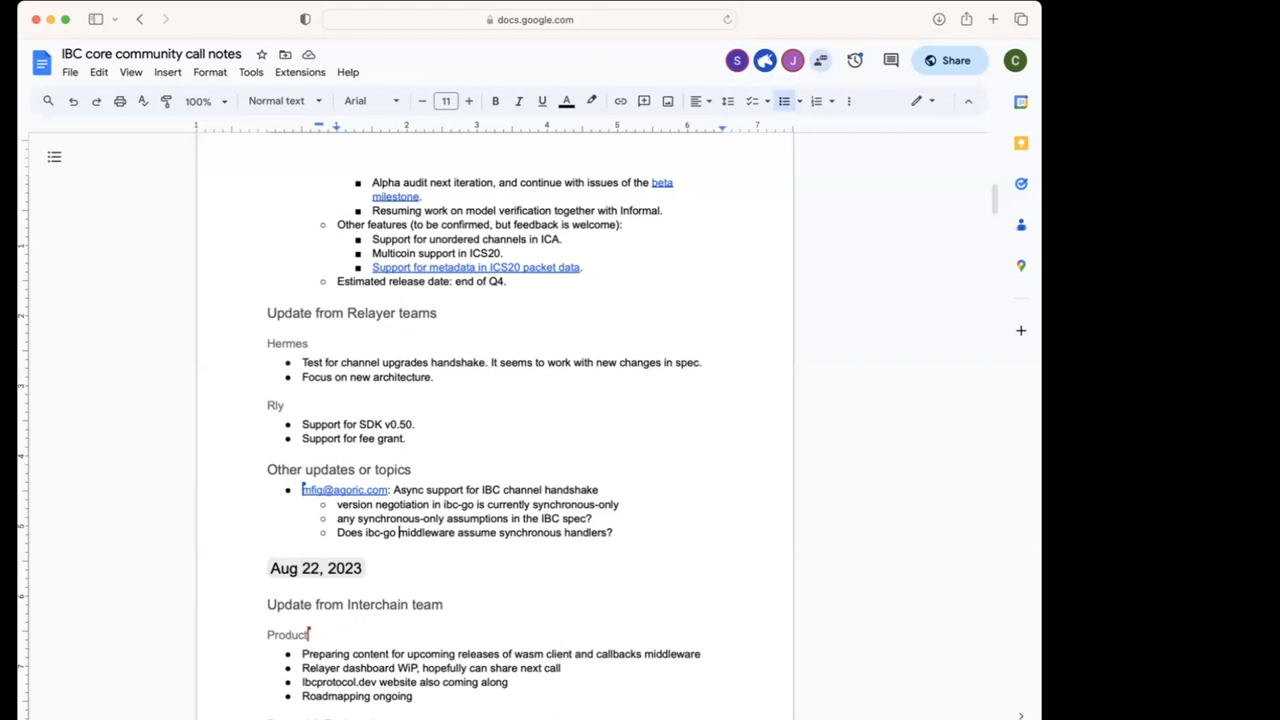
mouse_move(824, 200)
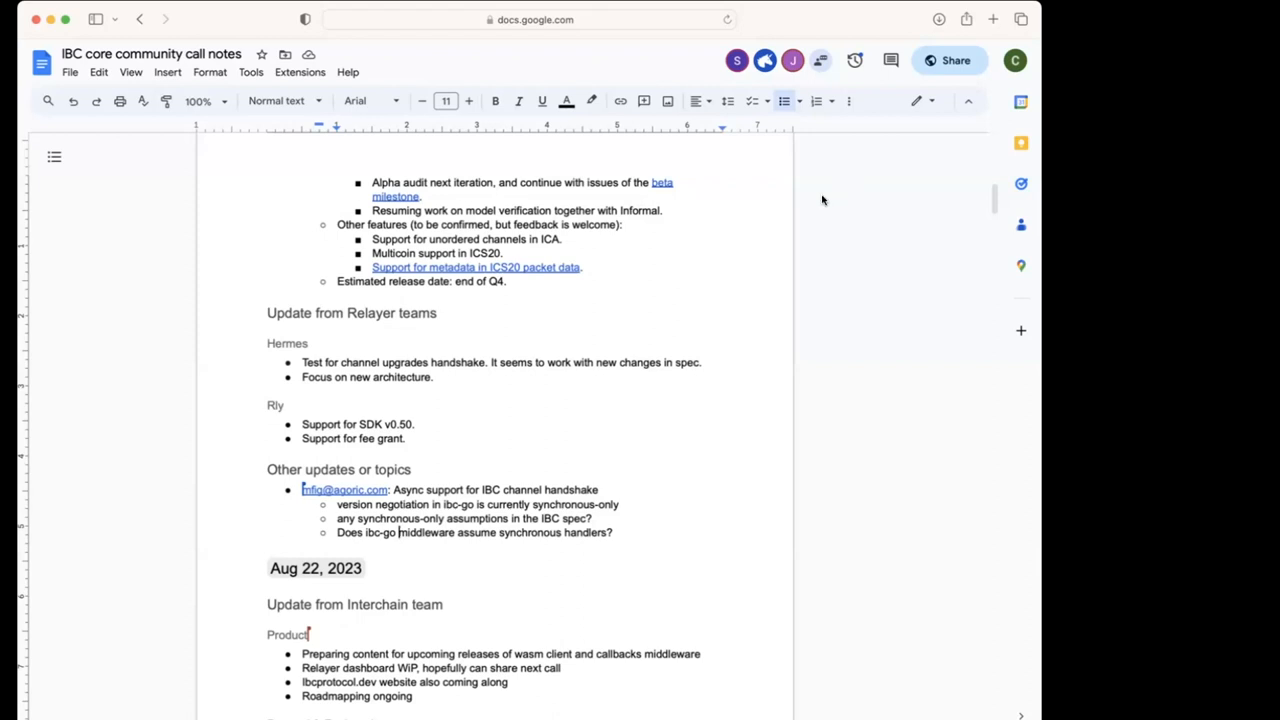
mouse_move(824, 200)
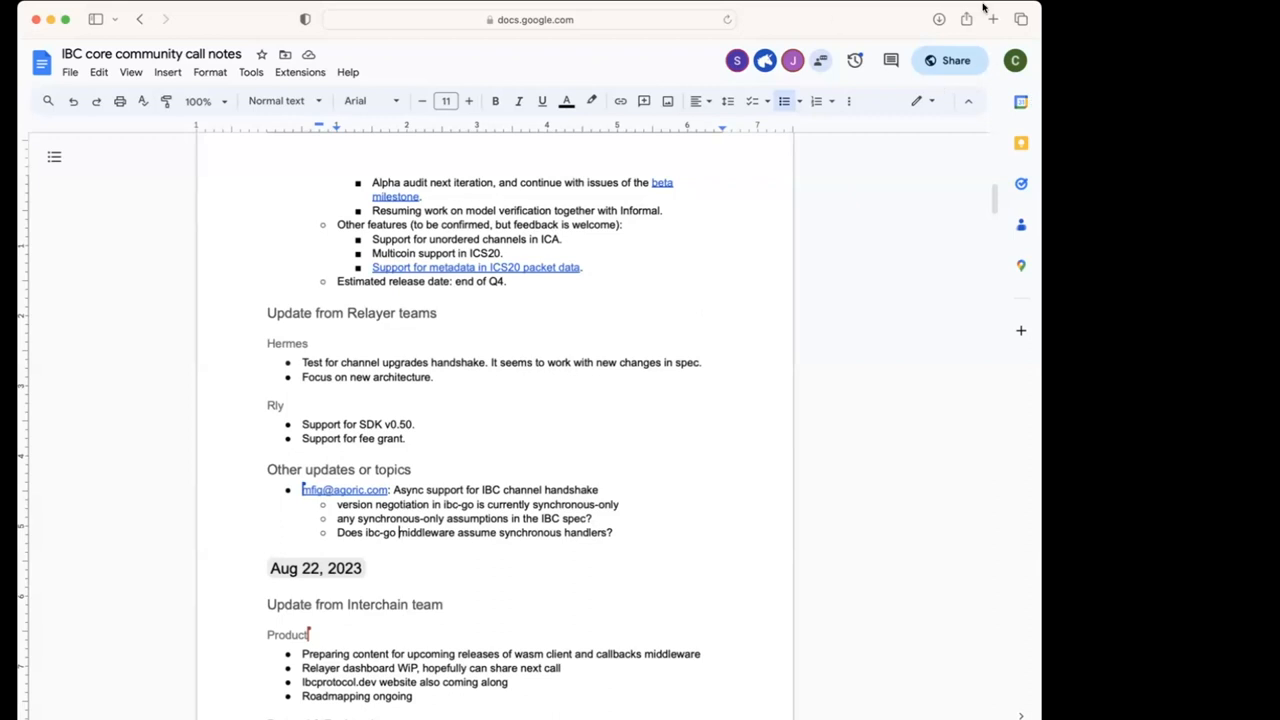
mouse_move(1004, 360)
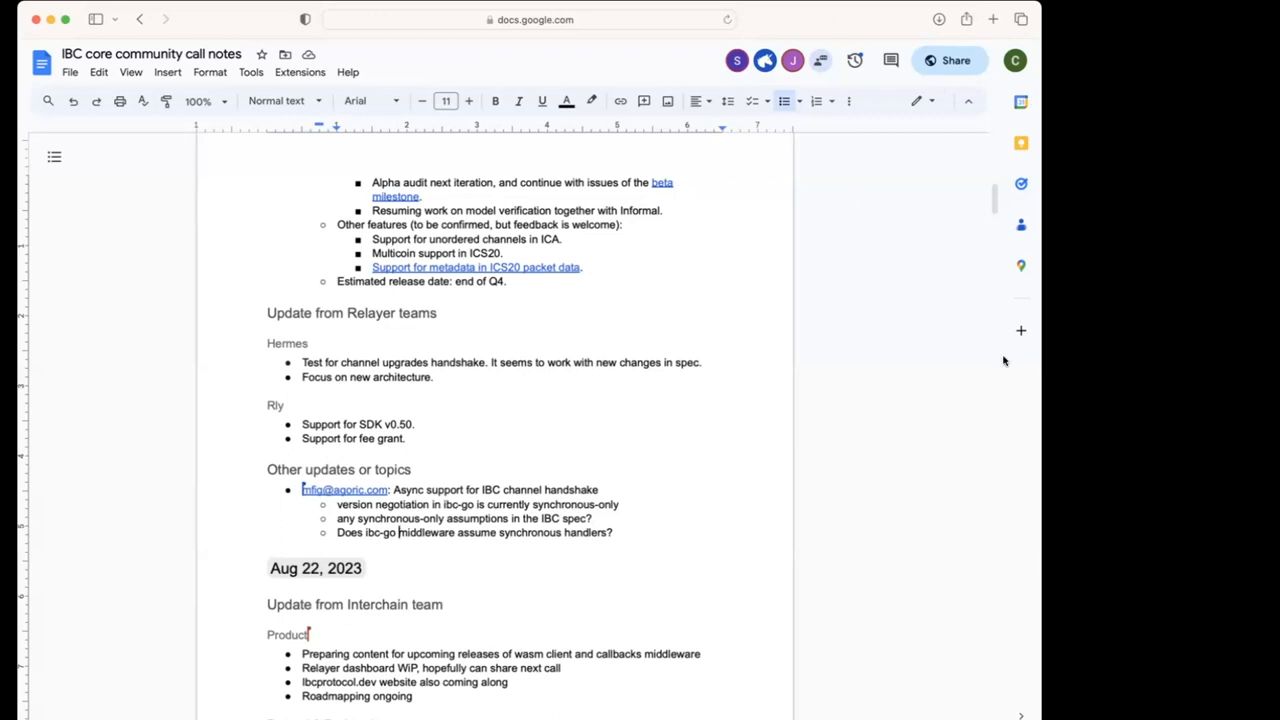
mouse_move(630, 348)
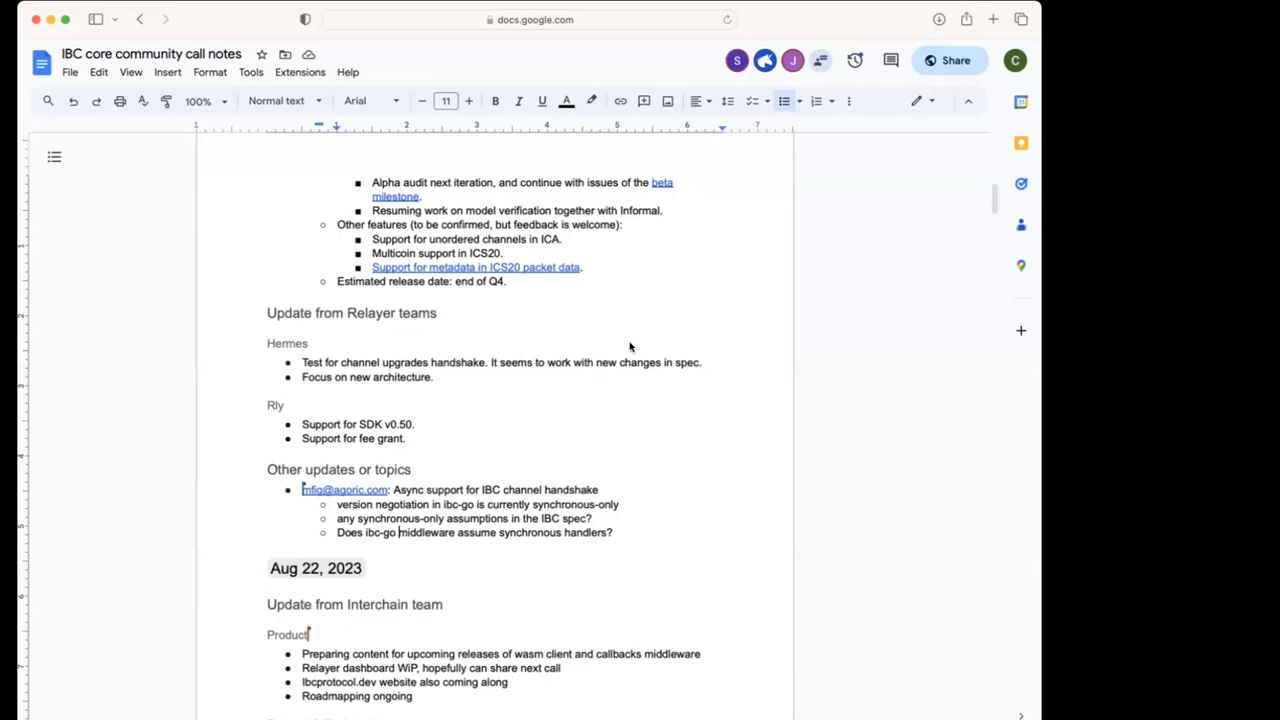